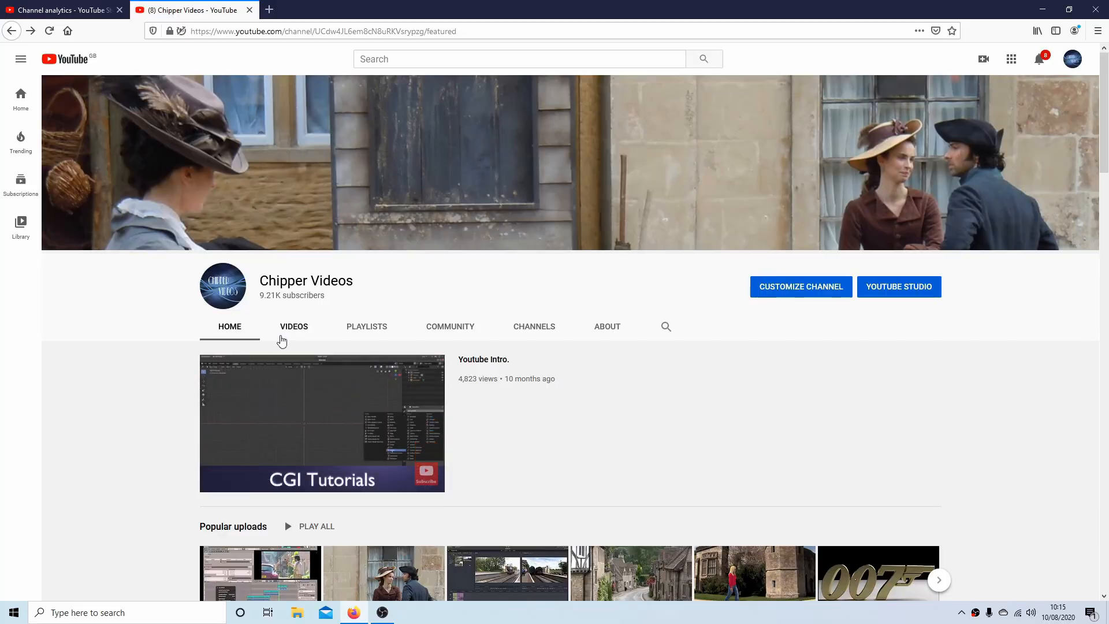
# Show the Chipper Videos channel's created playlists and scroll through them.
pyautogui.click(366, 326)
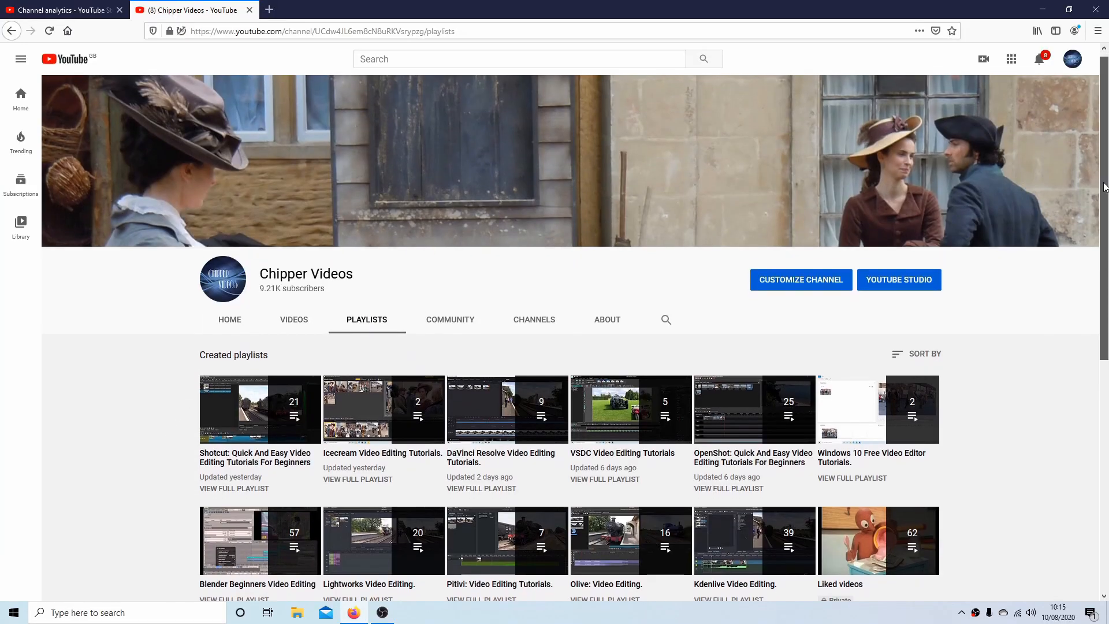
pyautogui.scroll(-3)
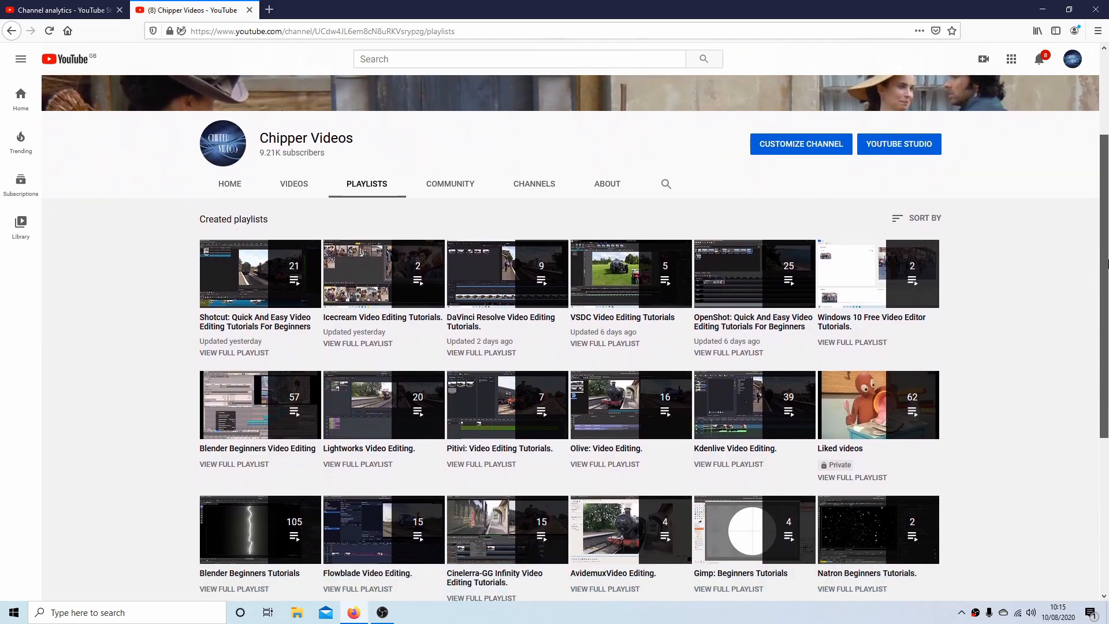
# Place the 3D cursor above-left of the box with the Cursor tool, then recentre the scene.
pyautogui.click(382, 613)
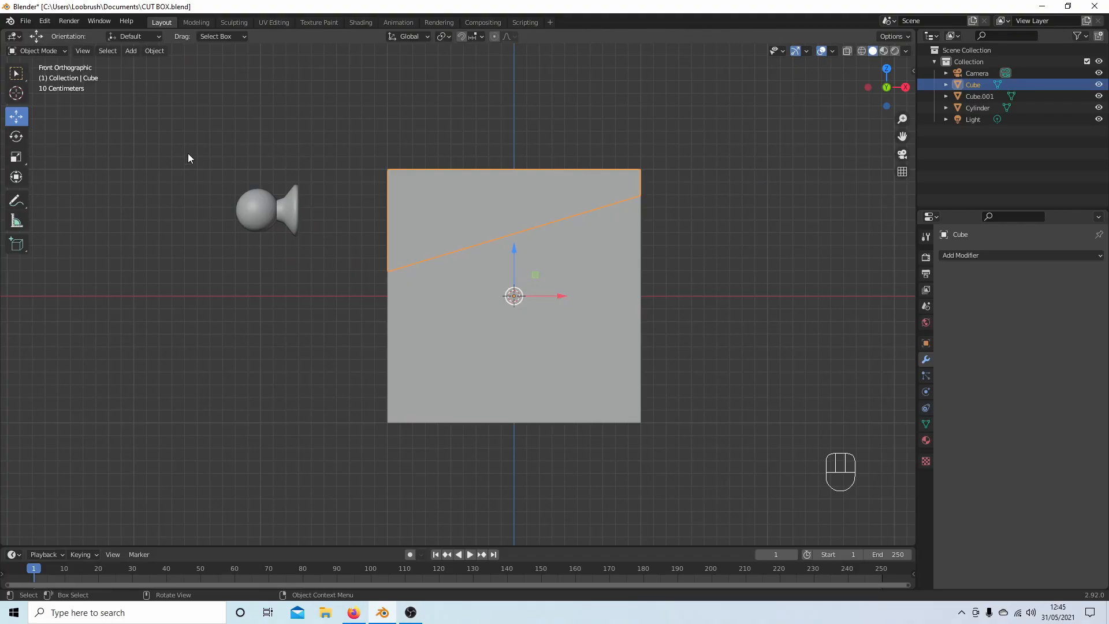
pyautogui.moveTo(15, 93)
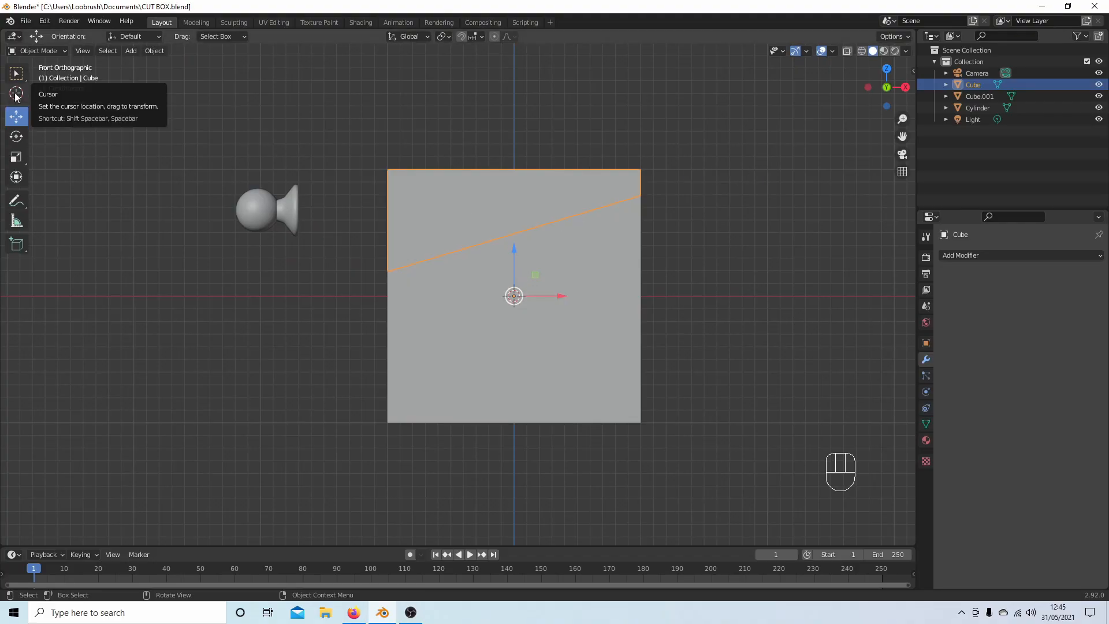
pyautogui.click(15, 93)
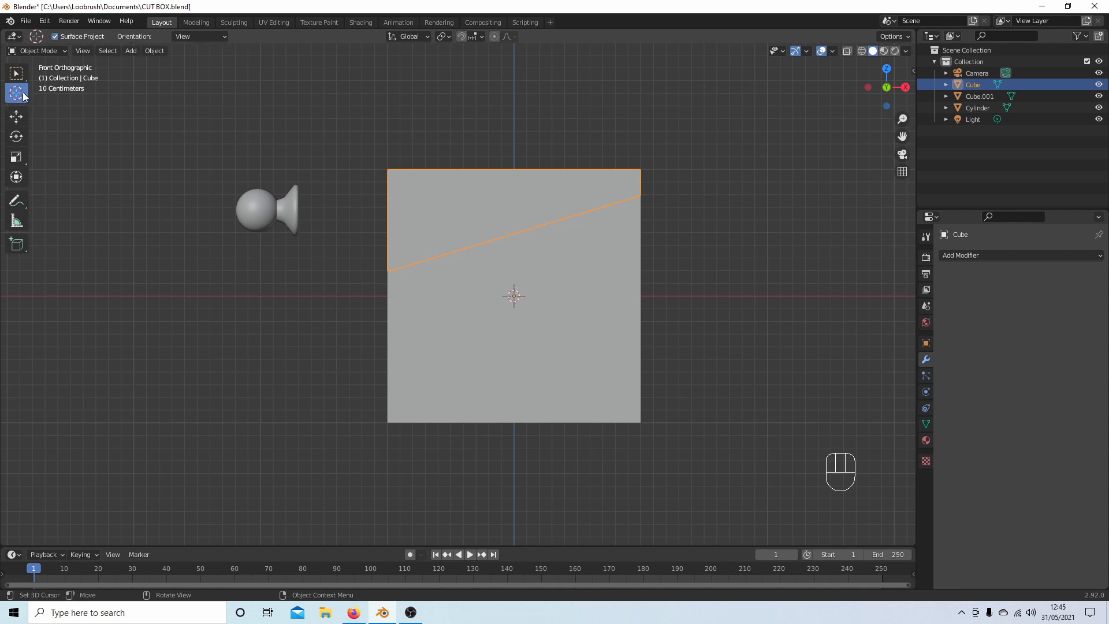
pyautogui.moveTo(15, 94)
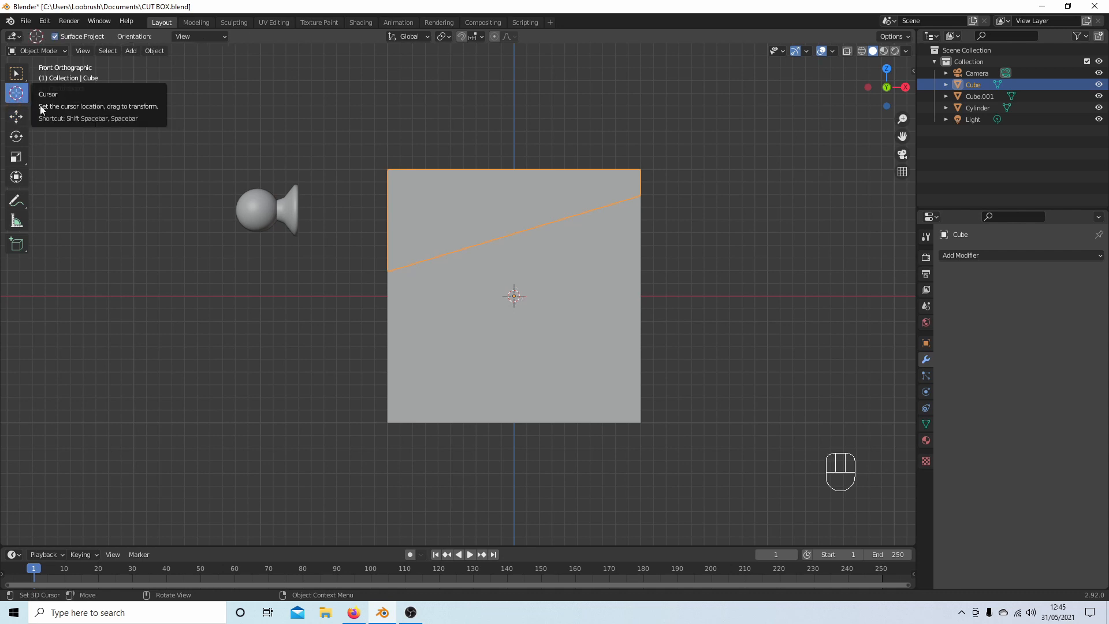
pyautogui.click(314, 103)
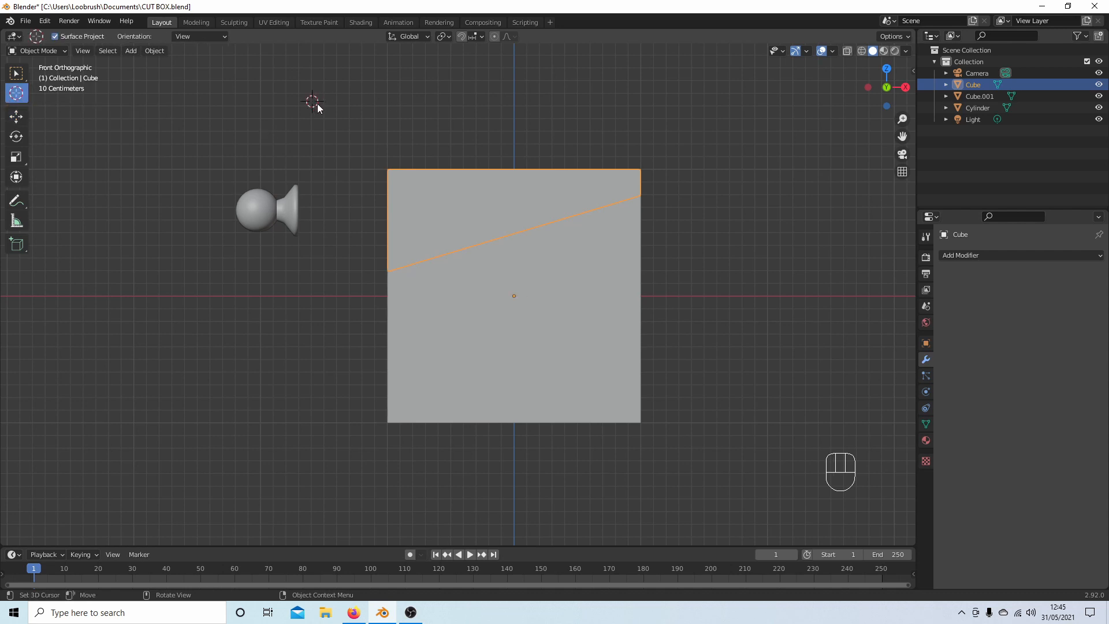
pyautogui.moveTo(657, 230)
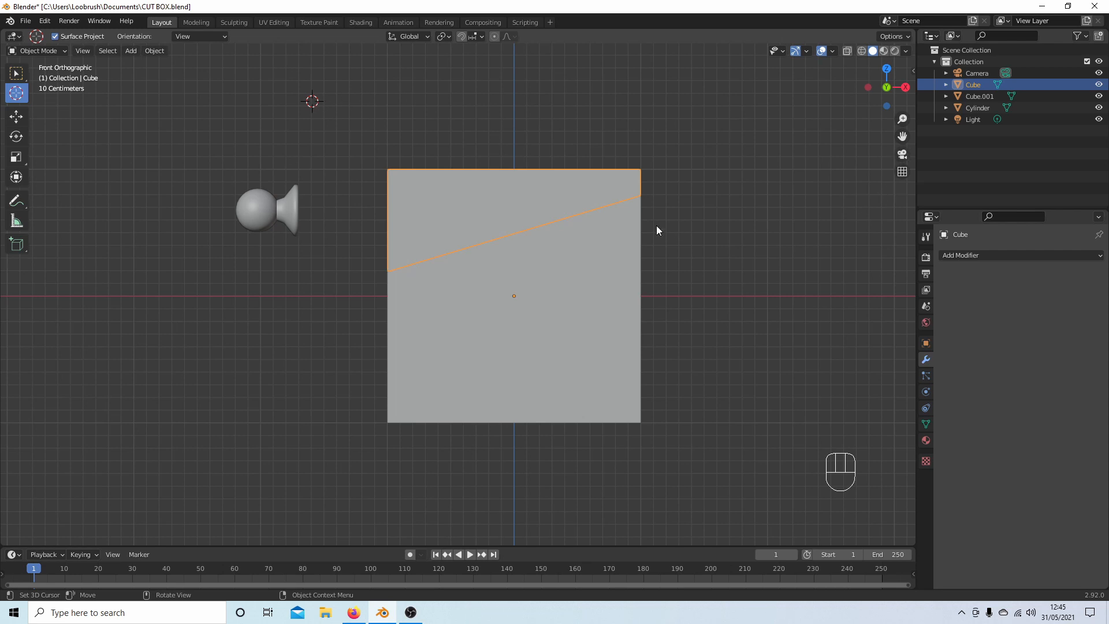
pyautogui.moveTo(490, 289)
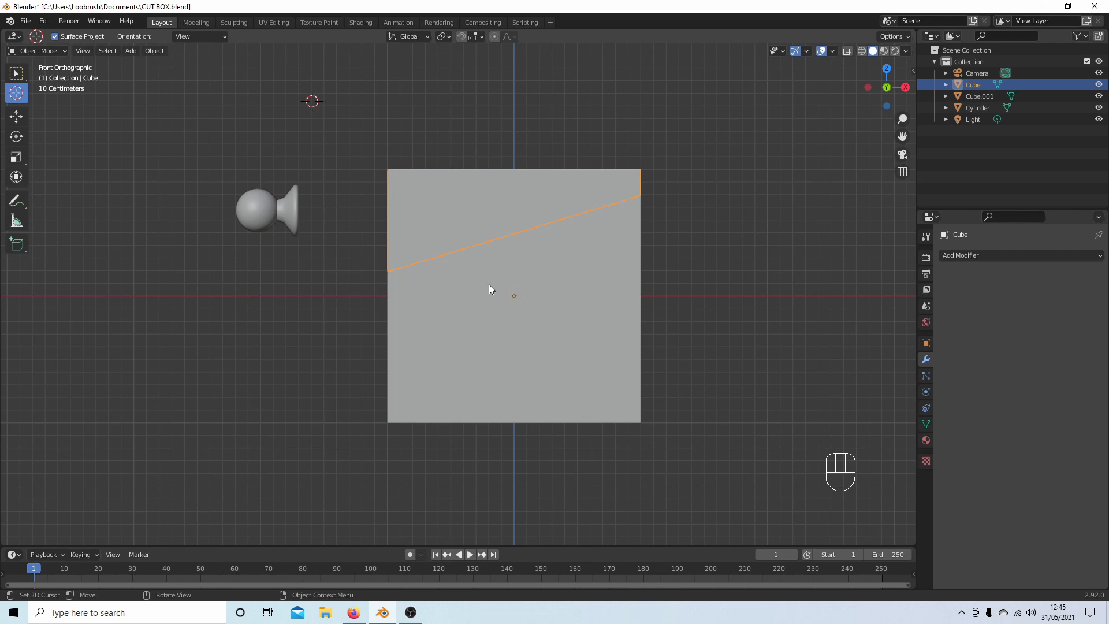
pyautogui.moveTo(389, 128)
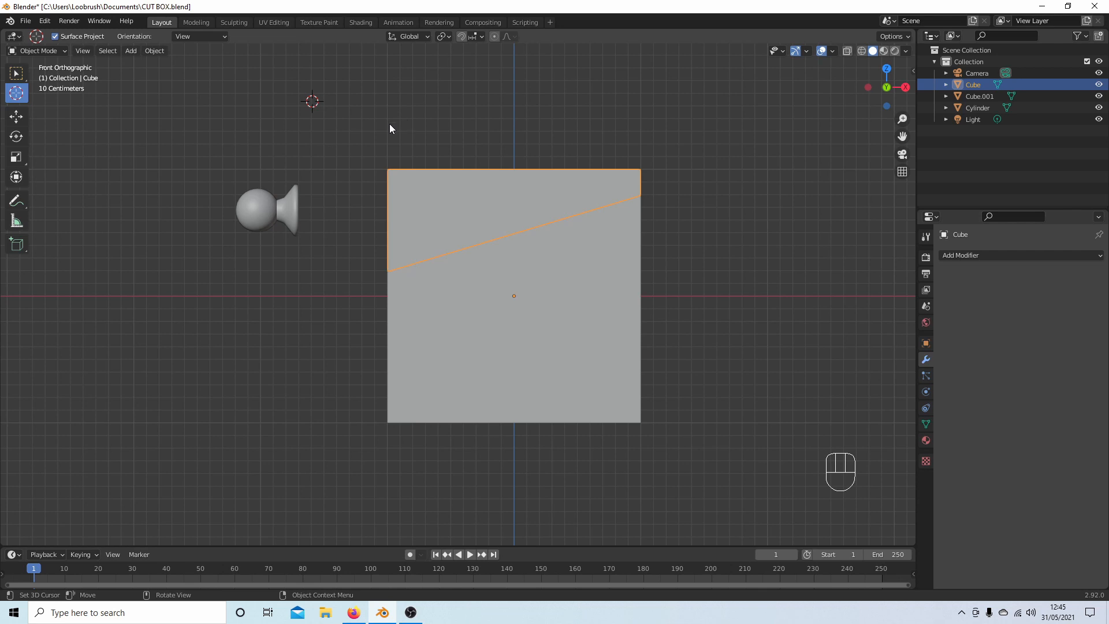
pyautogui.moveTo(404, 138)
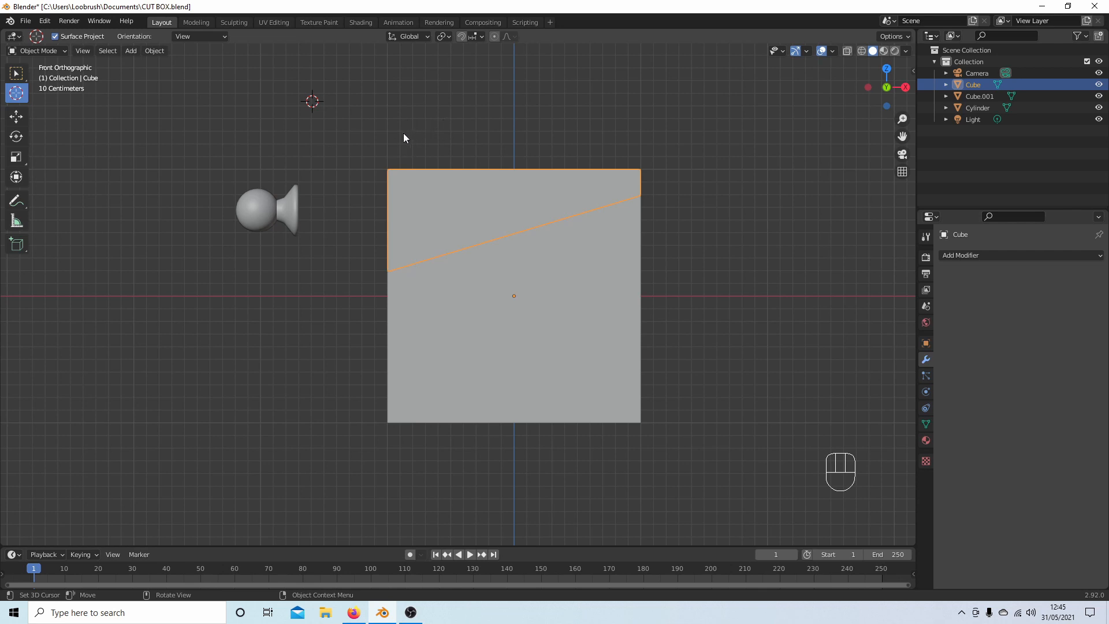
pyautogui.press('shift')
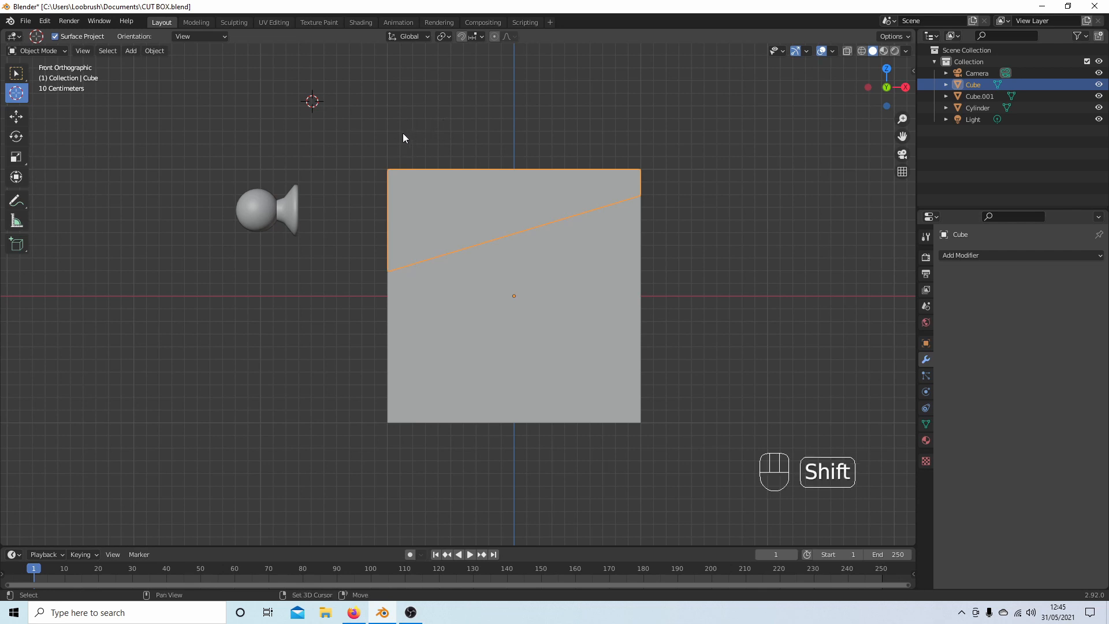
pyautogui.press('shift+c')
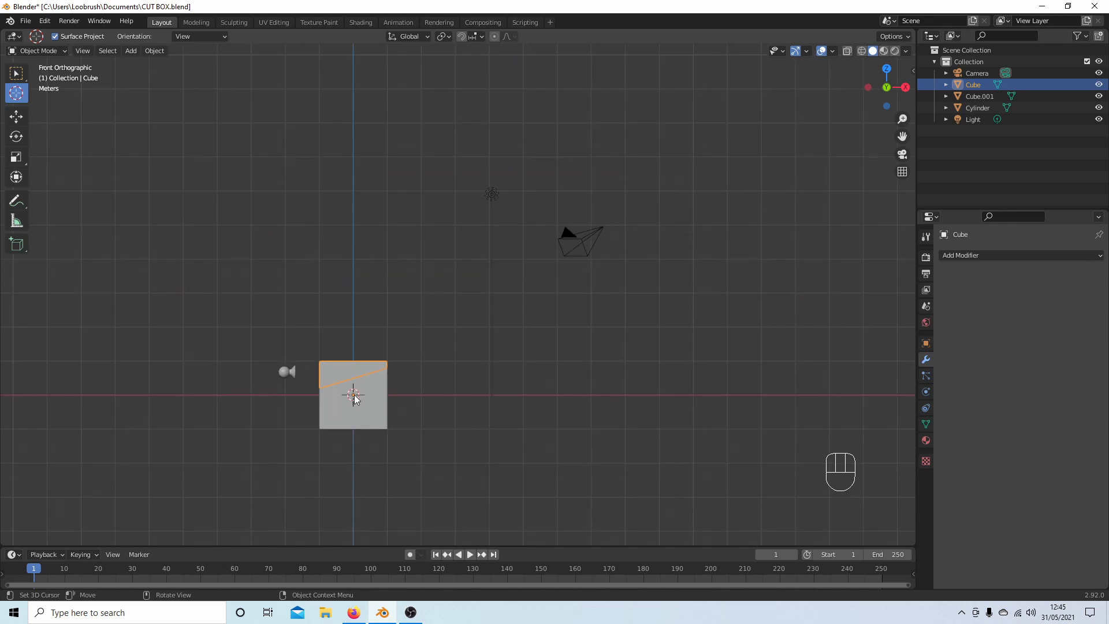
pyautogui.moveTo(399, 342)
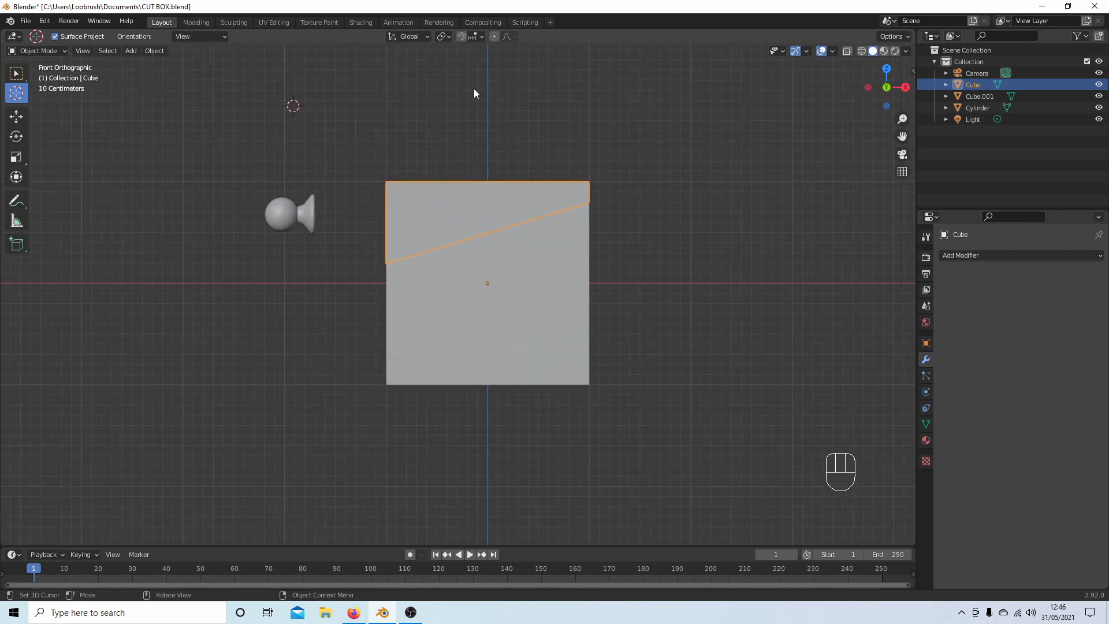
pyautogui.moveTo(317, 185)
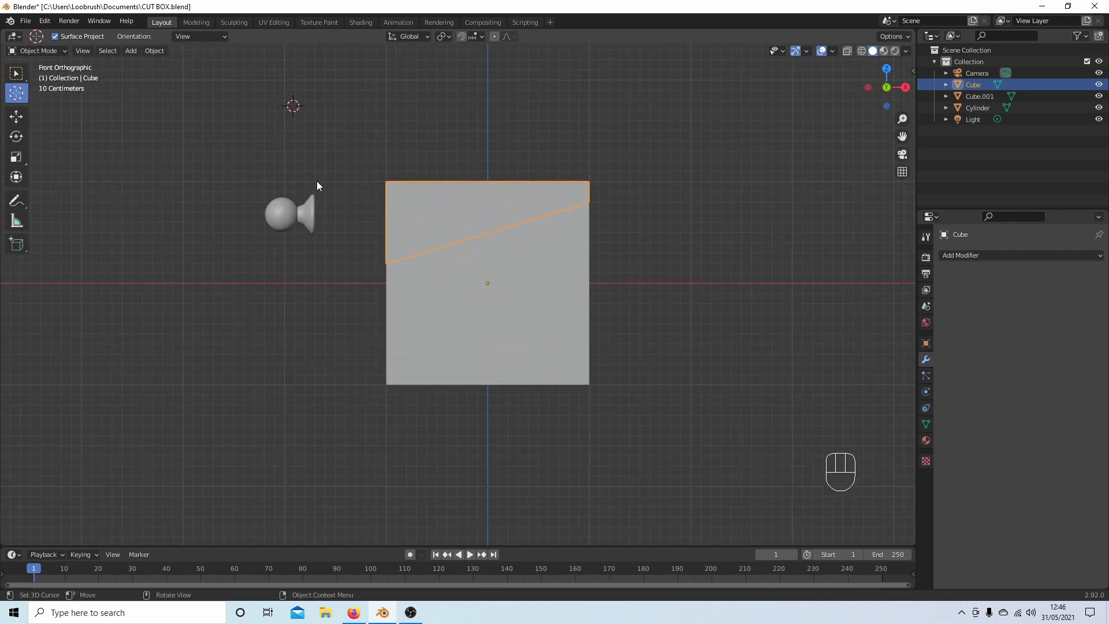
# Snap the 3D cursor to the world origin at the box's centre via the Snap menu.
pyautogui.press('shift+s')
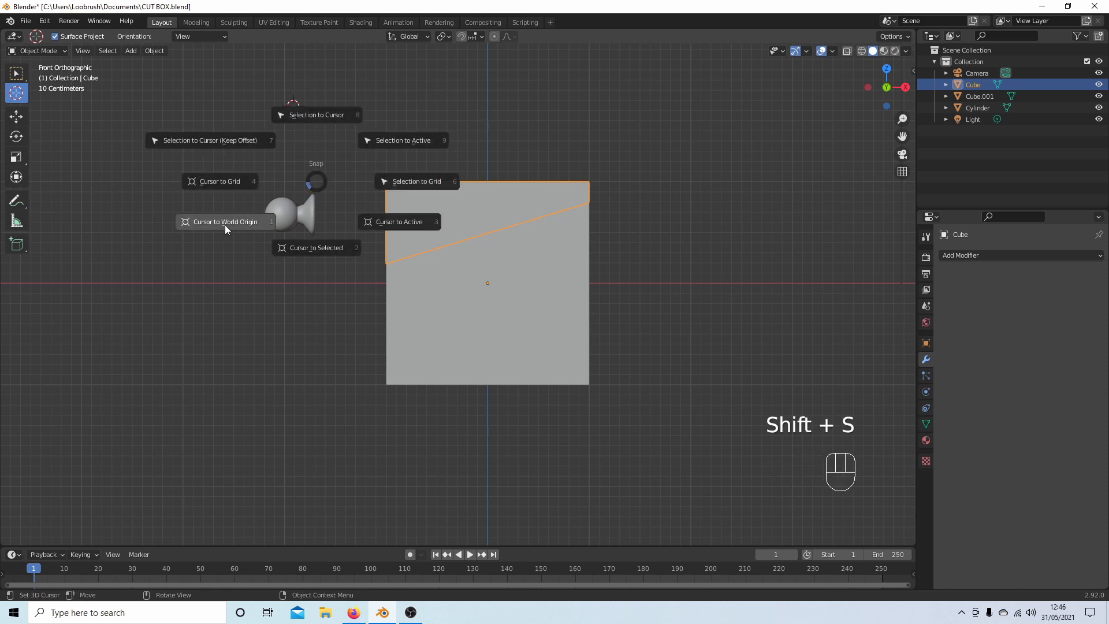
pyautogui.moveTo(225, 221)
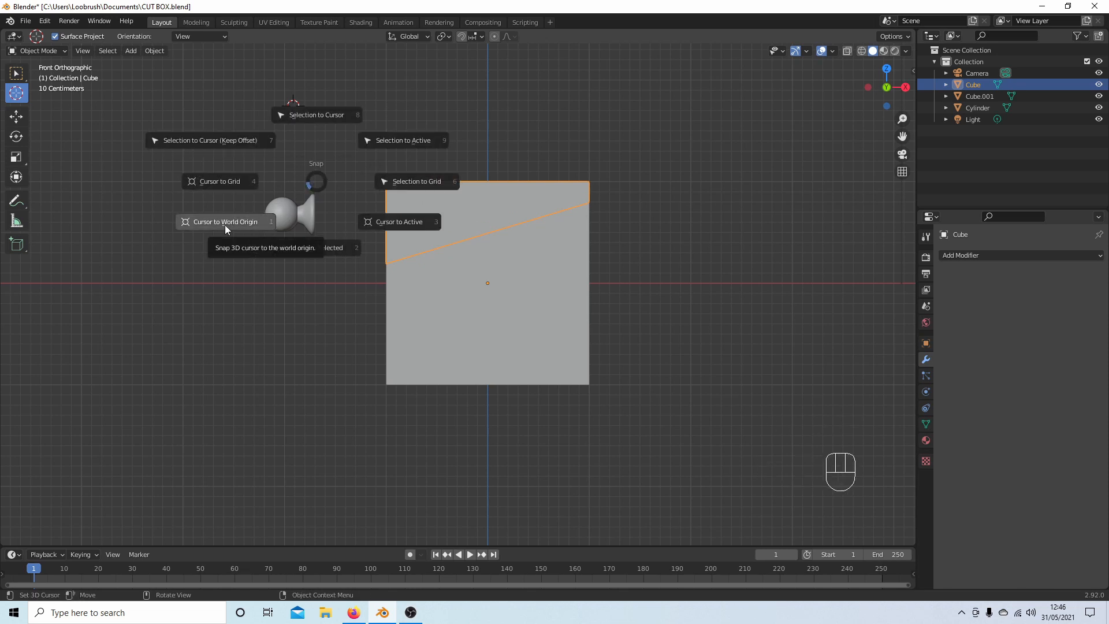
pyautogui.click(225, 222)
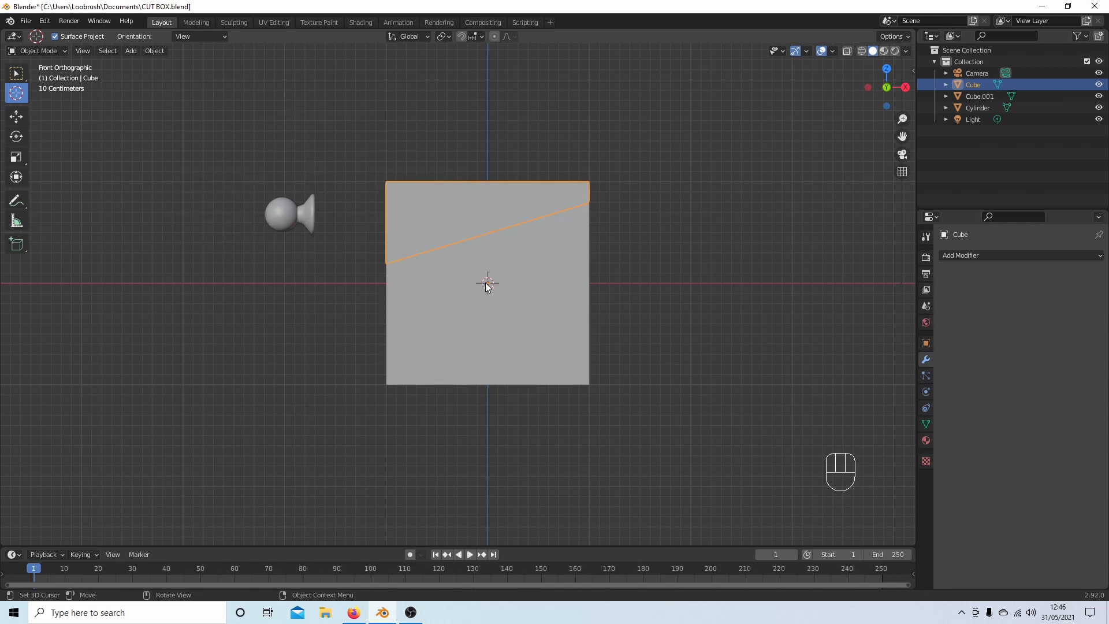
pyautogui.moveTo(185, 221)
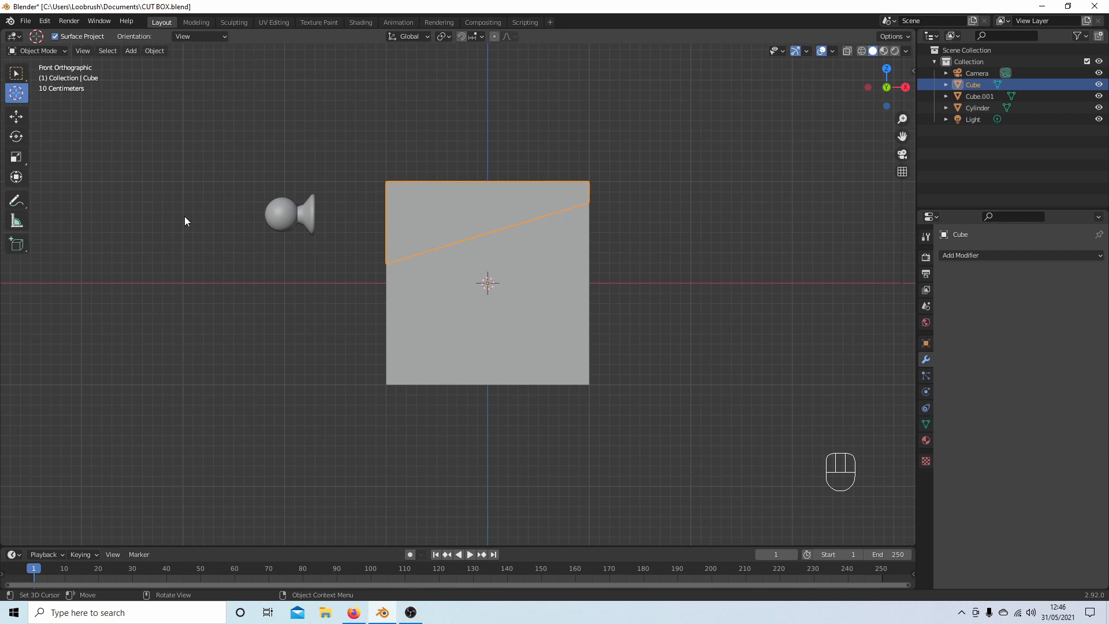
pyautogui.moveTo(530, 393)
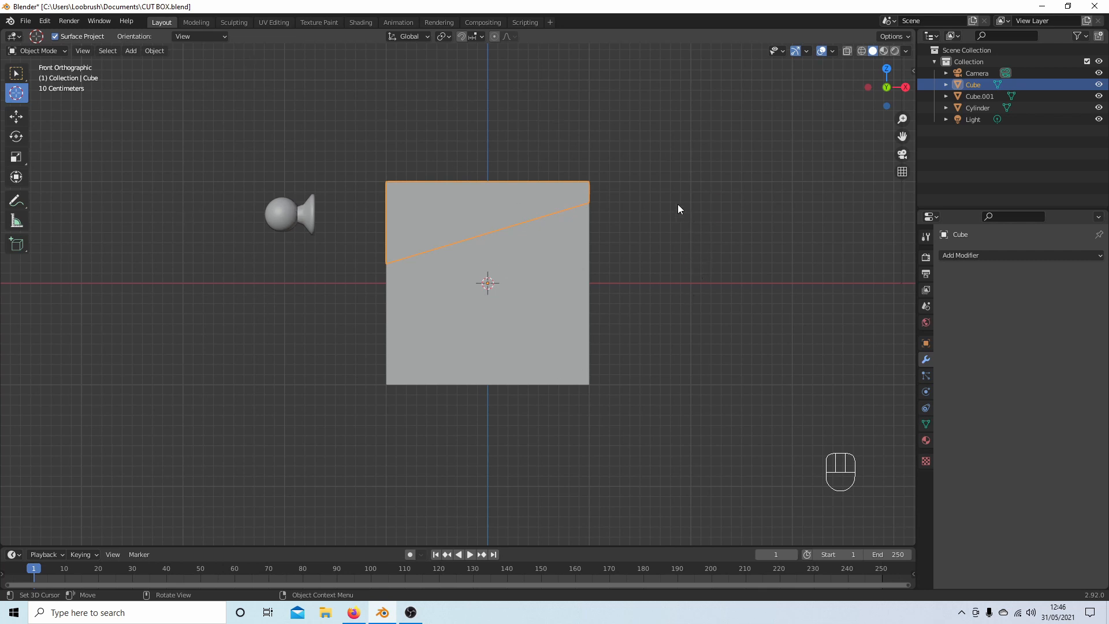
pyautogui.moveTo(461, 291)
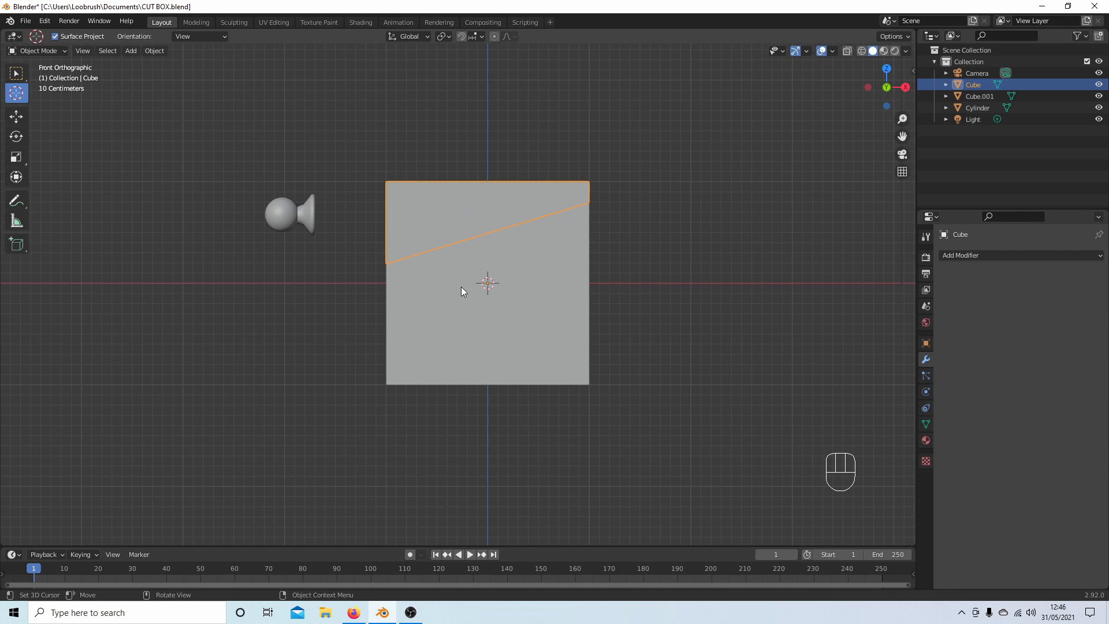
pyautogui.moveTo(283, 205)
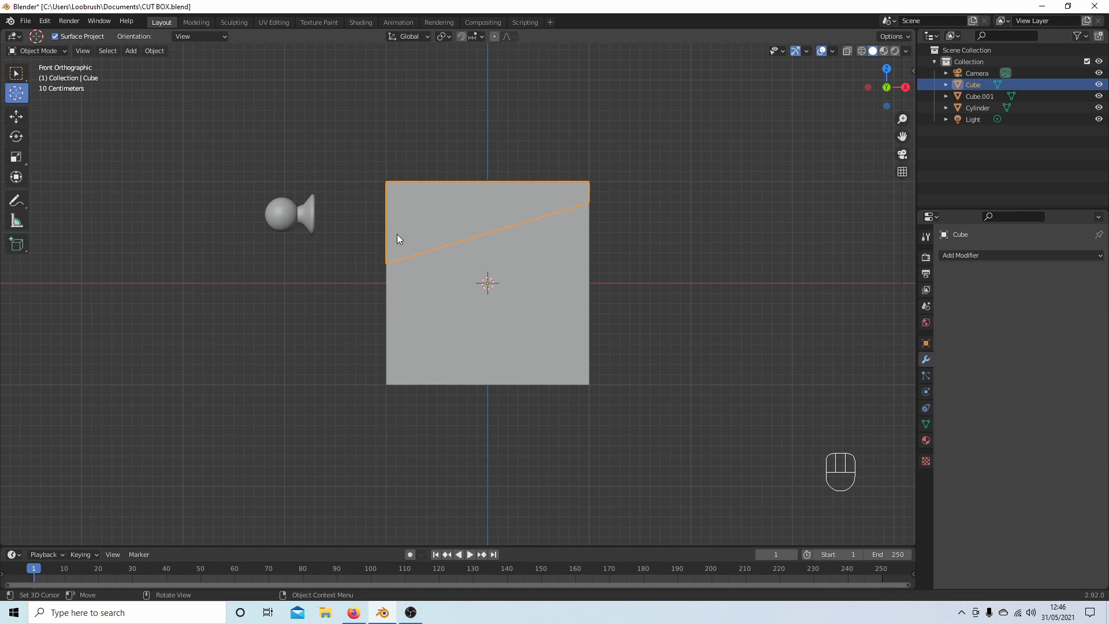
pyautogui.moveTo(465, 203)
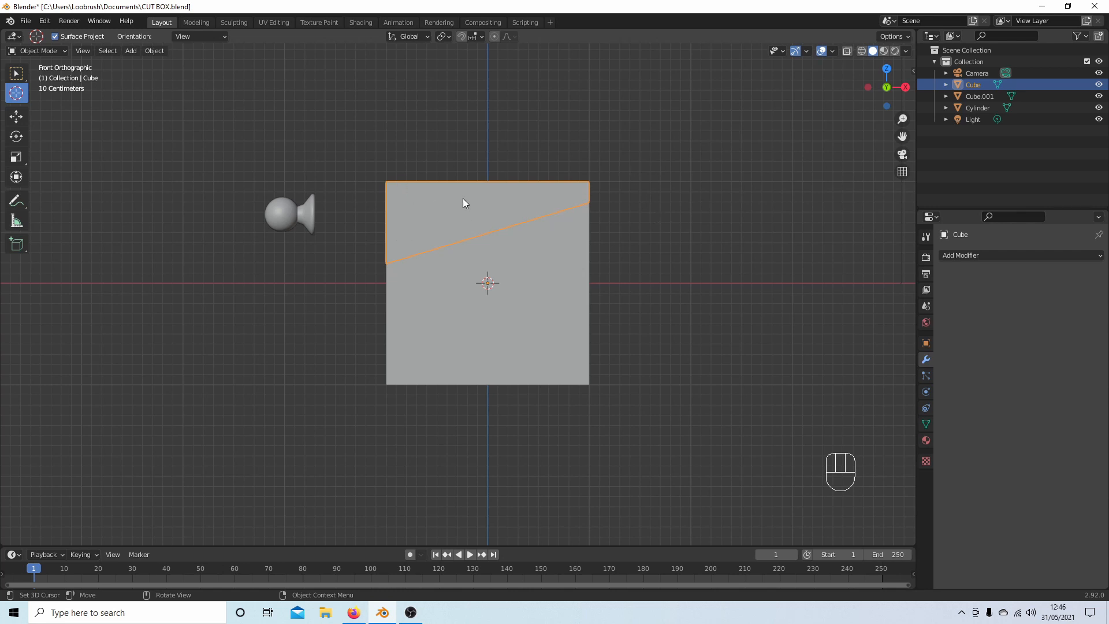
pyautogui.moveTo(506, 229)
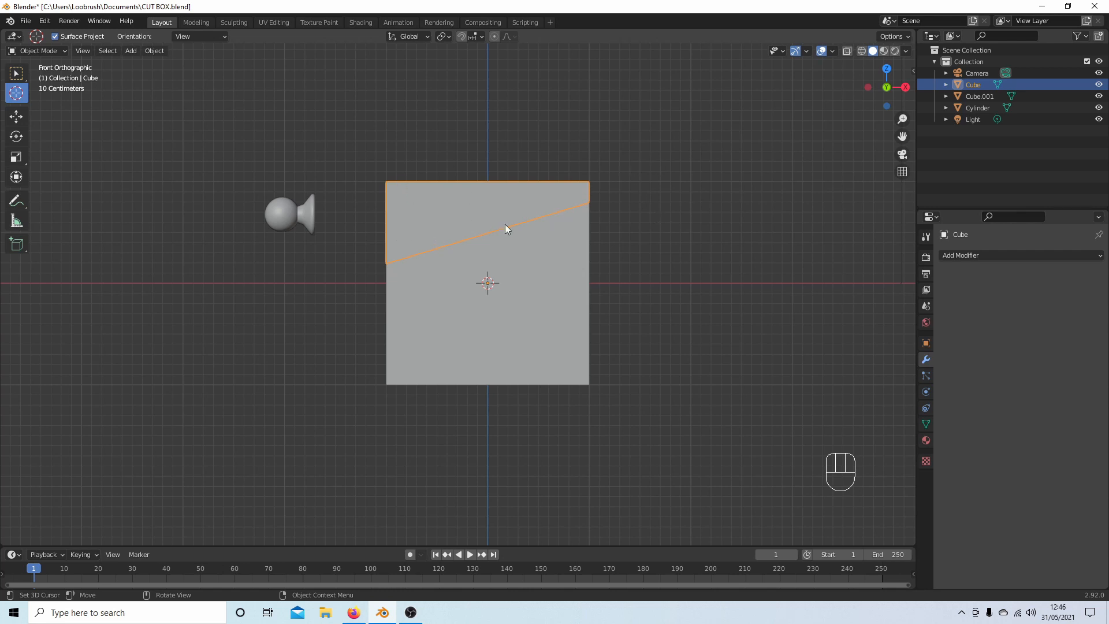
pyautogui.moveTo(440, 129)
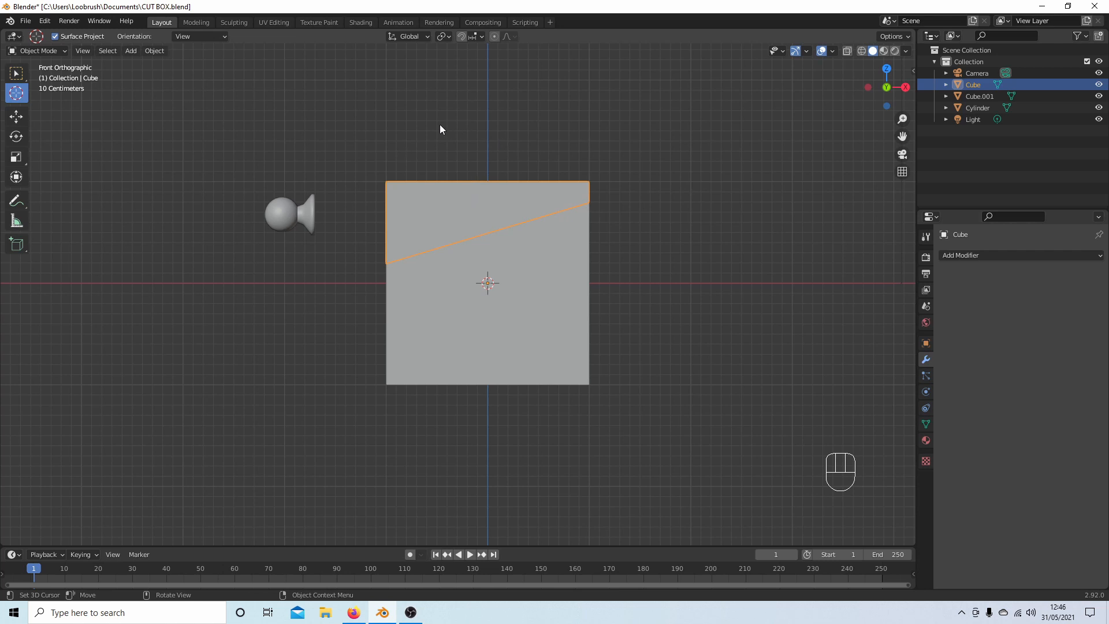
pyautogui.press('r')
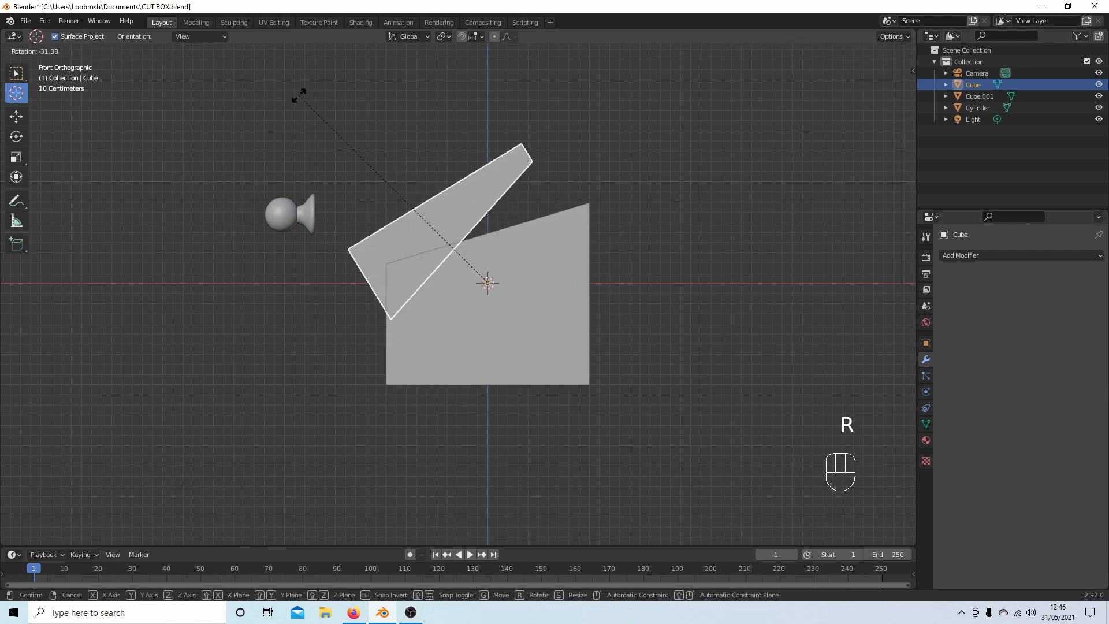
pyautogui.moveTo(423, 134)
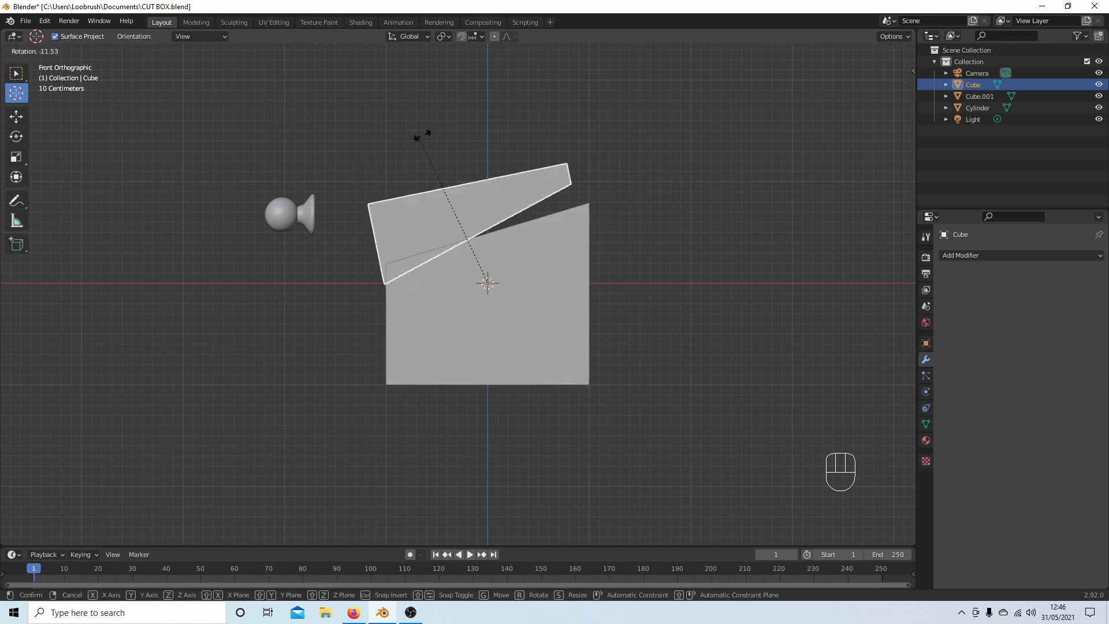
pyautogui.moveTo(477, 156)
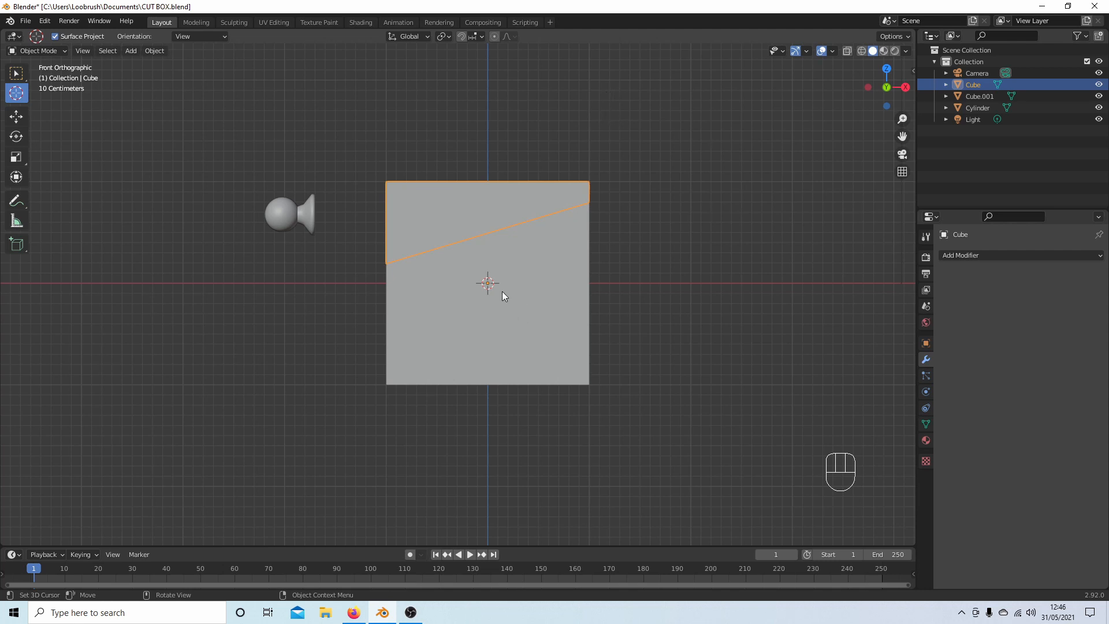
pyautogui.moveTo(492, 278)
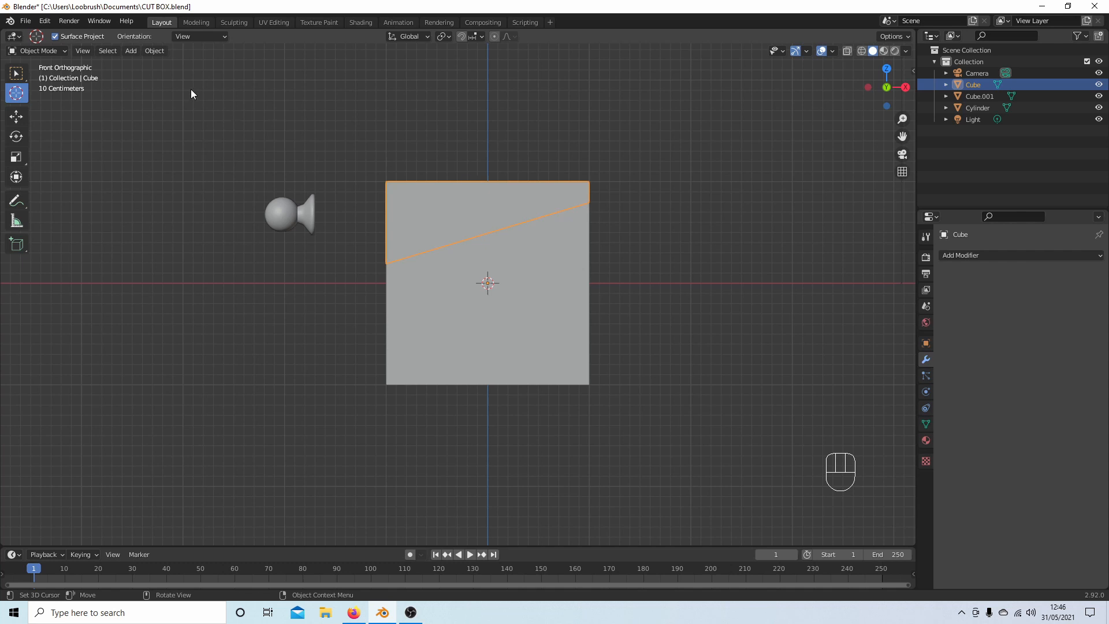
# Set the lid's origin to its own geometry via Object > Set Origin, then test rotation.
pyautogui.click(154, 49)
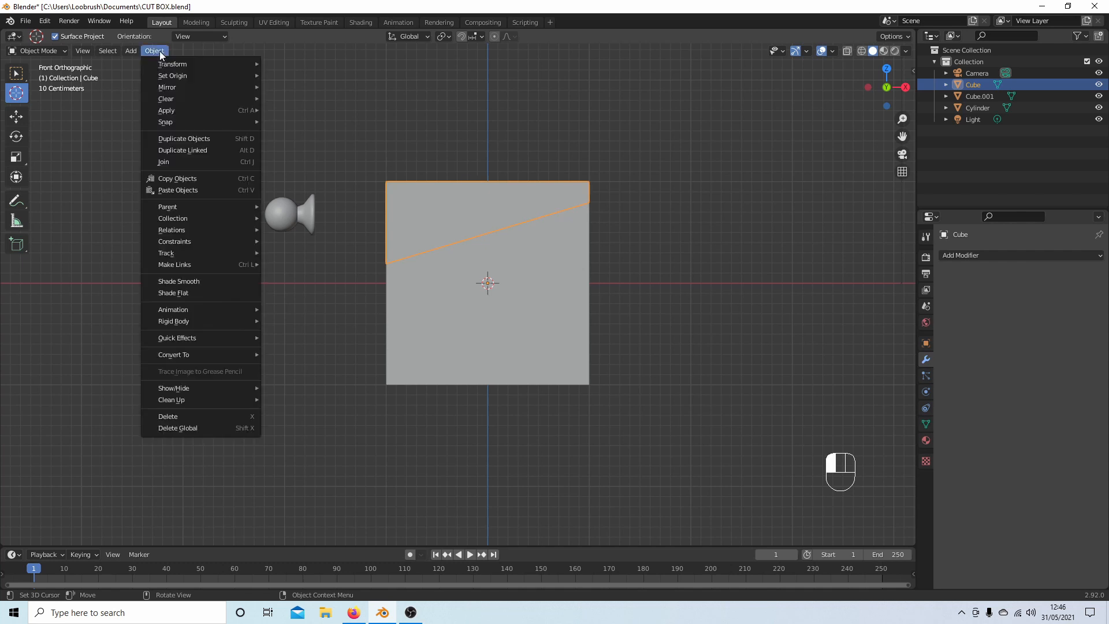
pyautogui.moveTo(173, 76)
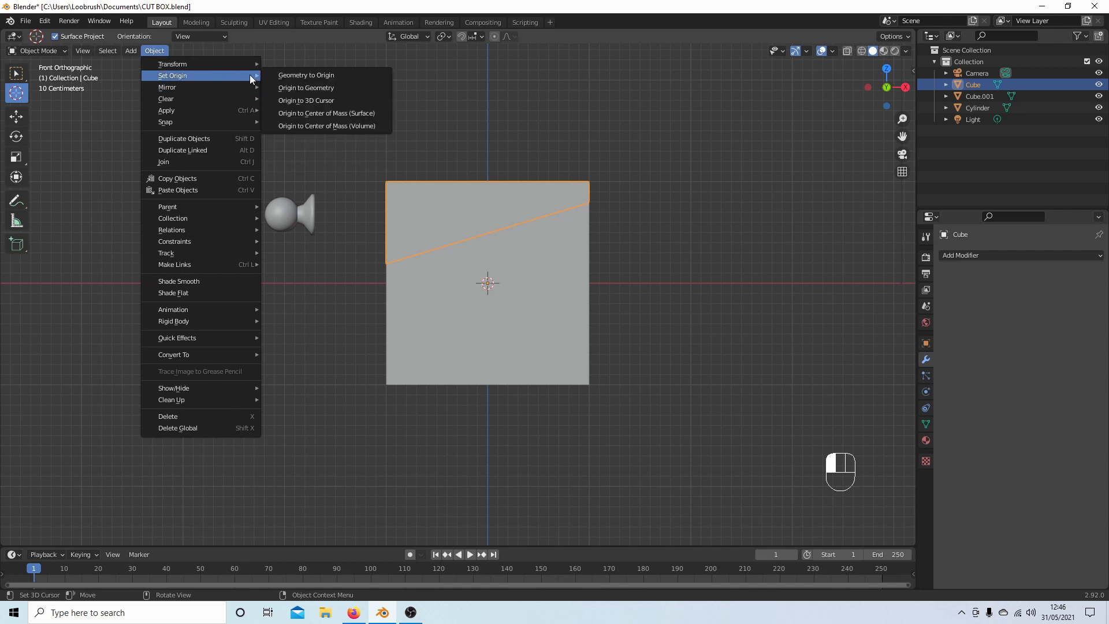
pyautogui.moveTo(305, 87)
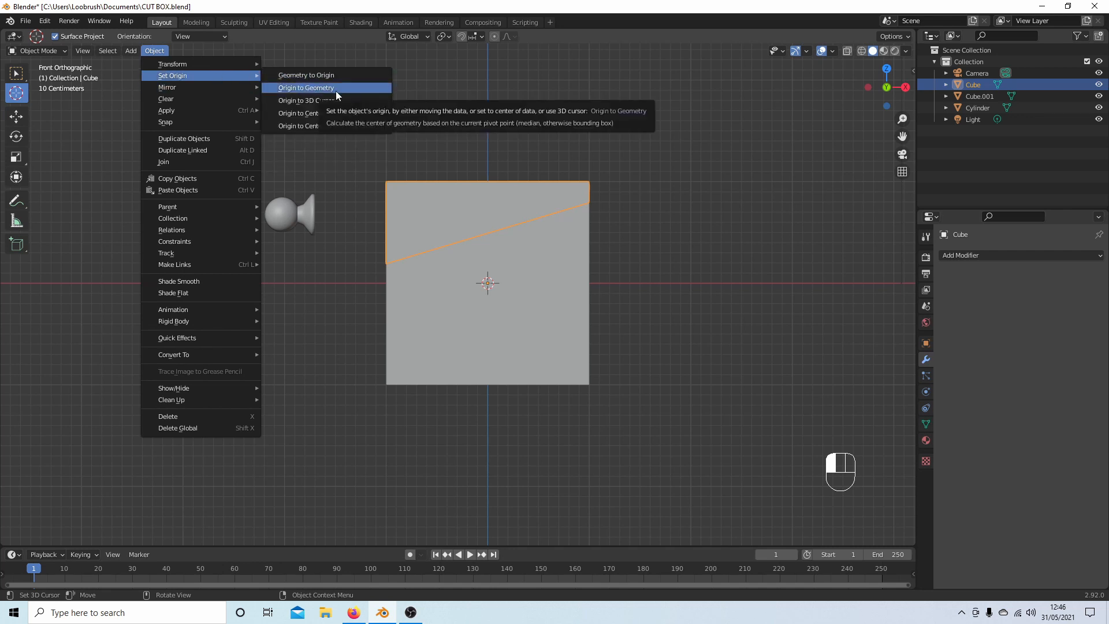
pyautogui.click(305, 88)
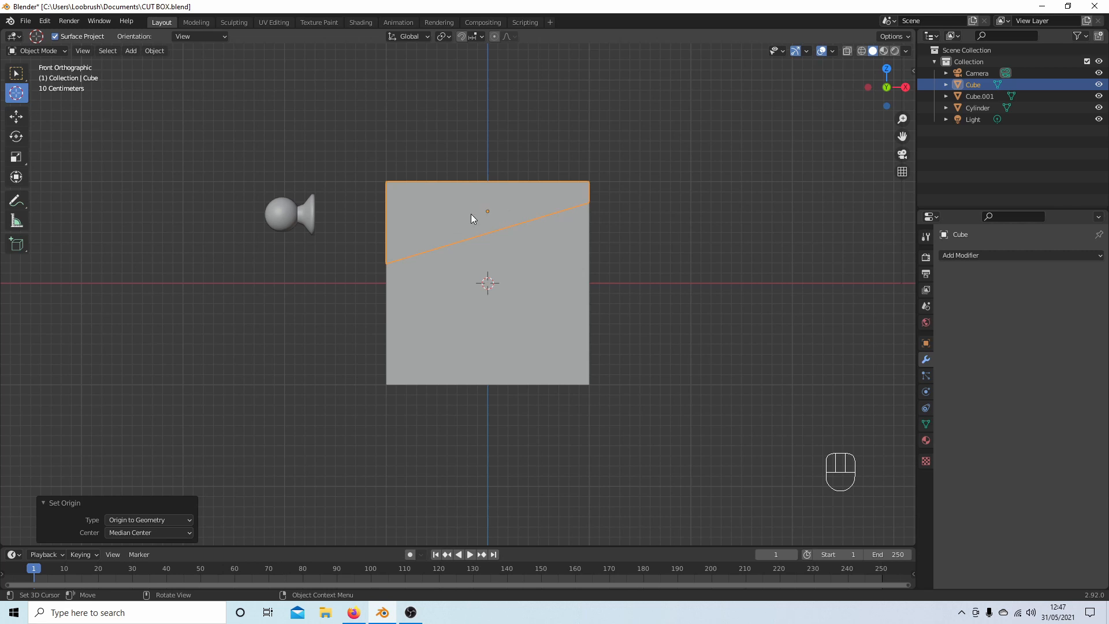
pyautogui.moveTo(464, 140)
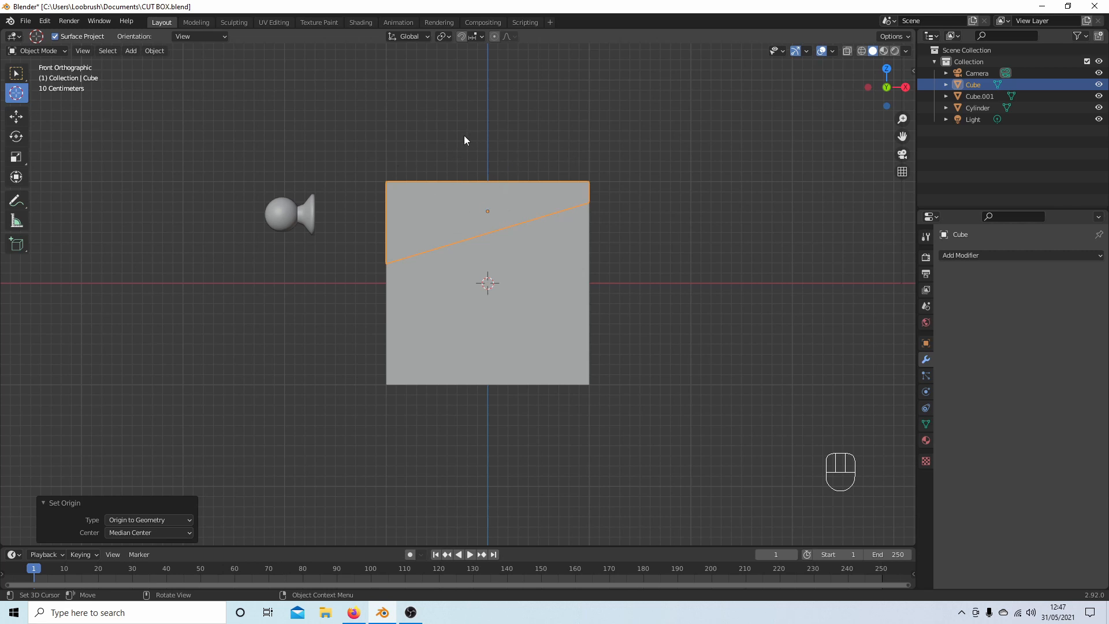
pyautogui.press('r')
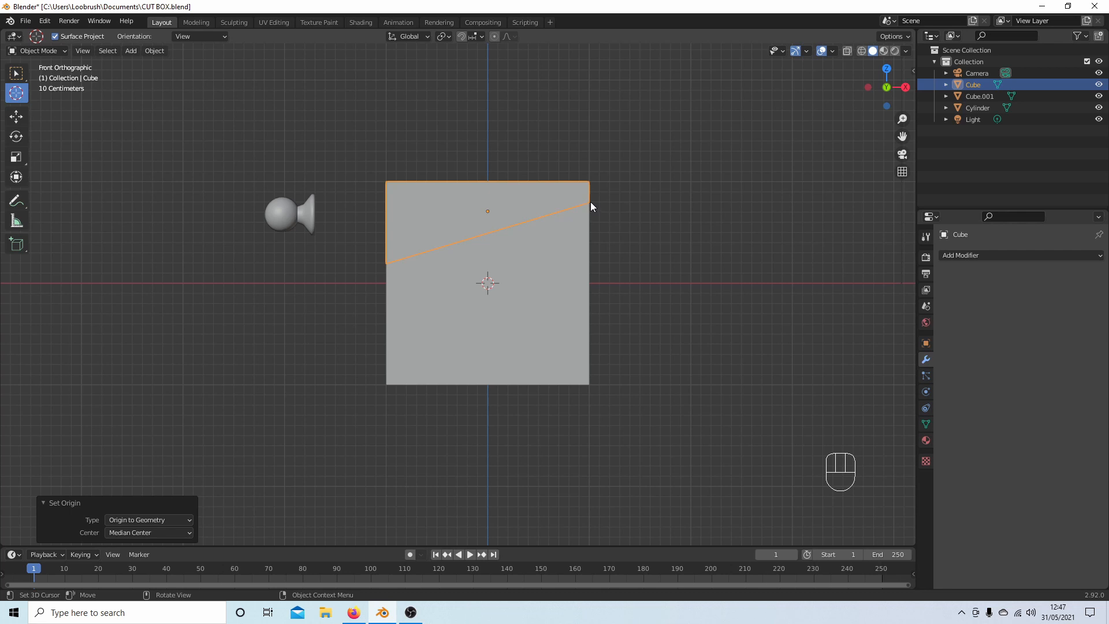
# From the side view, edit the lid's mesh in edge select mode for the hinge edge.
pyautogui.press('KP_3')
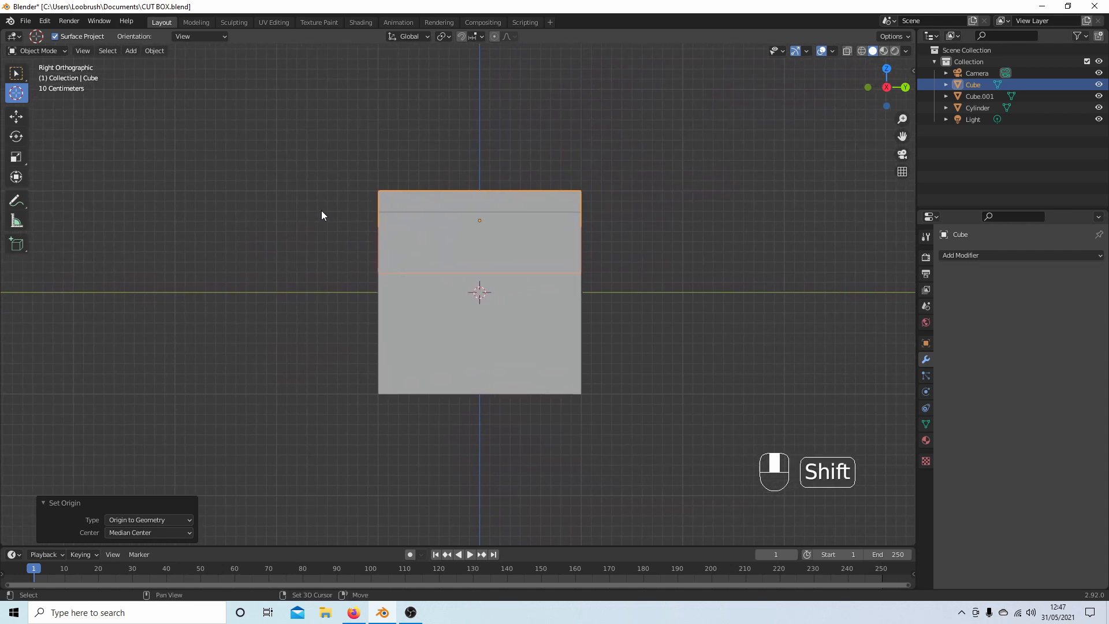
pyautogui.press('Tab')
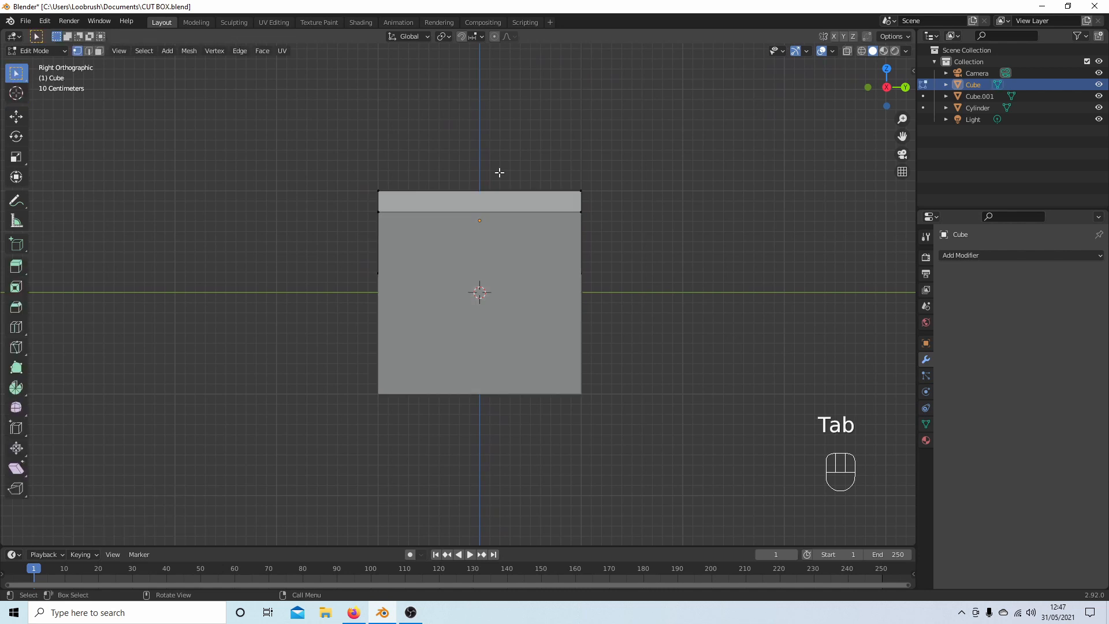
pyautogui.moveTo(518, 171)
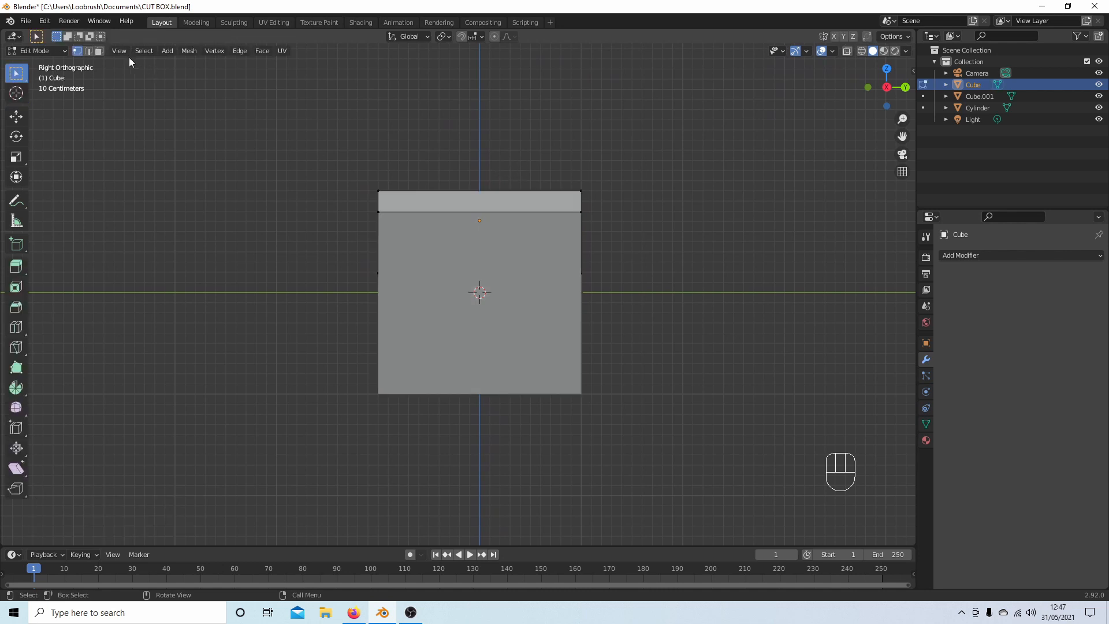
pyautogui.moveTo(90, 50)
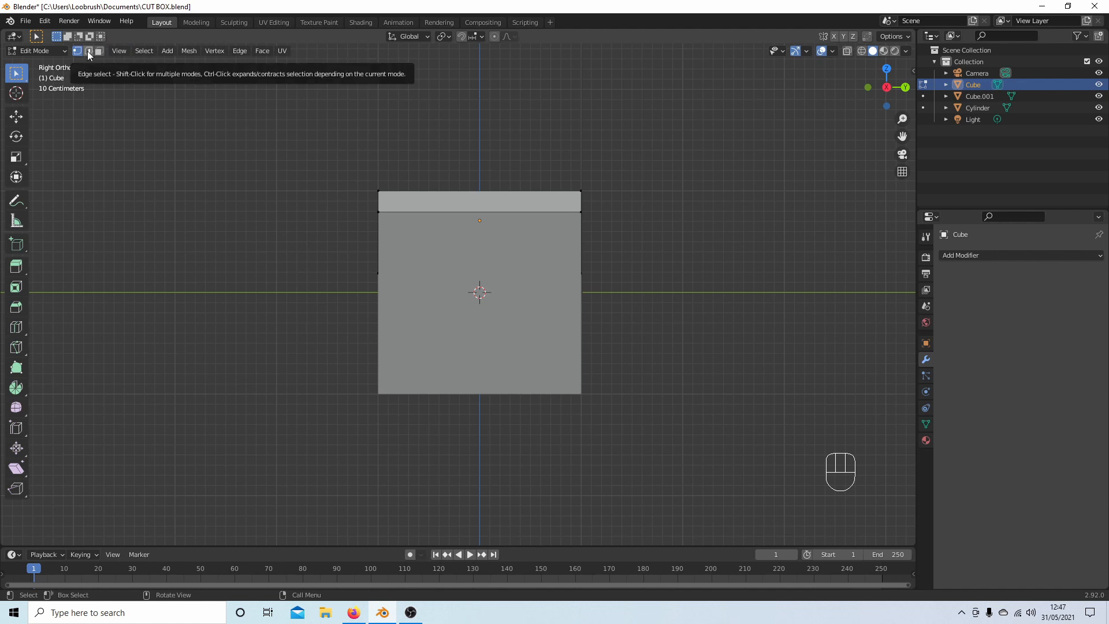
pyautogui.click(88, 50)
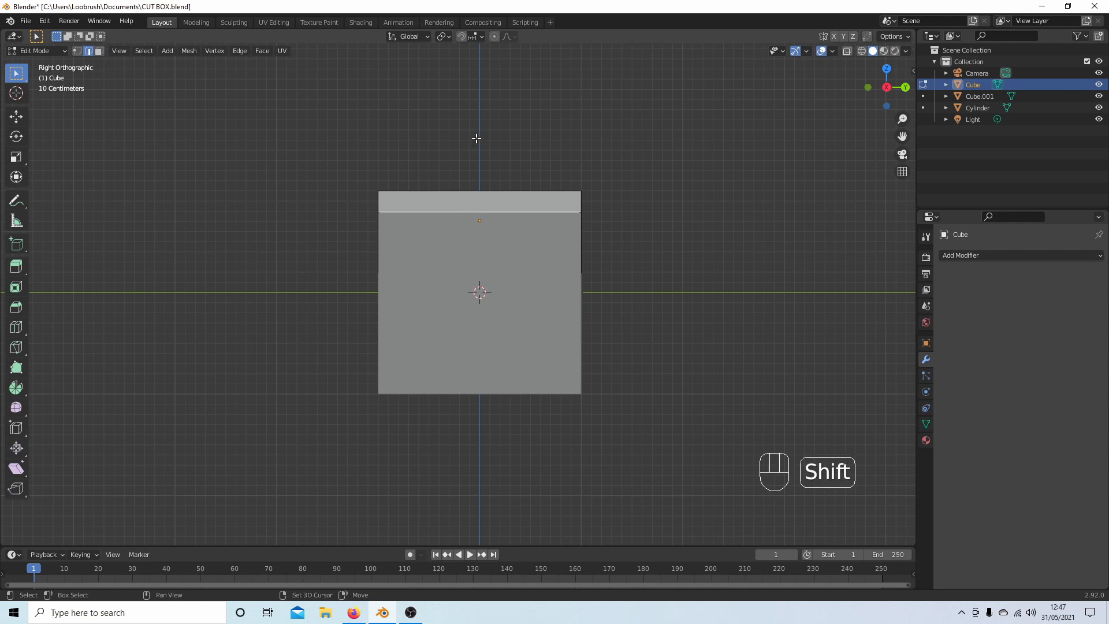
# Snap the 3D cursor to the selected hinge edge and return to front view.
pyautogui.press('shift+s')
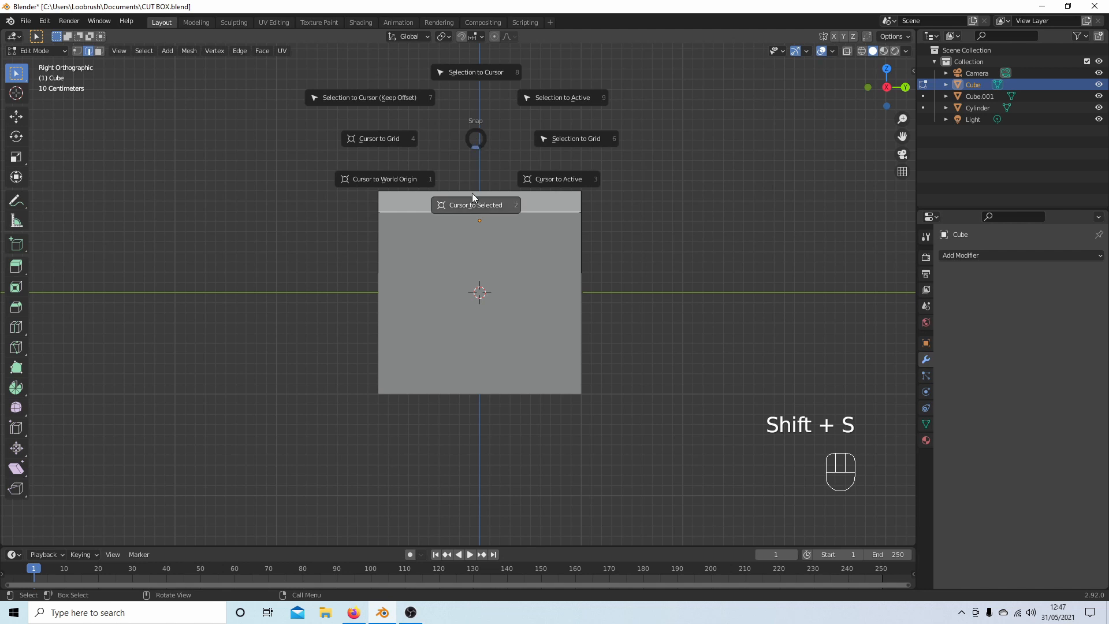
pyautogui.moveTo(475, 205)
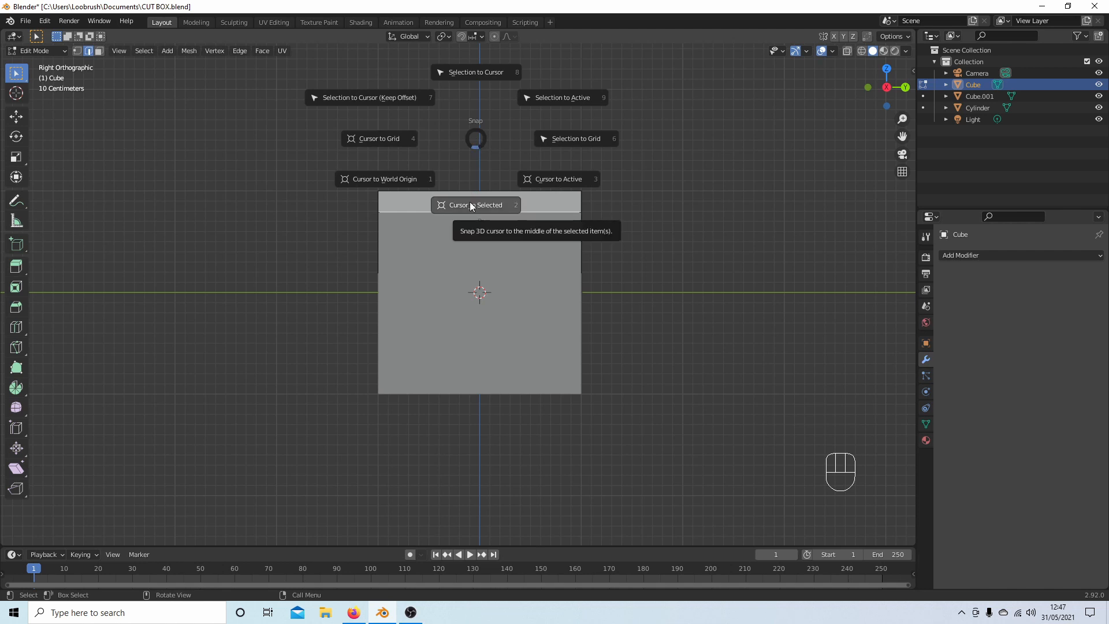
pyautogui.click(474, 205)
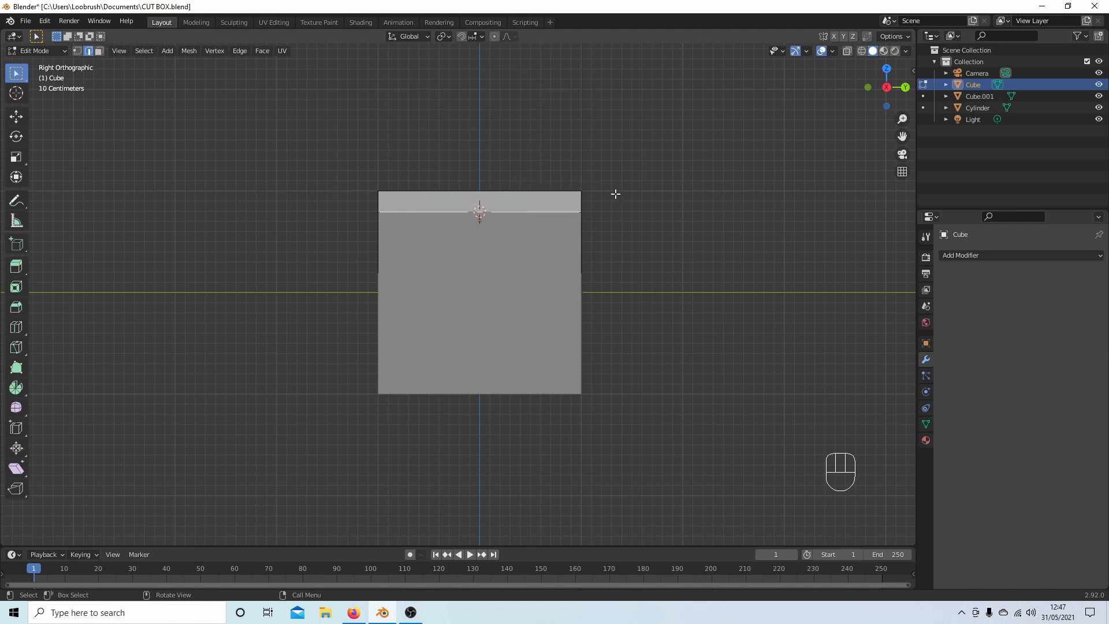
pyautogui.press('KP_1')
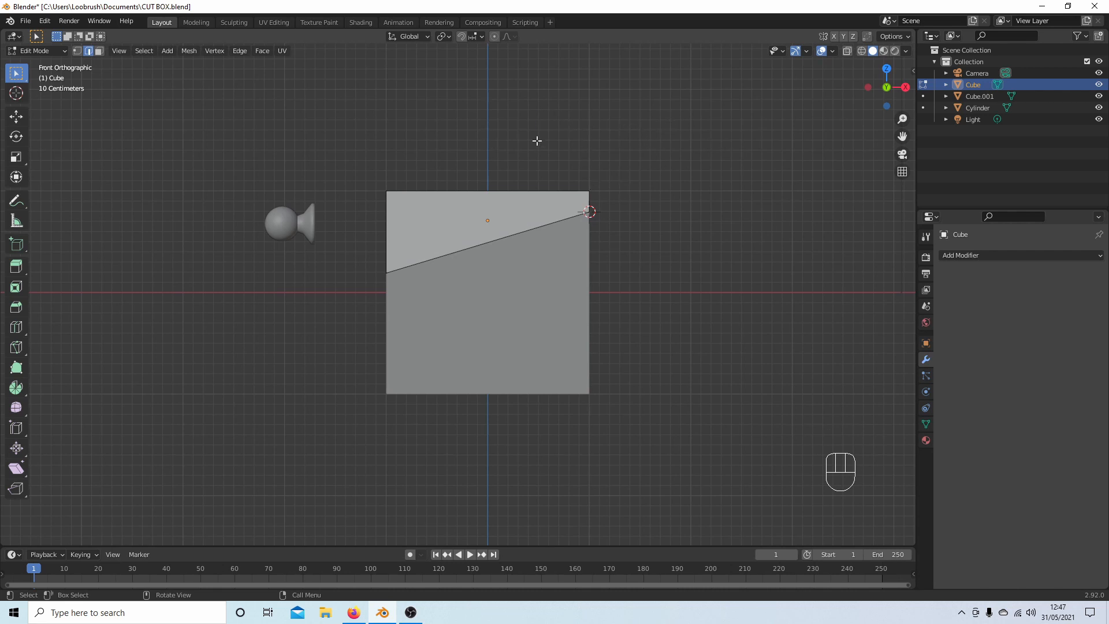
pyautogui.moveTo(676, 130)
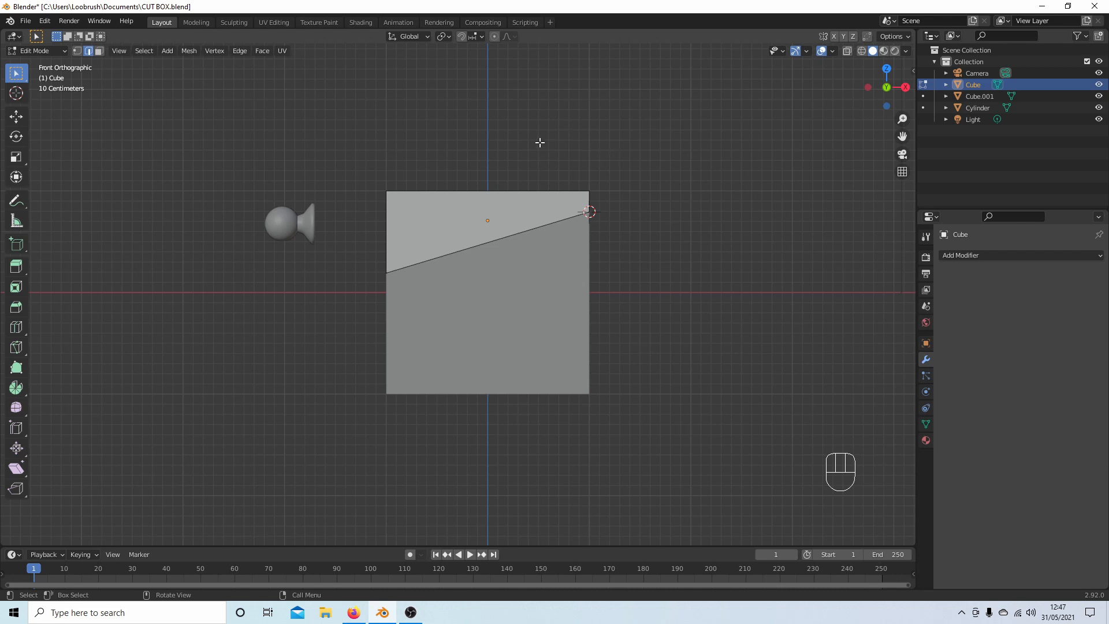
# Back in Object Mode, set the lid's origin to the 3D cursor on the hinge edge.
pyautogui.press('Tab')
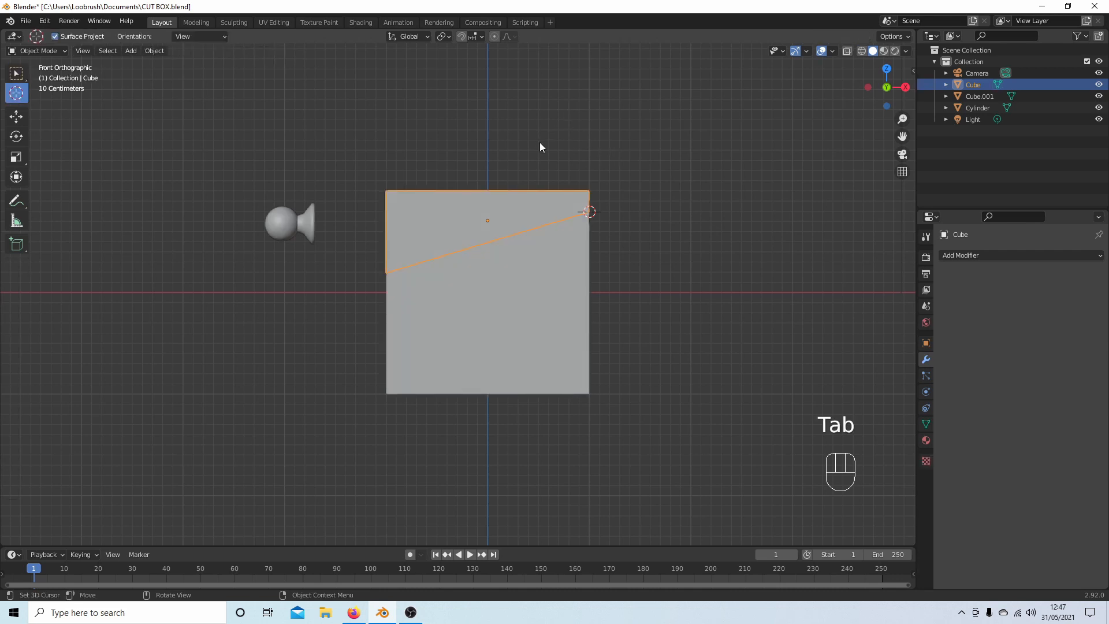
pyautogui.press('Tab')
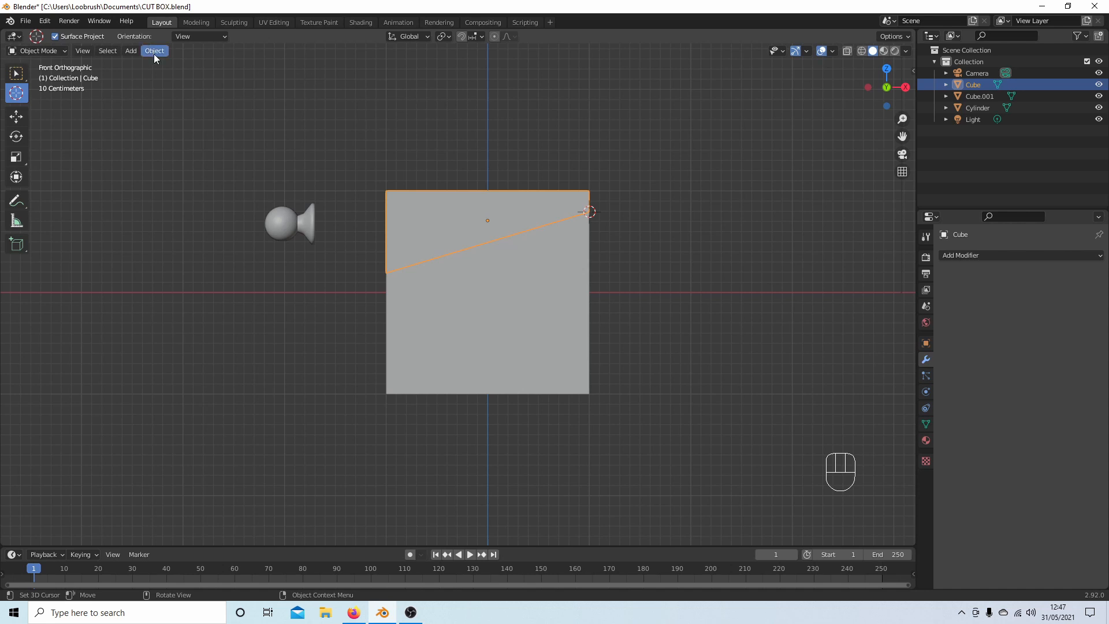
pyautogui.click(154, 49)
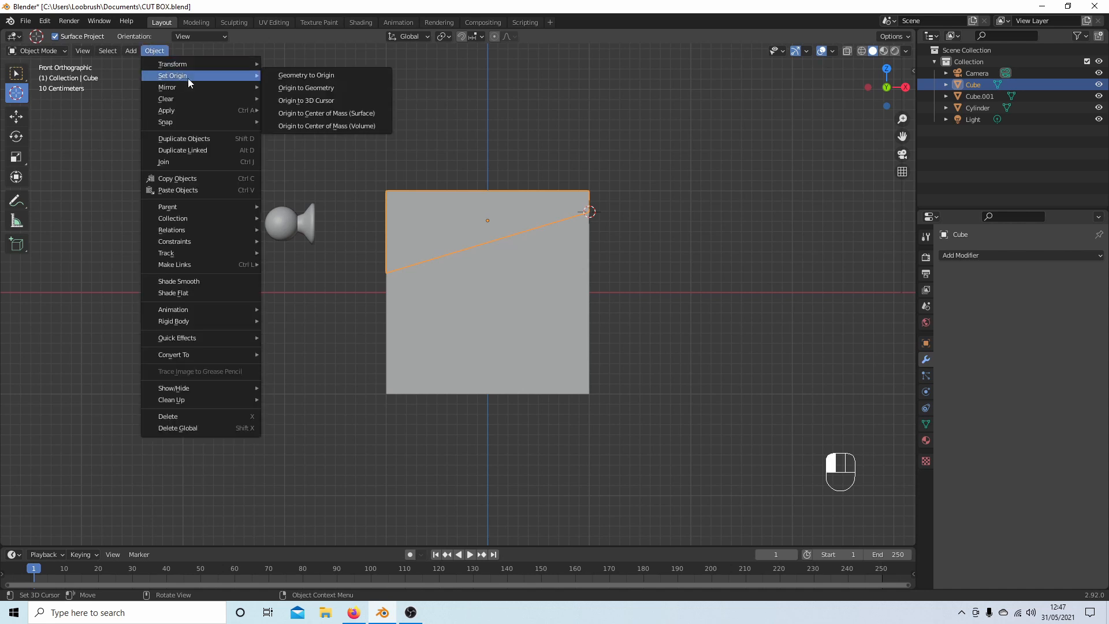
pyautogui.moveTo(319, 100)
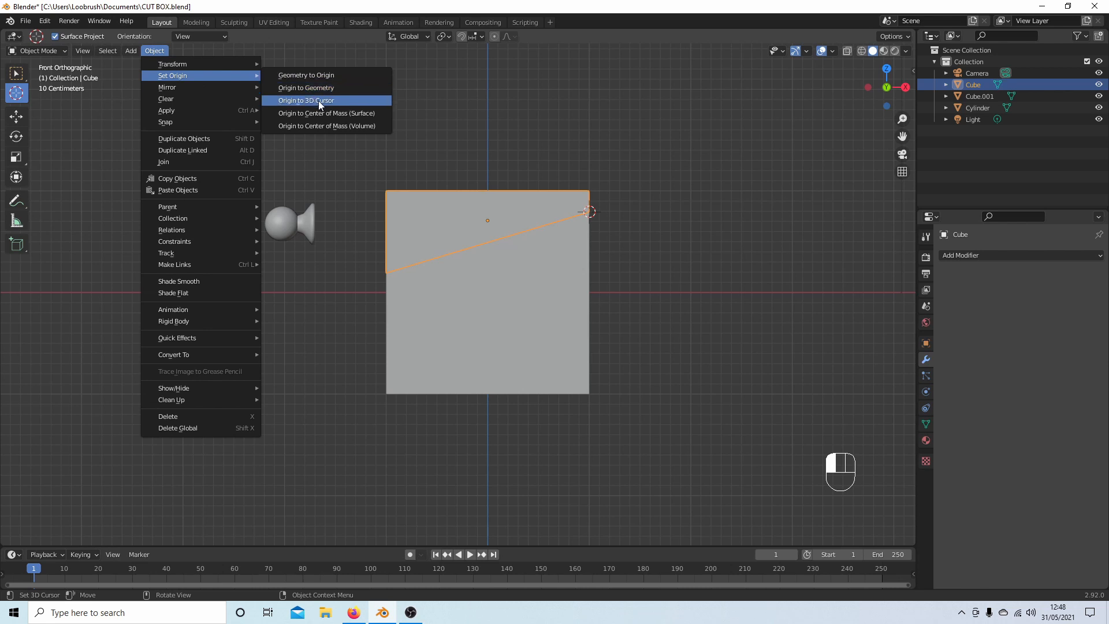
pyautogui.click(306, 100)
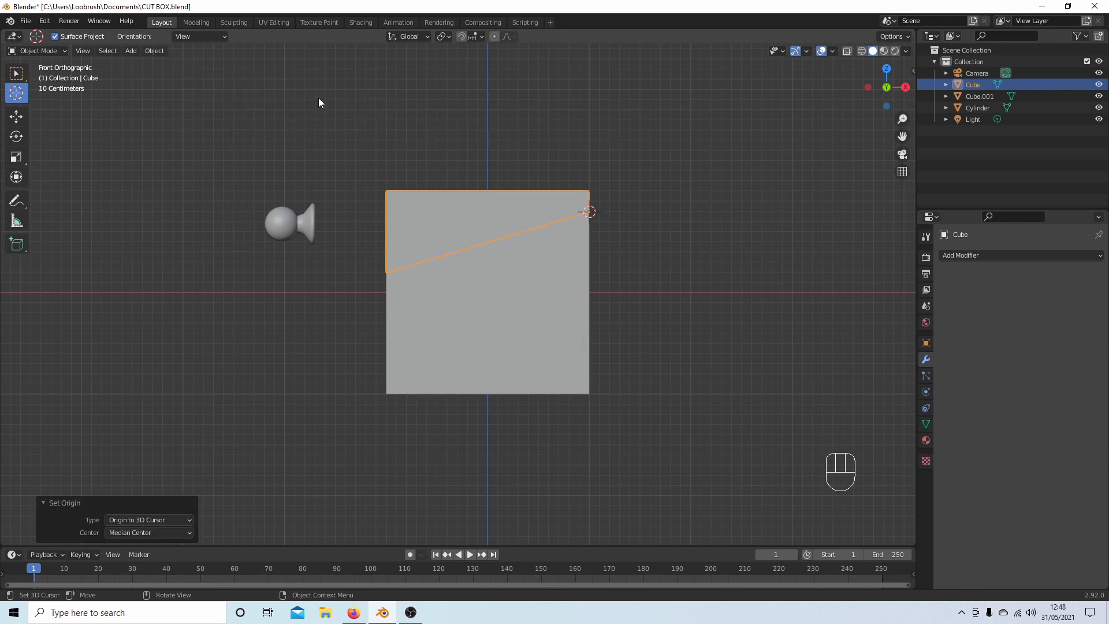
# Rotate the lid to check that it pivots around its hinge-edge origin.
pyautogui.press('r')
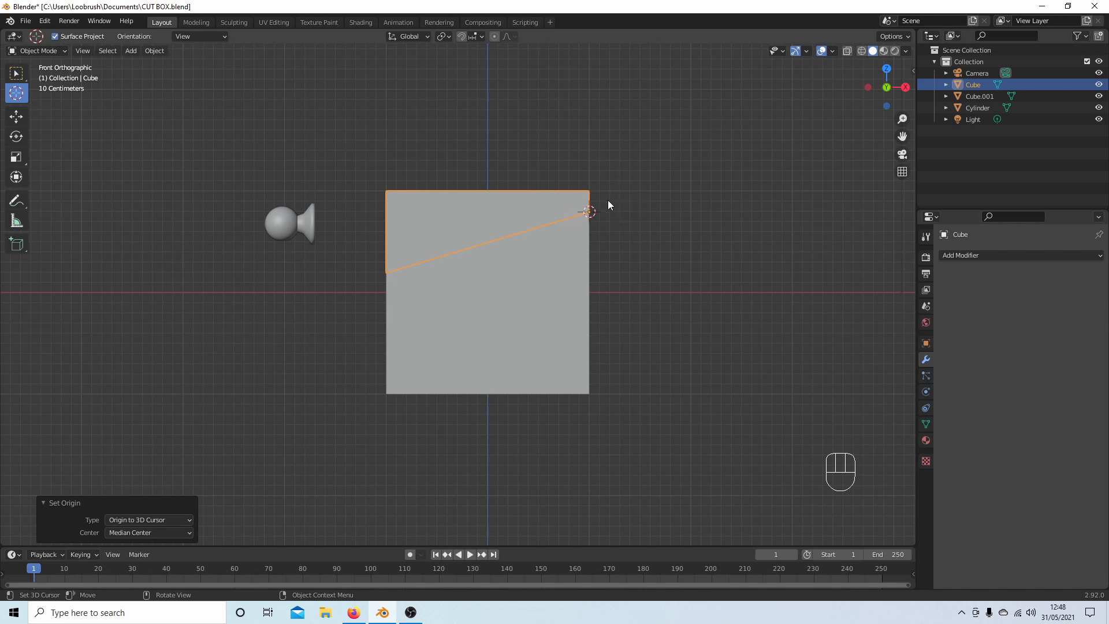
pyautogui.moveTo(600, 219)
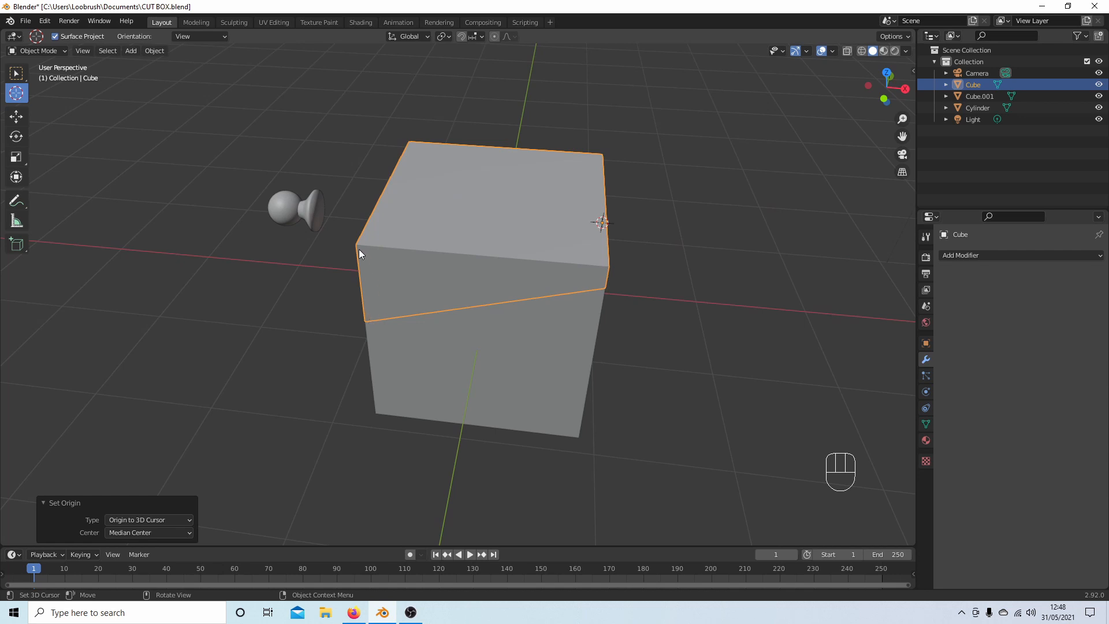
pyautogui.moveTo(374, 257)
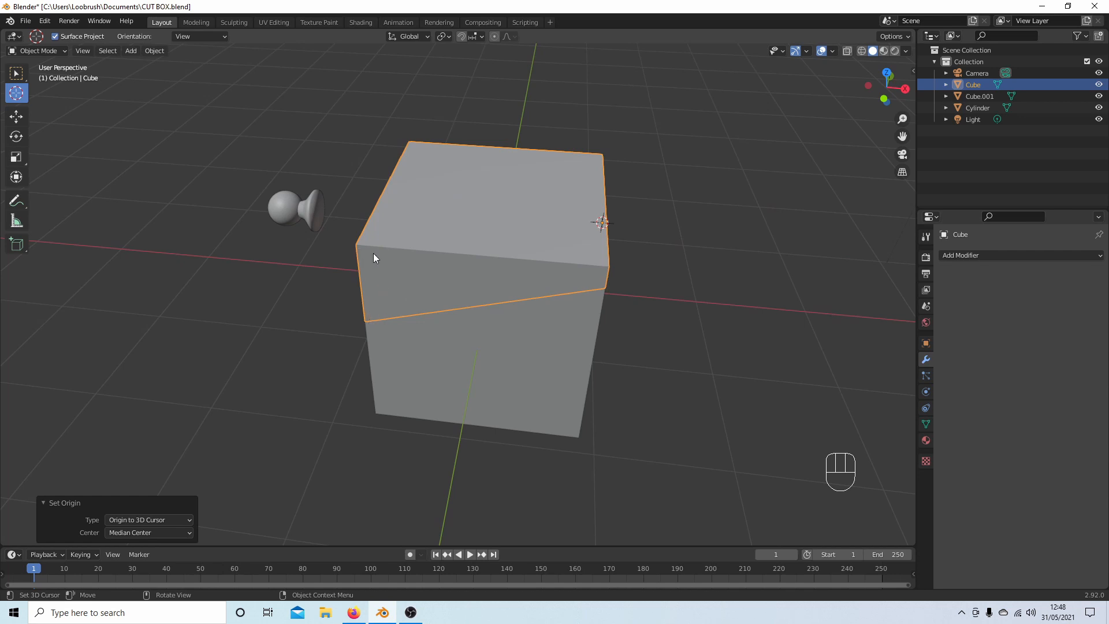
pyautogui.moveTo(396, 286)
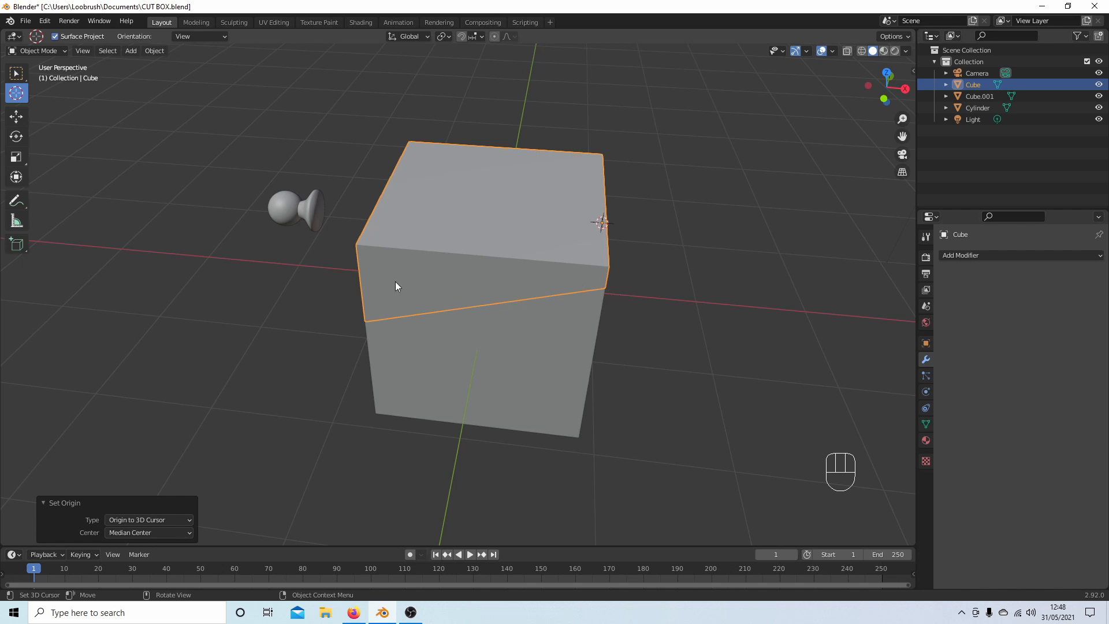
pyautogui.moveTo(452, 277)
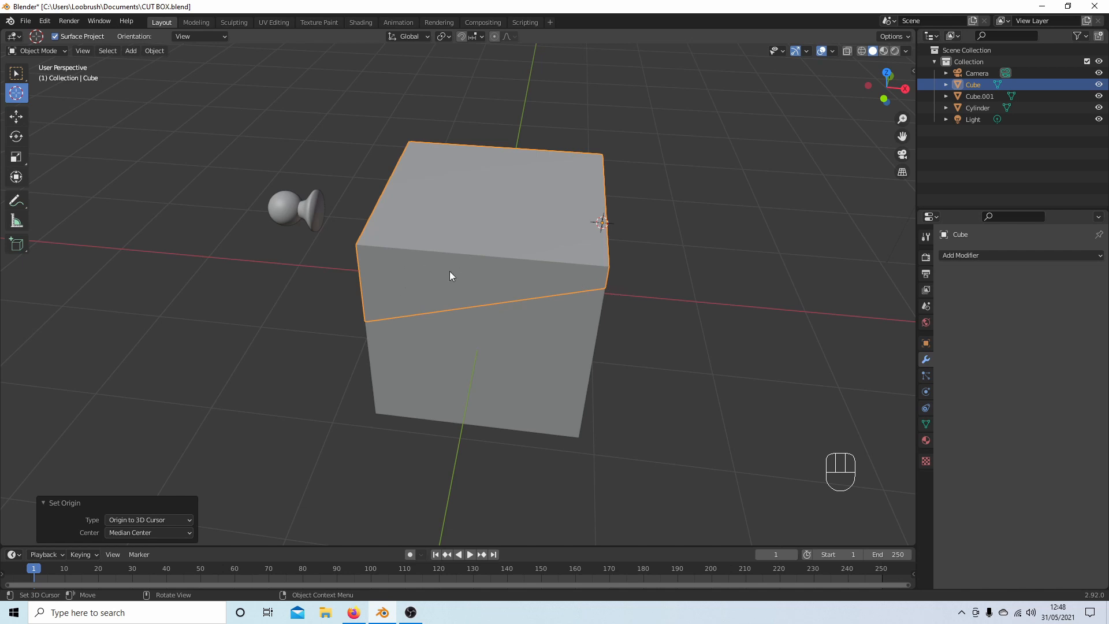
pyautogui.moveTo(462, 279)
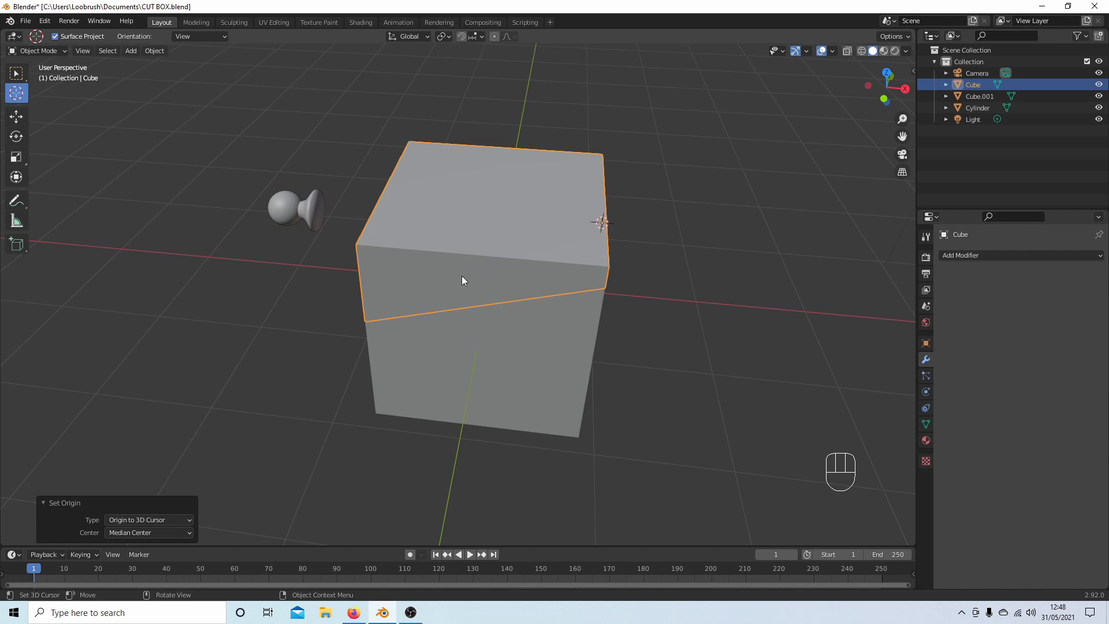
pyautogui.moveTo(477, 287)
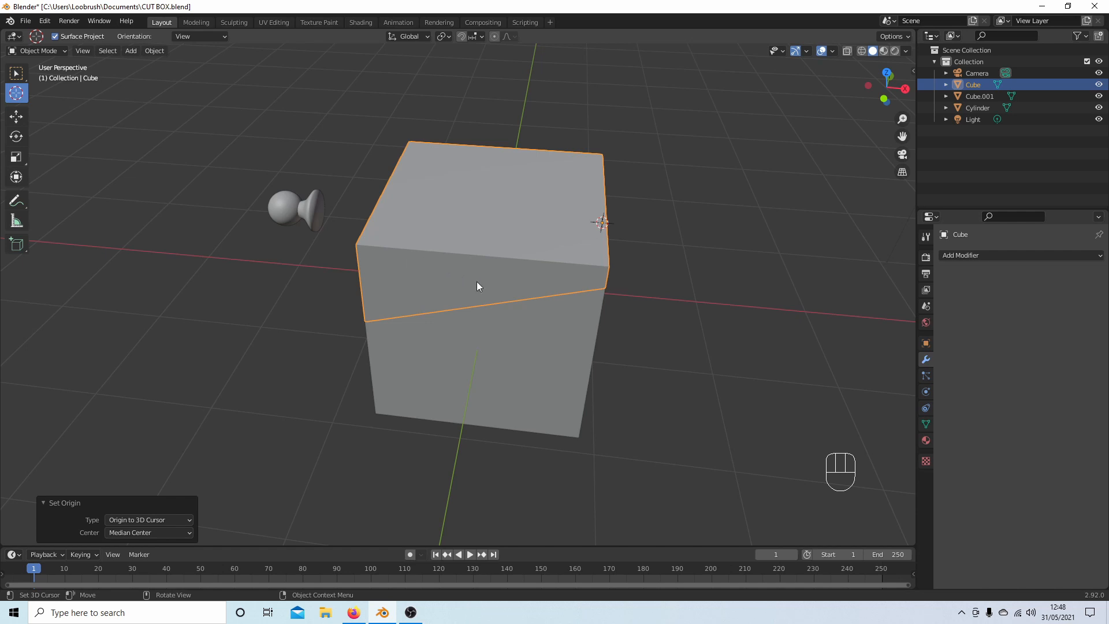
pyautogui.moveTo(680, 278)
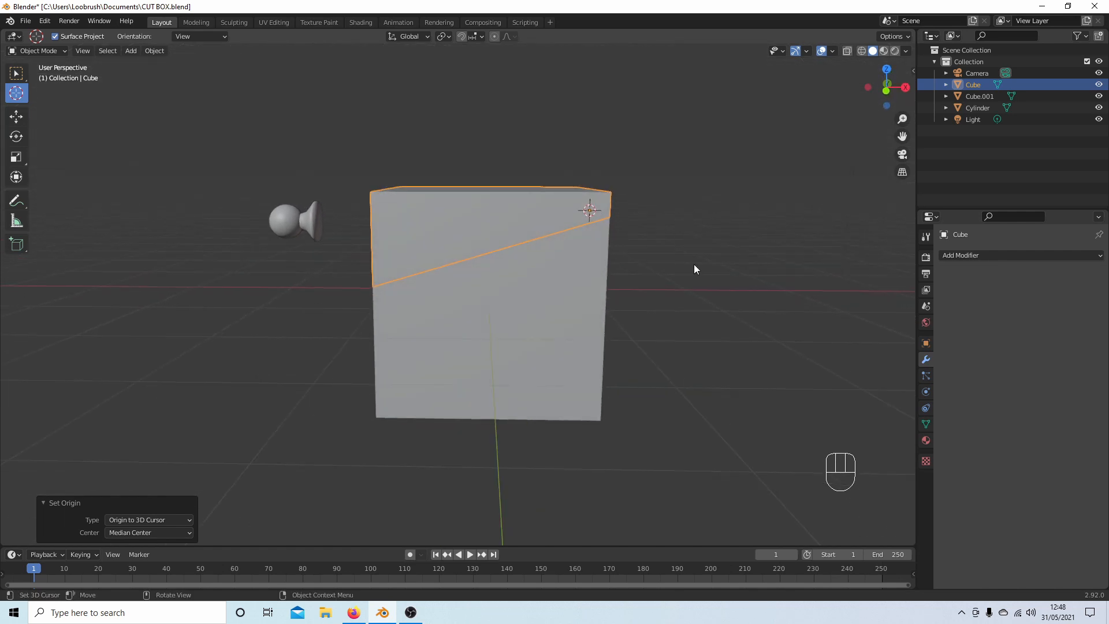
# From front view, snap the 3D cursor back to the world origin.
pyautogui.press('KP_1')
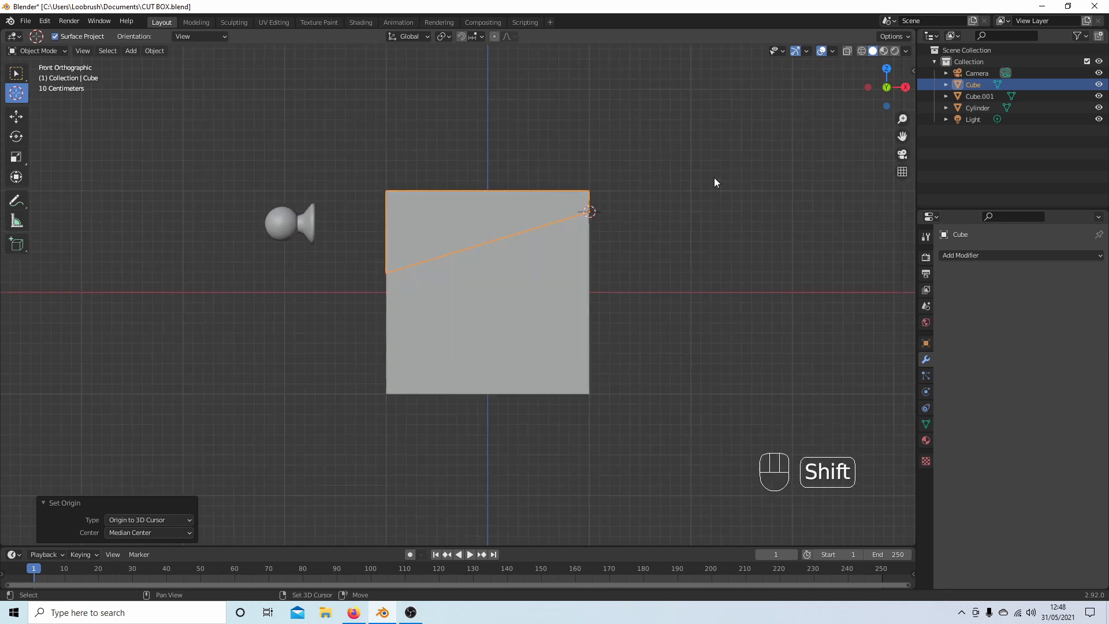
pyautogui.press('shift+s')
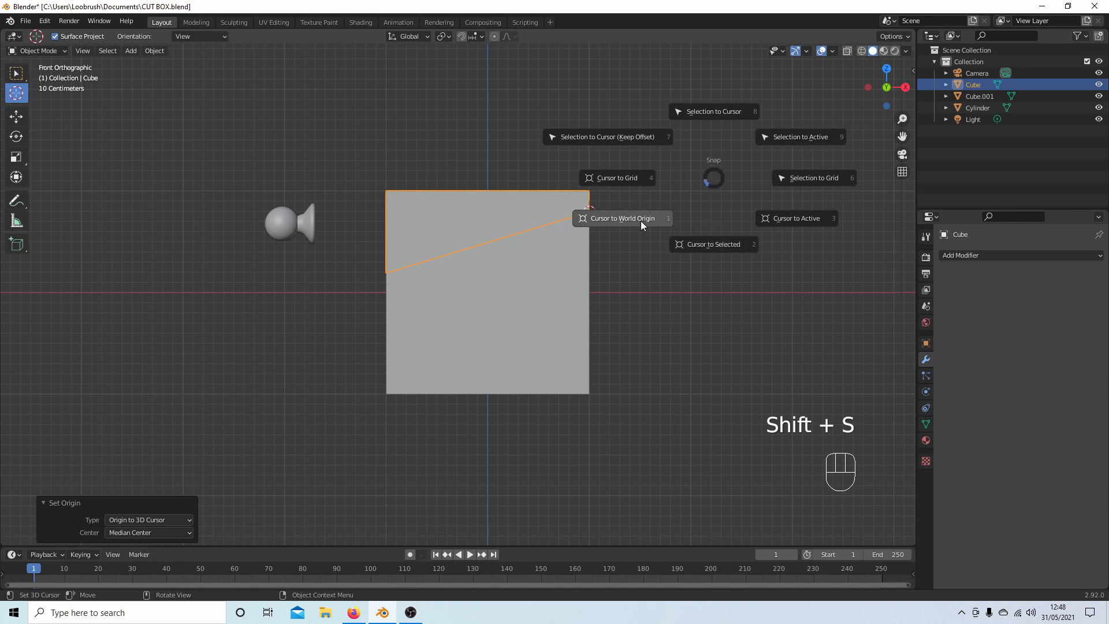
pyautogui.click(622, 218)
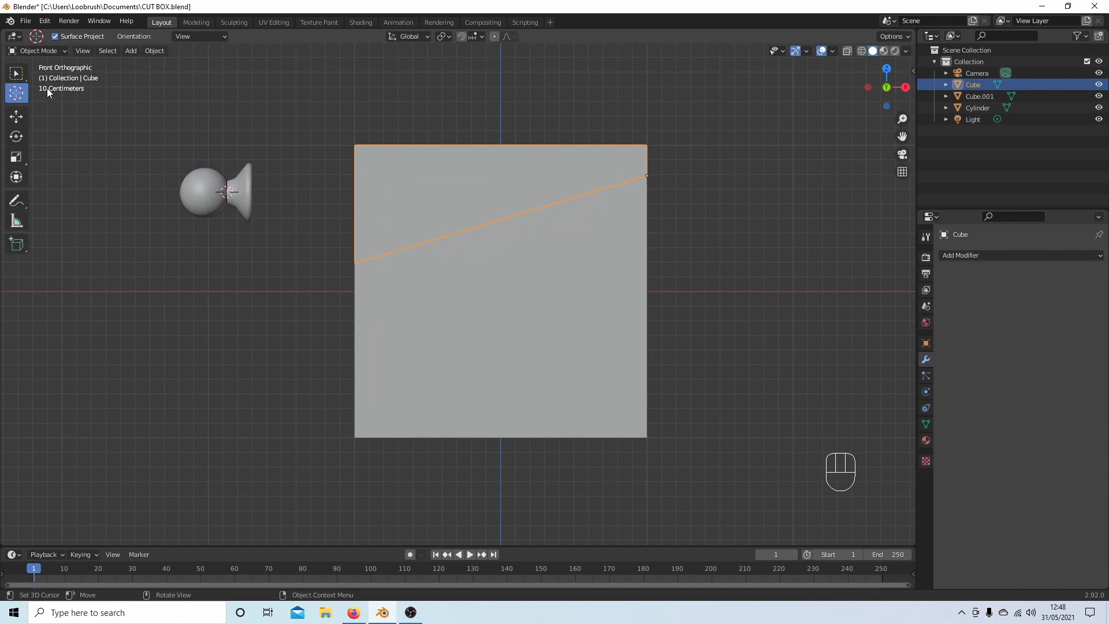
pyautogui.moveTo(15, 93)
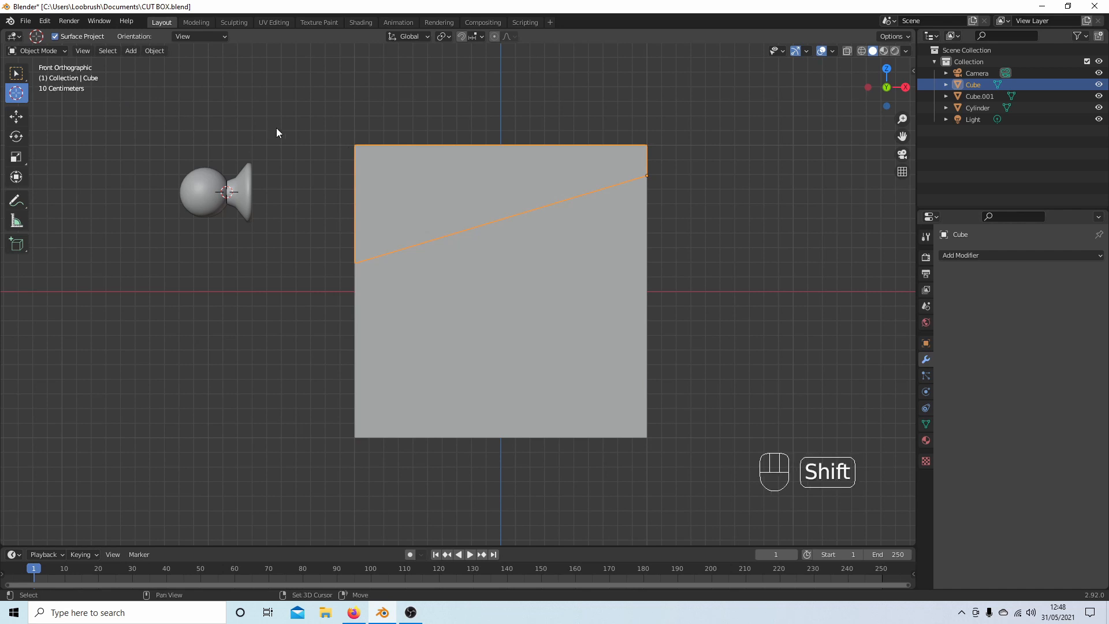
pyautogui.press('shift+s')
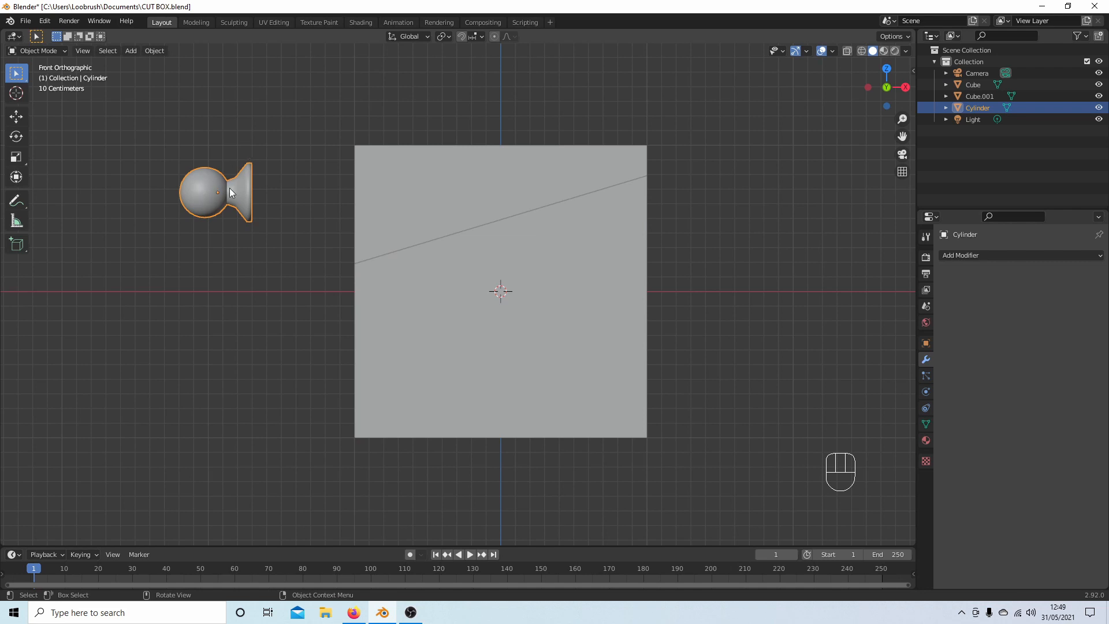
pyautogui.moveTo(219, 197)
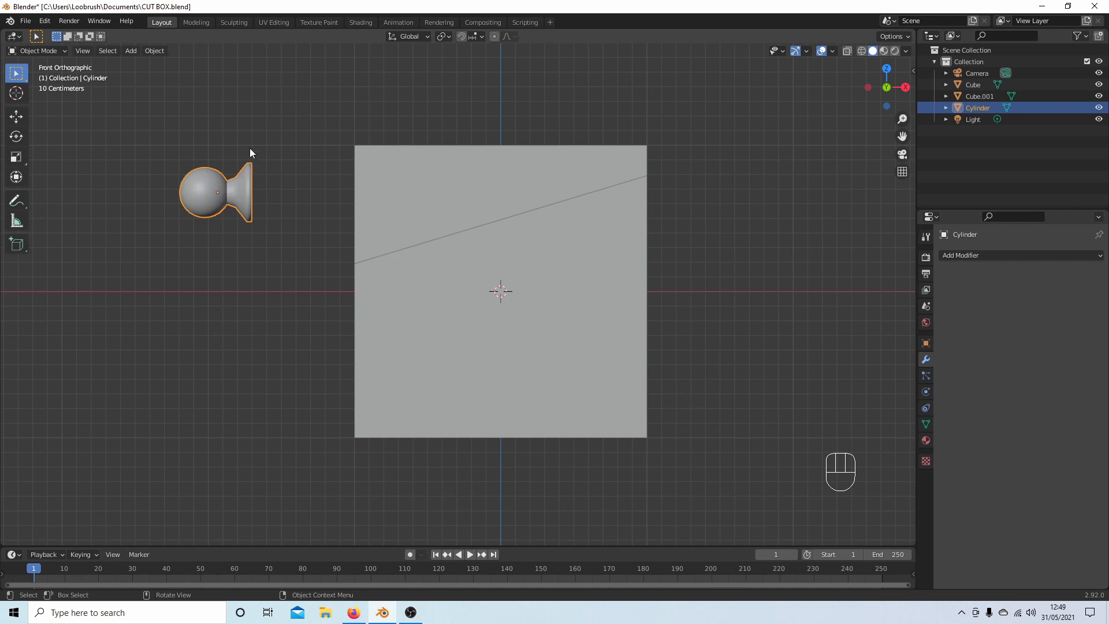
pyautogui.moveTo(147, 124)
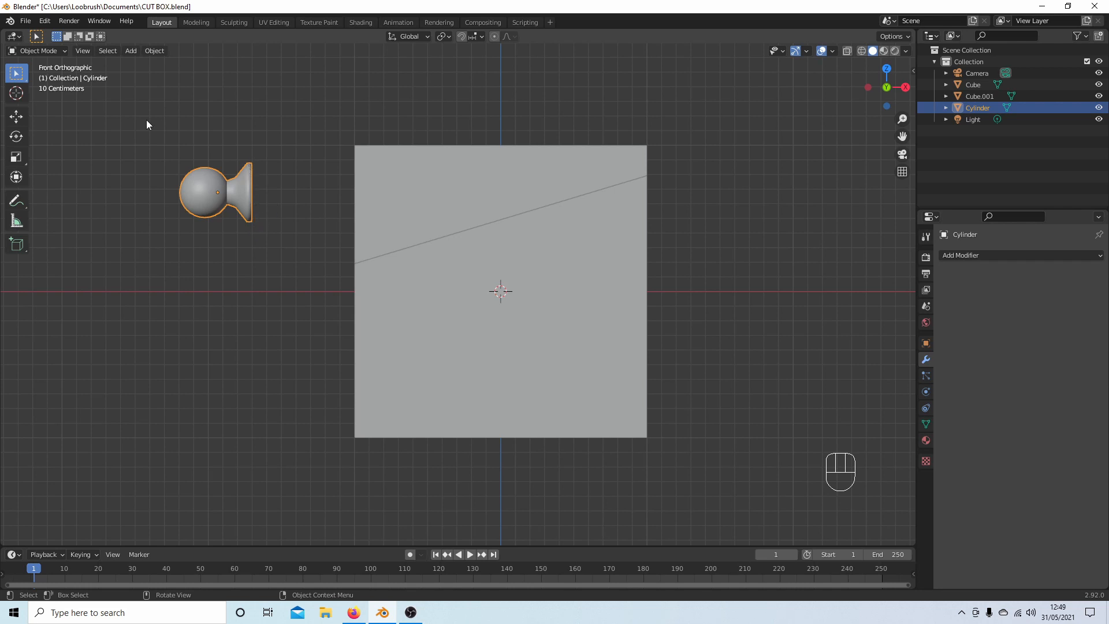
# Edit the knob's mesh with nothing selected, in vertex mode and wireframe shading.
pyautogui.press('Tab')
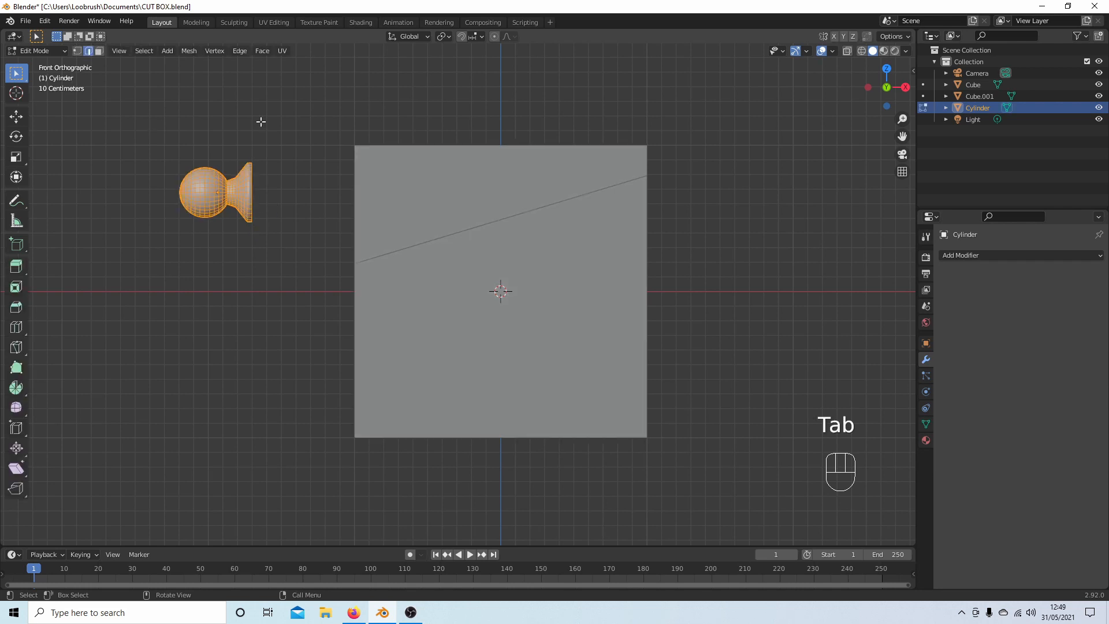
pyautogui.press('alt')
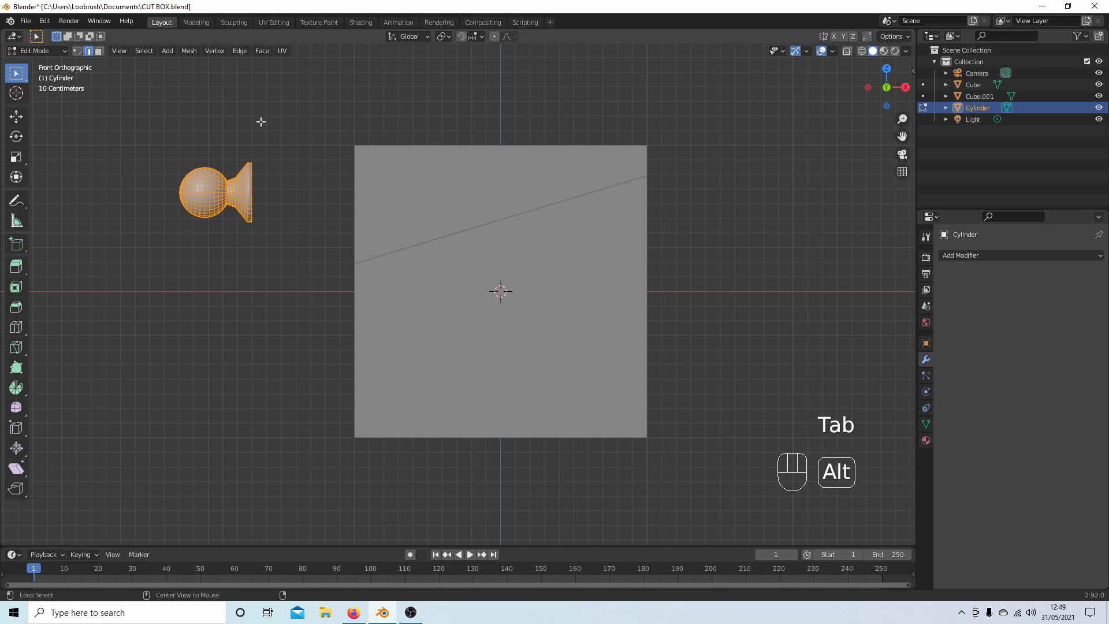
pyautogui.press('alt+a')
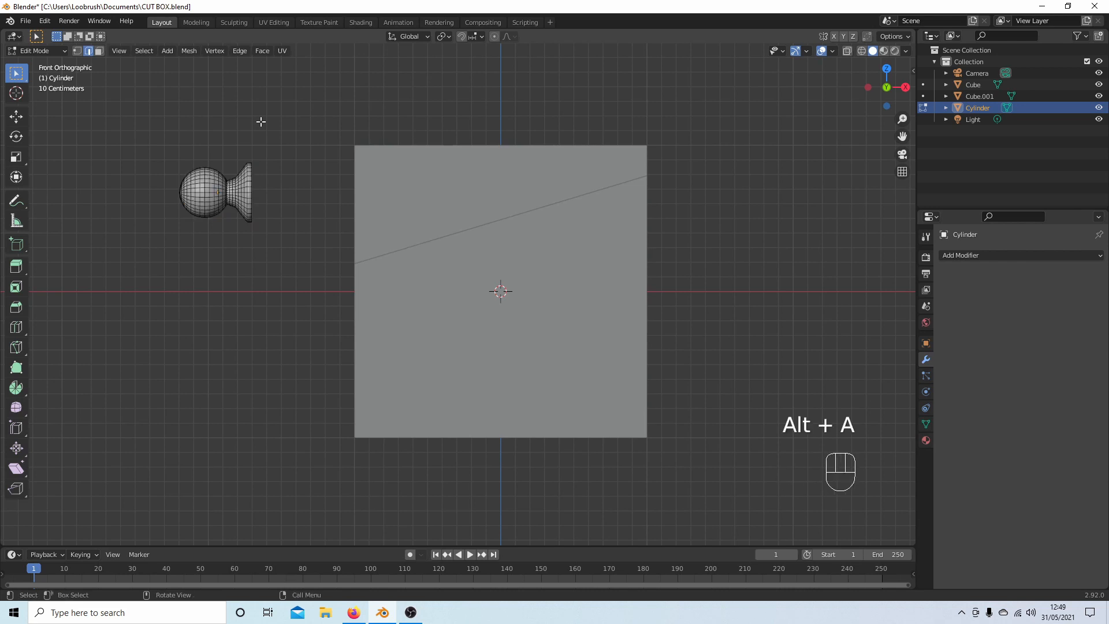
pyautogui.moveTo(78, 51)
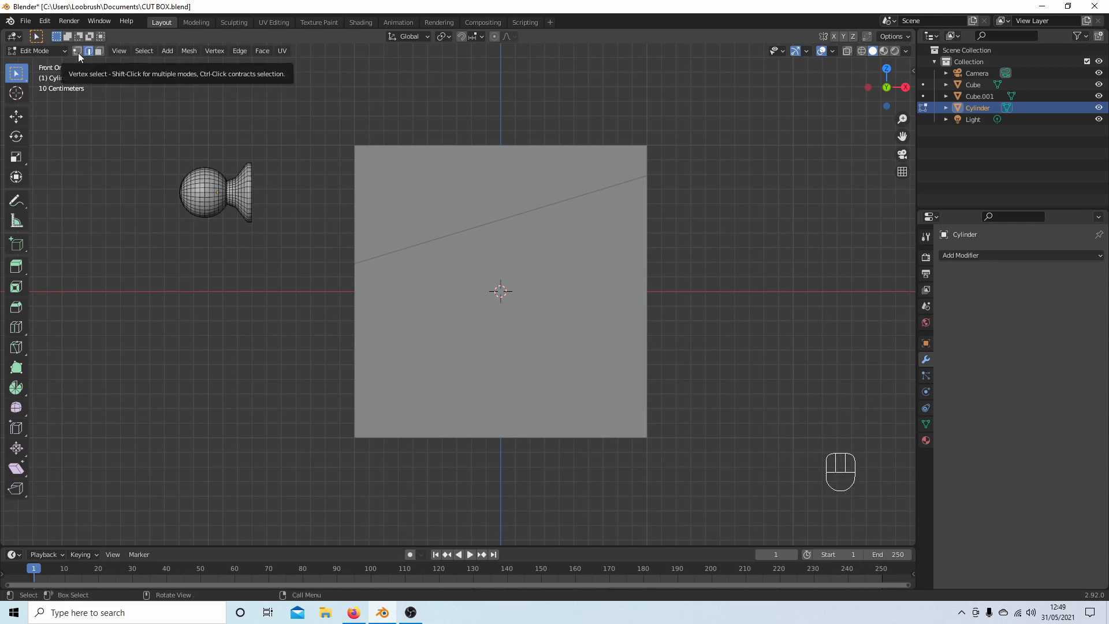
pyautogui.click(77, 50)
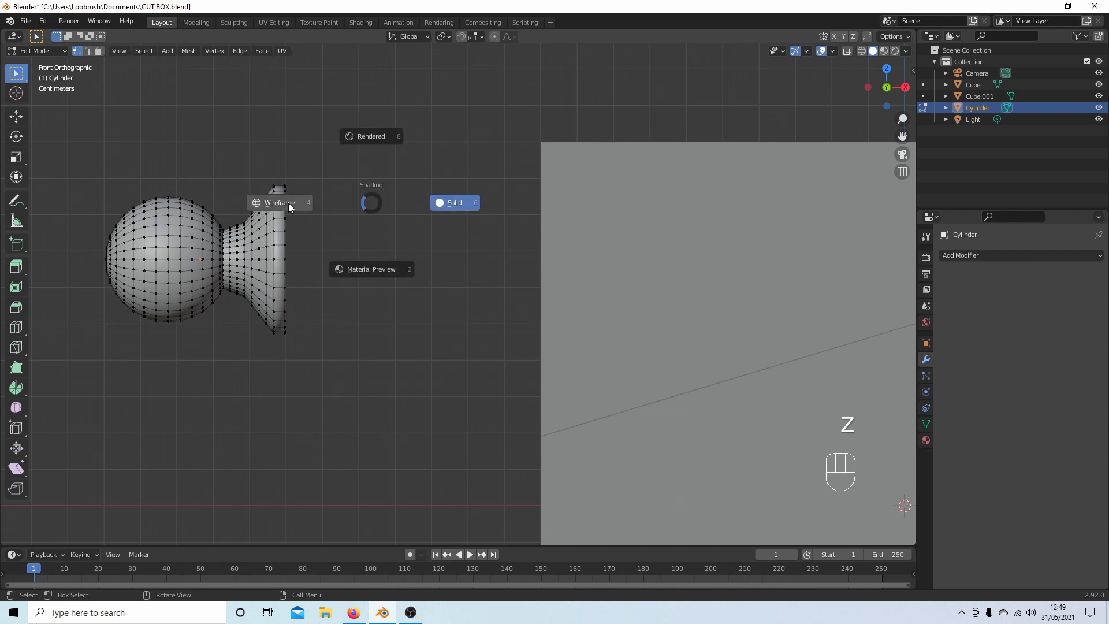
pyautogui.click(279, 203)
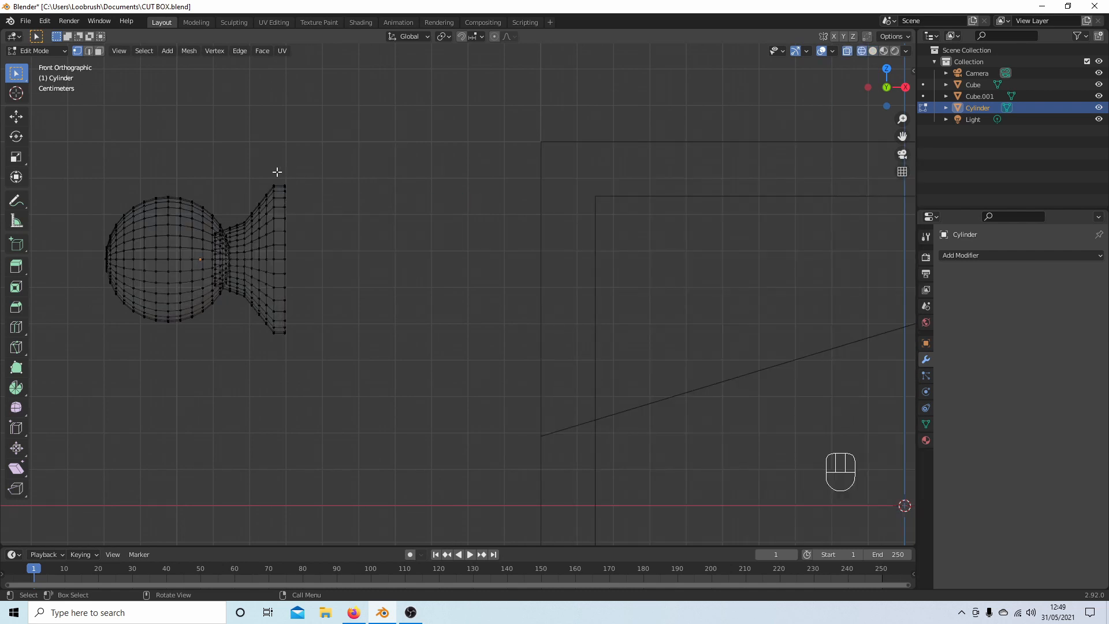
# Box-select the knob's flat-end vertices and snap the 3D cursor to them.
pyautogui.moveTo(276, 172); pyautogui.dragTo(323, 367)
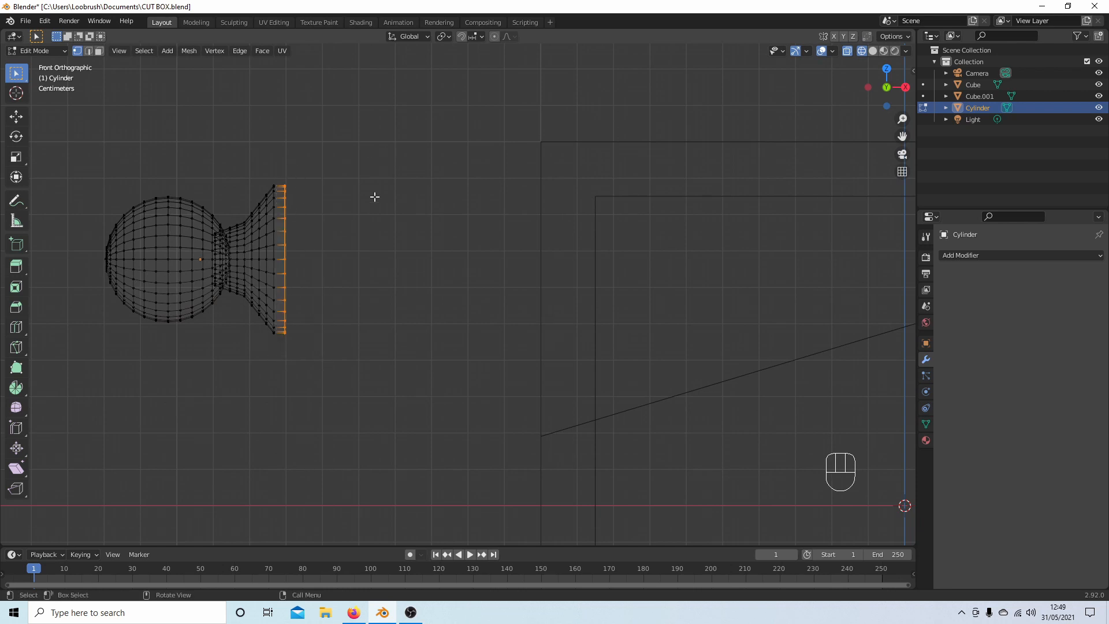
pyautogui.press('shift+s')
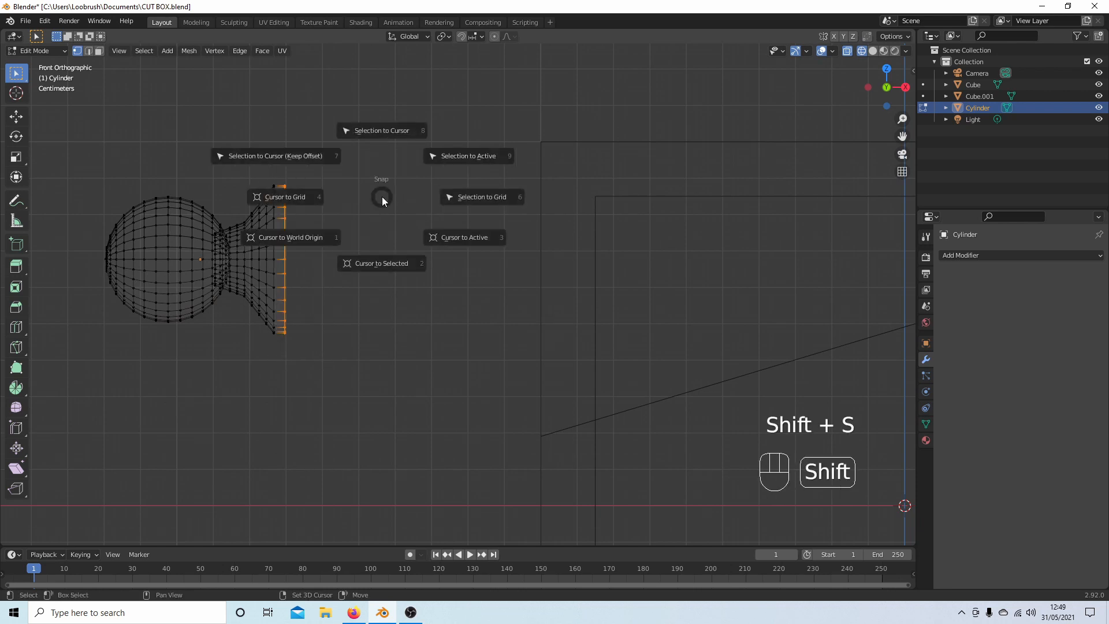
pyautogui.moveTo(380, 264)
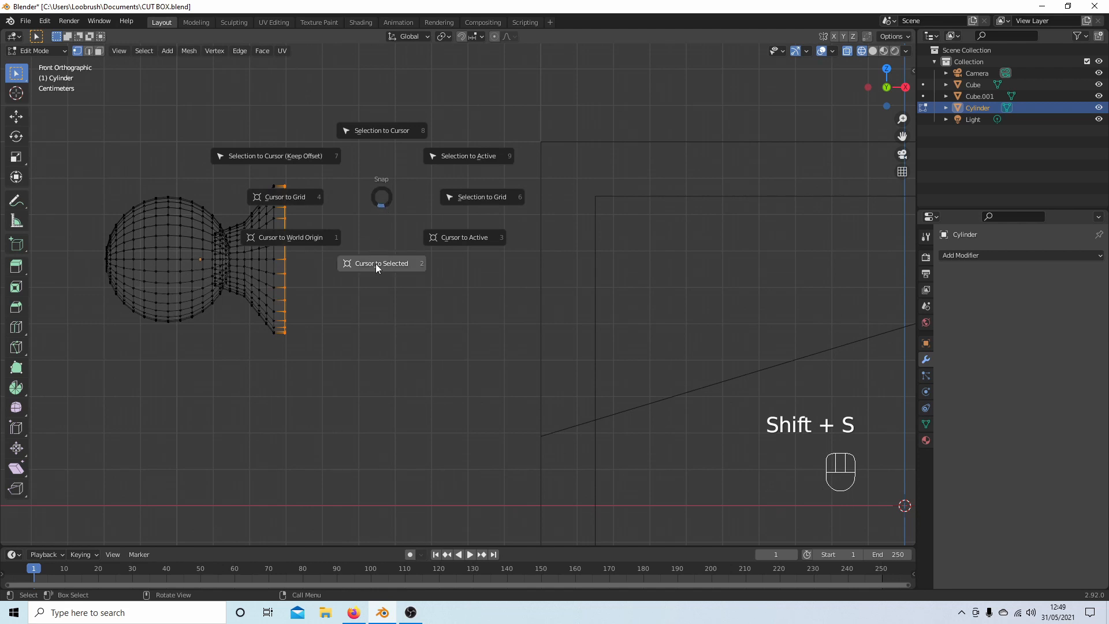
pyautogui.click(381, 263)
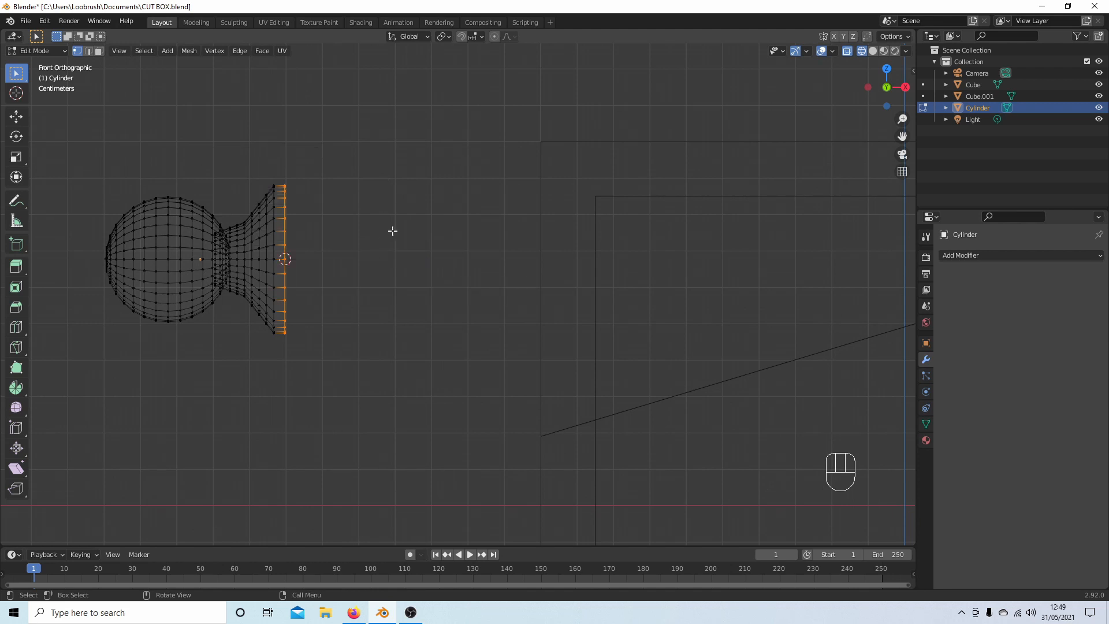
# Set the knob cylinder's origin to the 3D cursor and return the viewport to solid shading.
pyautogui.press('Tab')
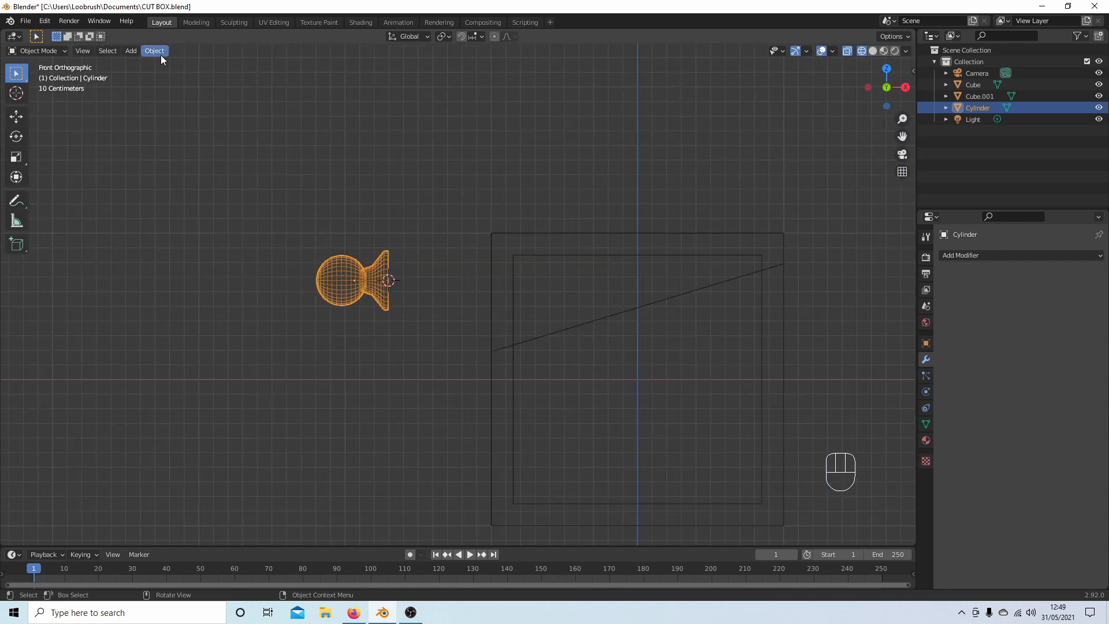
pyautogui.click(153, 50)
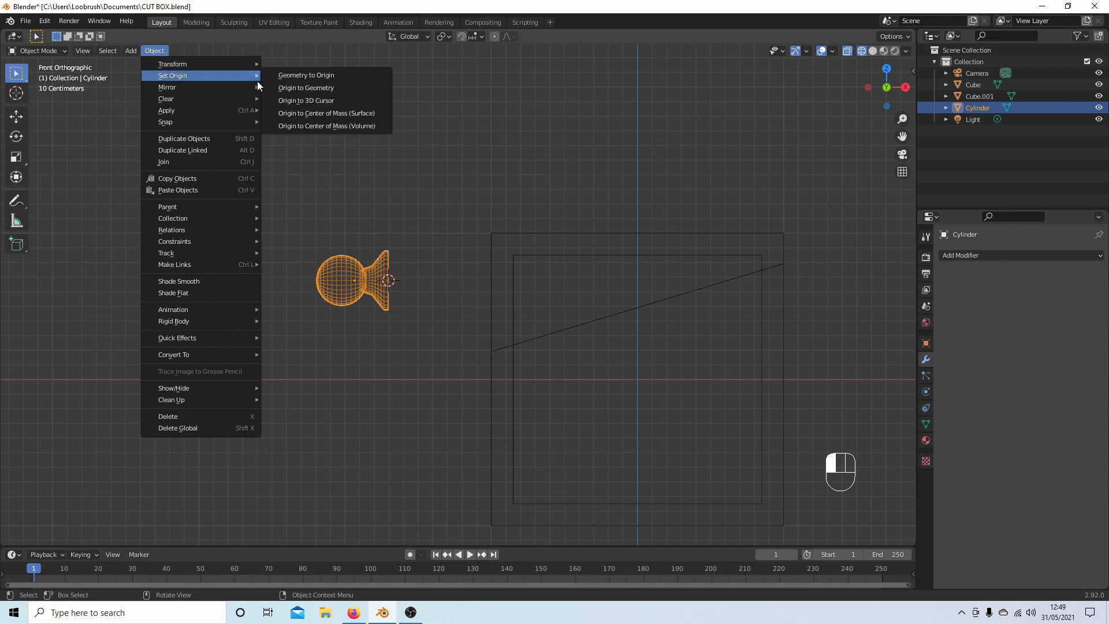
pyautogui.moveTo(319, 99)
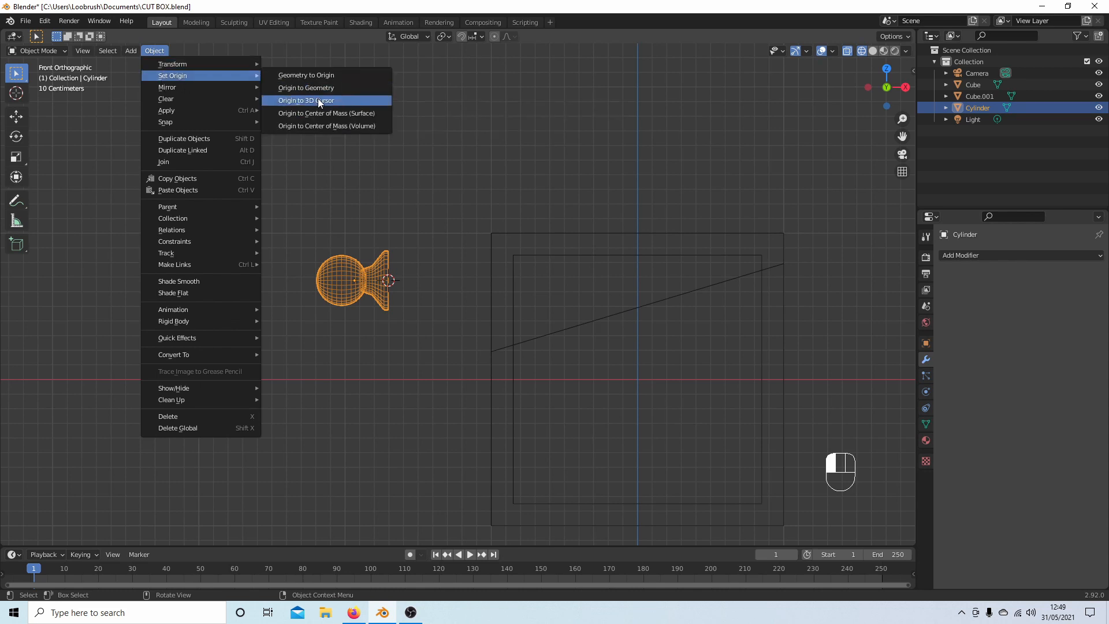
pyautogui.click(305, 101)
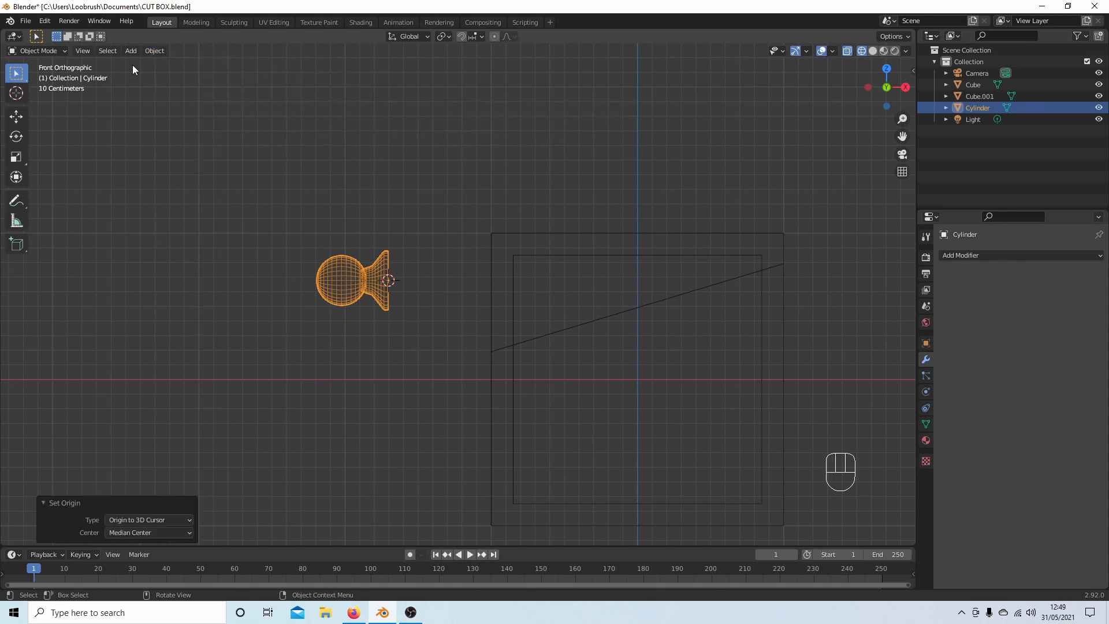
pyautogui.press('z')
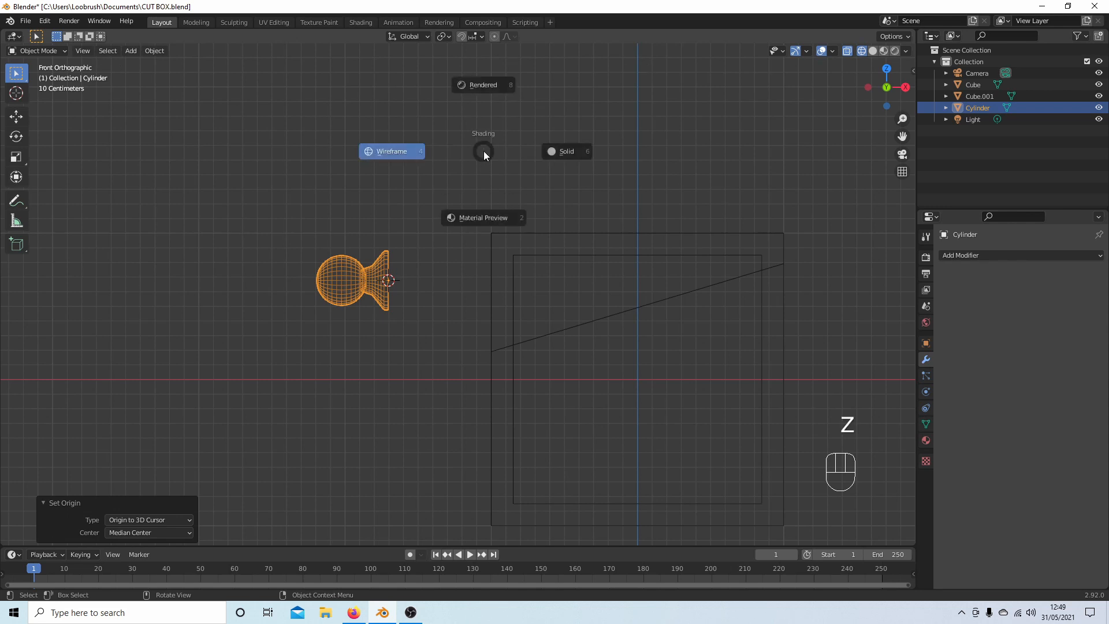
pyautogui.click(566, 150)
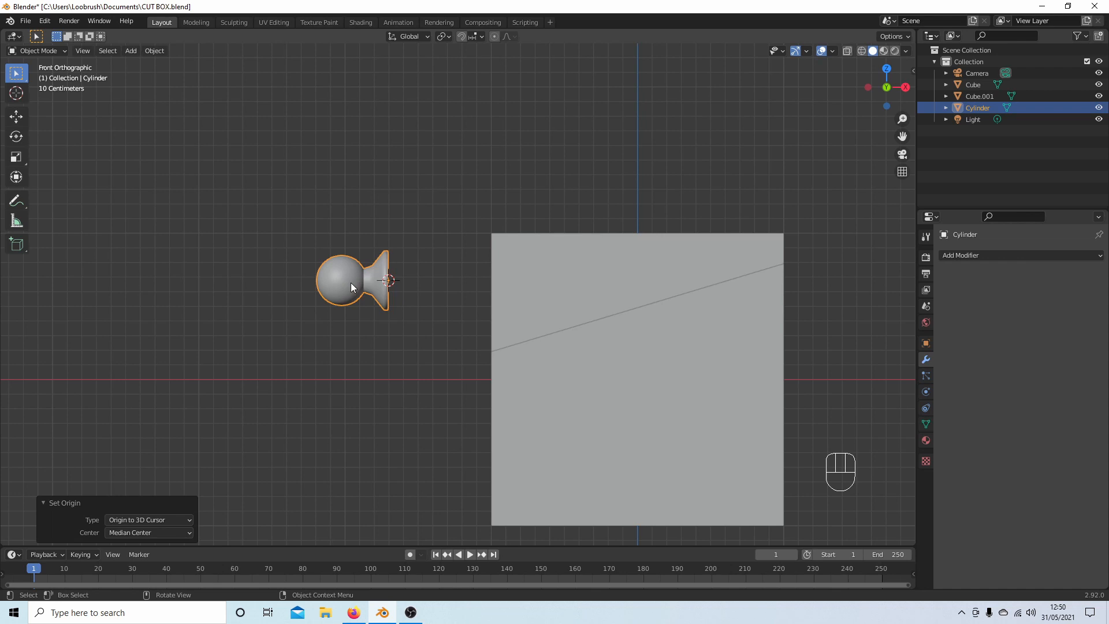
pyautogui.moveTo(512, 217)
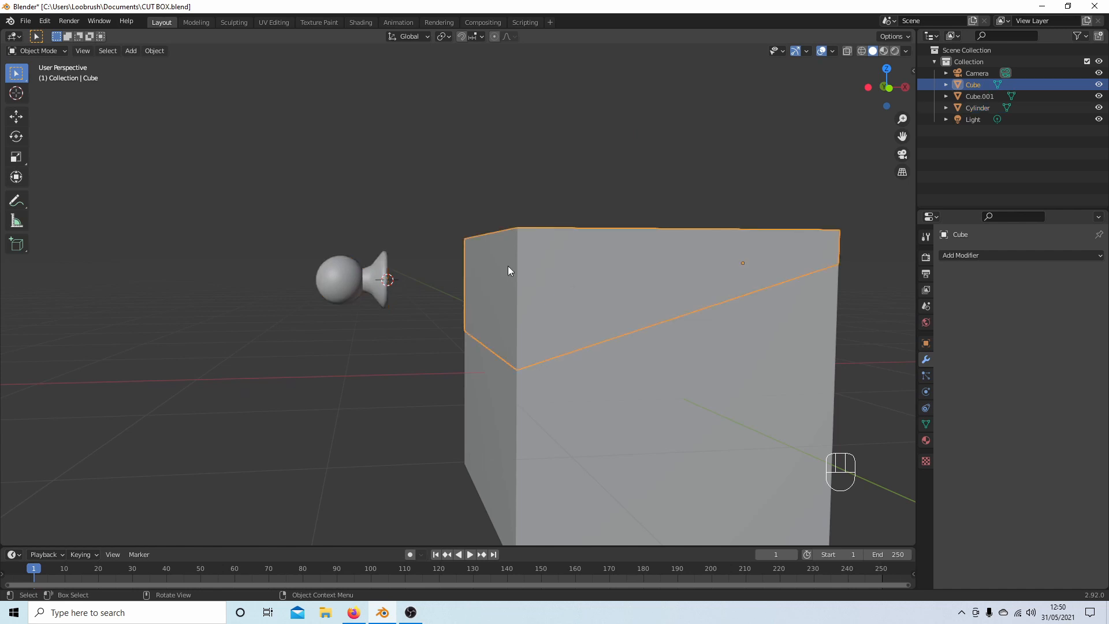
# Snap the 3D cursor to the selected left end face of the lid, then leave Edit Mode.
pyautogui.press('Tab')
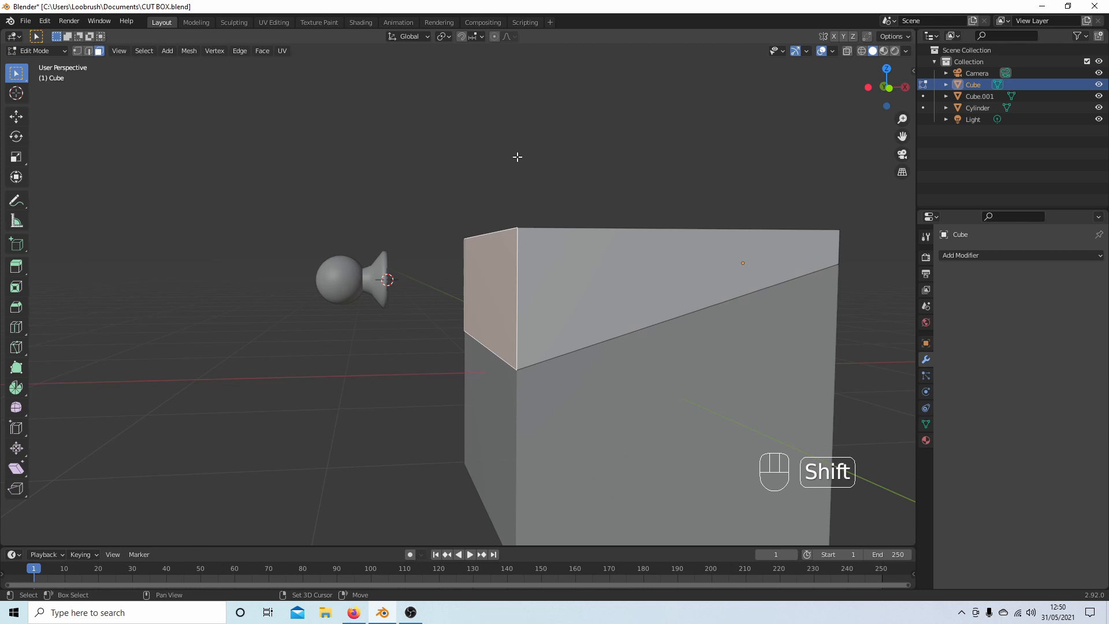
pyautogui.press('shift+s')
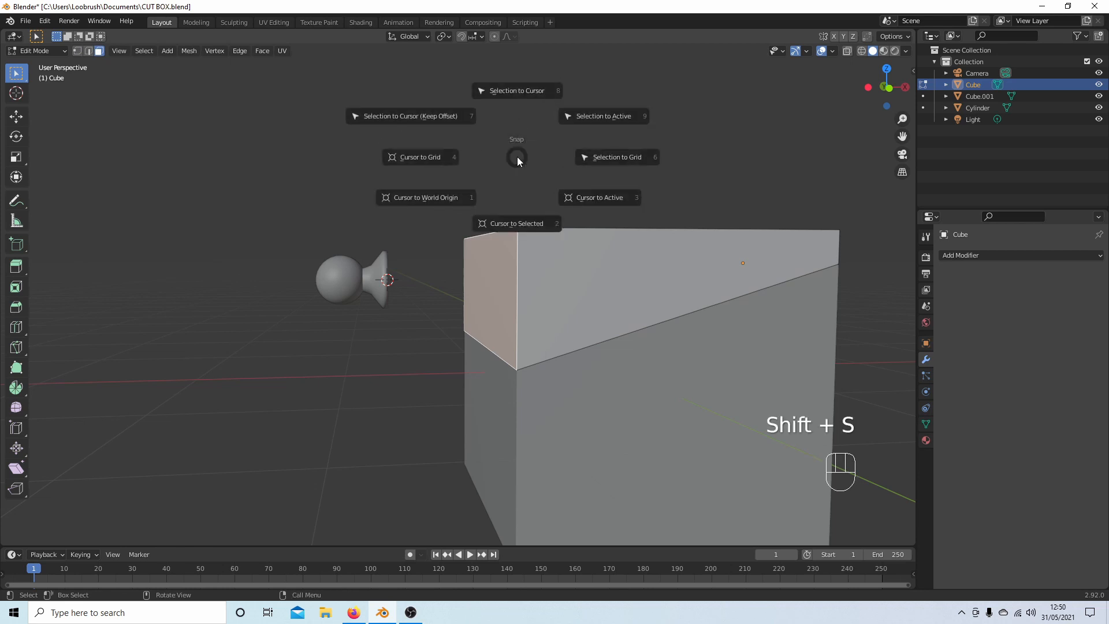
pyautogui.click(516, 223)
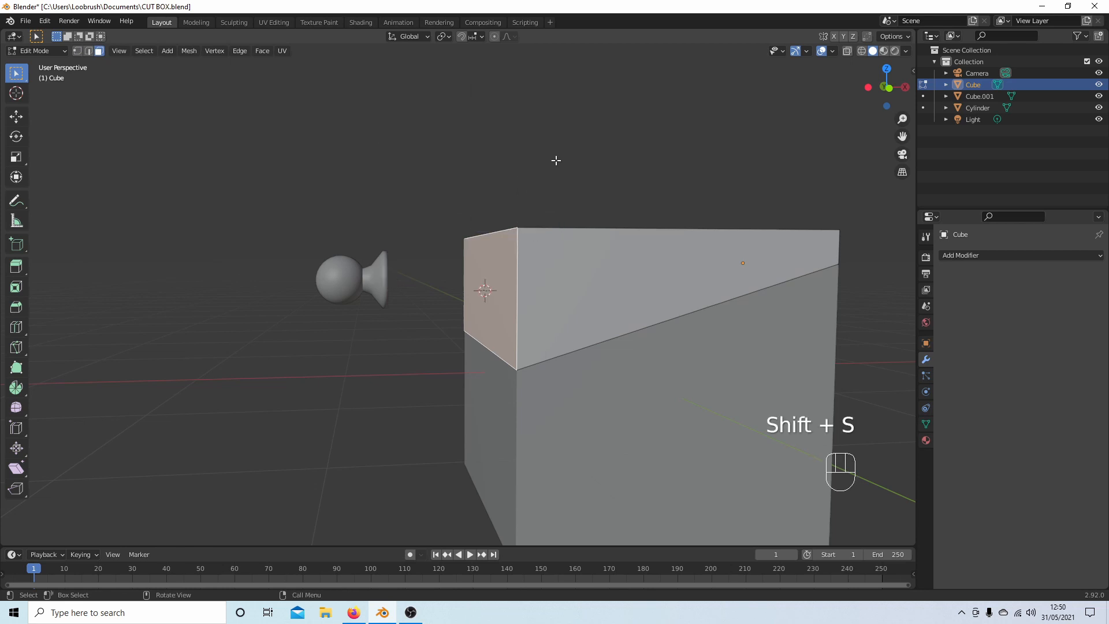
pyautogui.press('Tab')
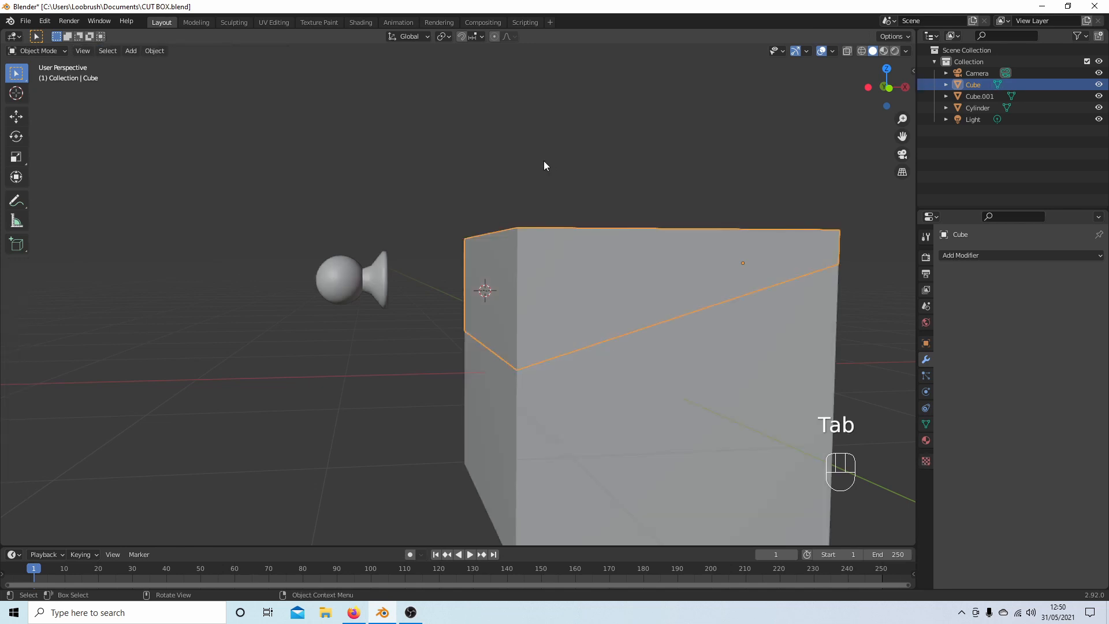
pyautogui.moveTo(345, 273)
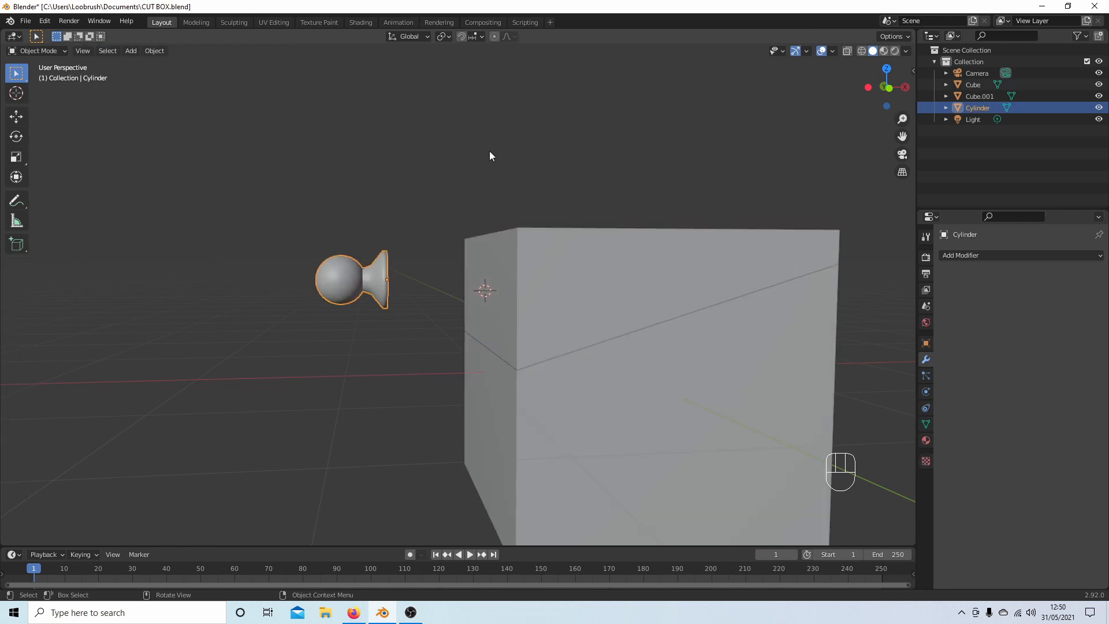
pyautogui.moveTo(386, 131)
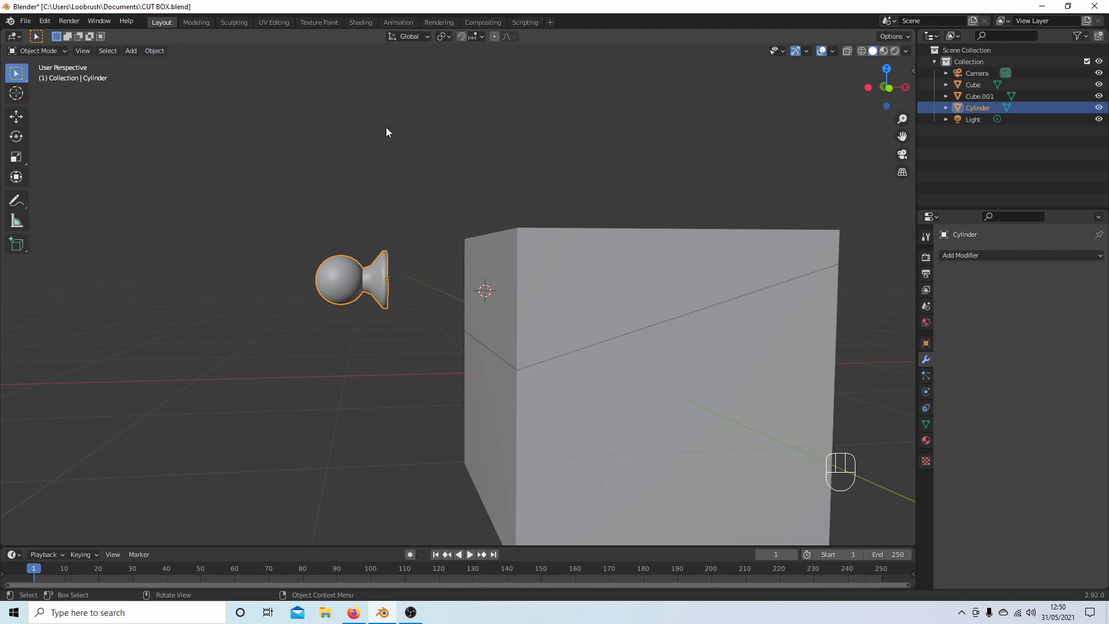
# Snap the knob cylinder to the 3D cursor with Selection to Cursor.
pyautogui.press('shift+s')
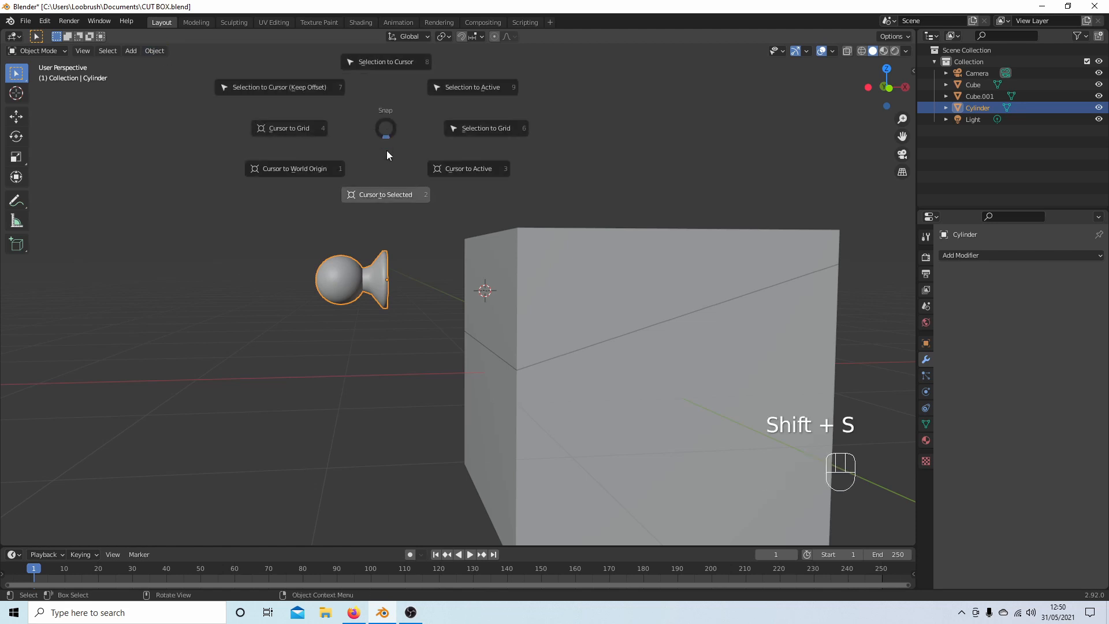
pyautogui.moveTo(384, 61)
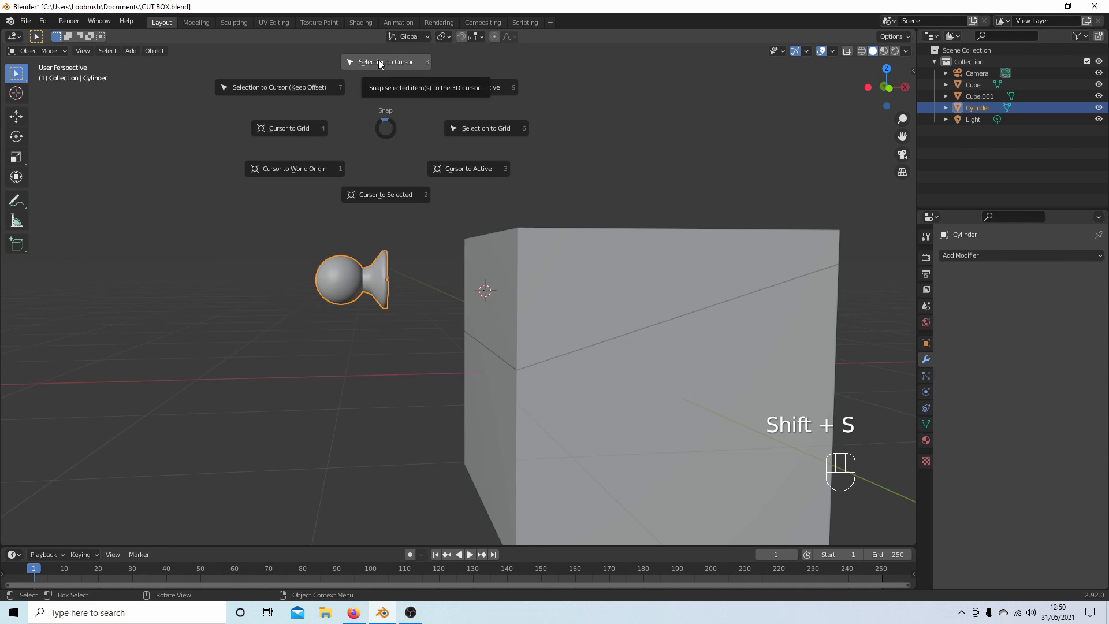
pyautogui.click(386, 61)
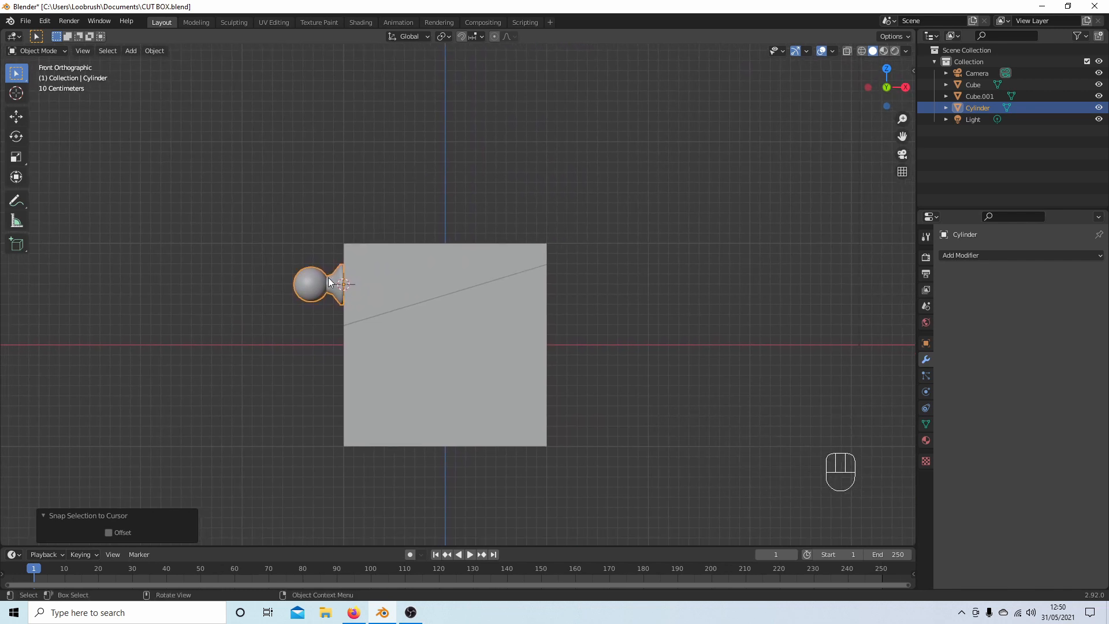
pyautogui.moveTo(314, 288)
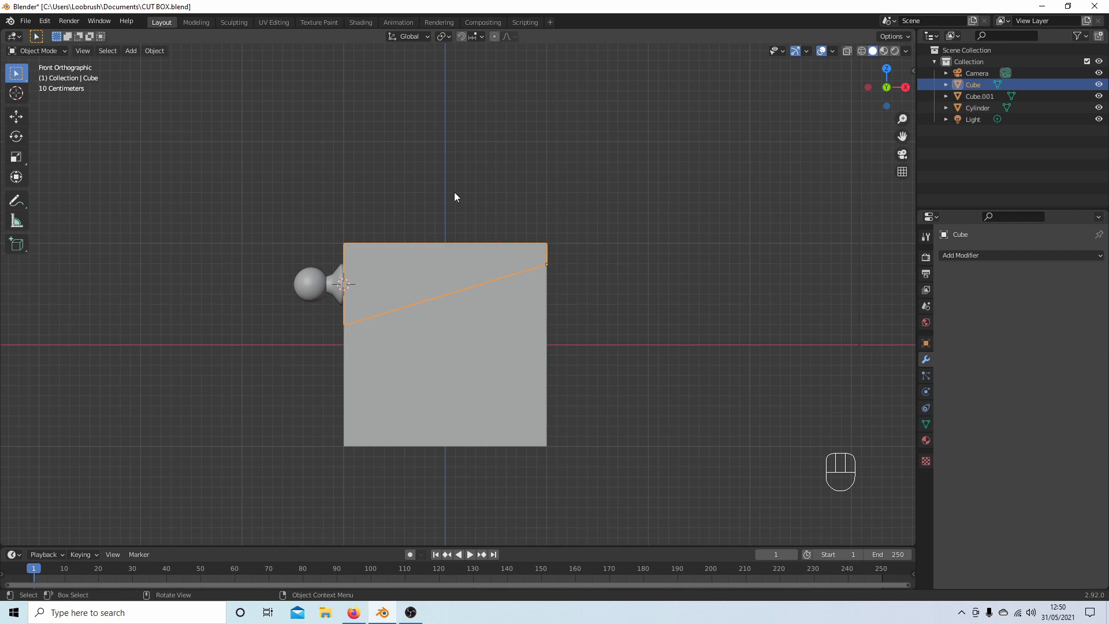
# Select the knob with the lid cube active and join them with Ctrl+J.
pyautogui.click(309, 283)
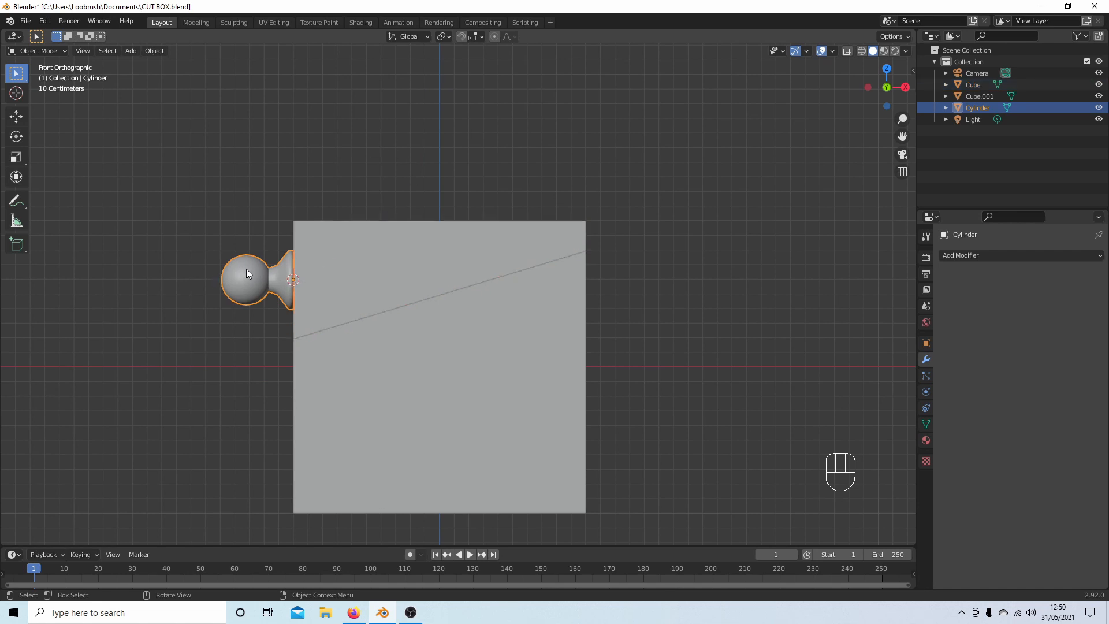
pyautogui.moveTo(257, 228)
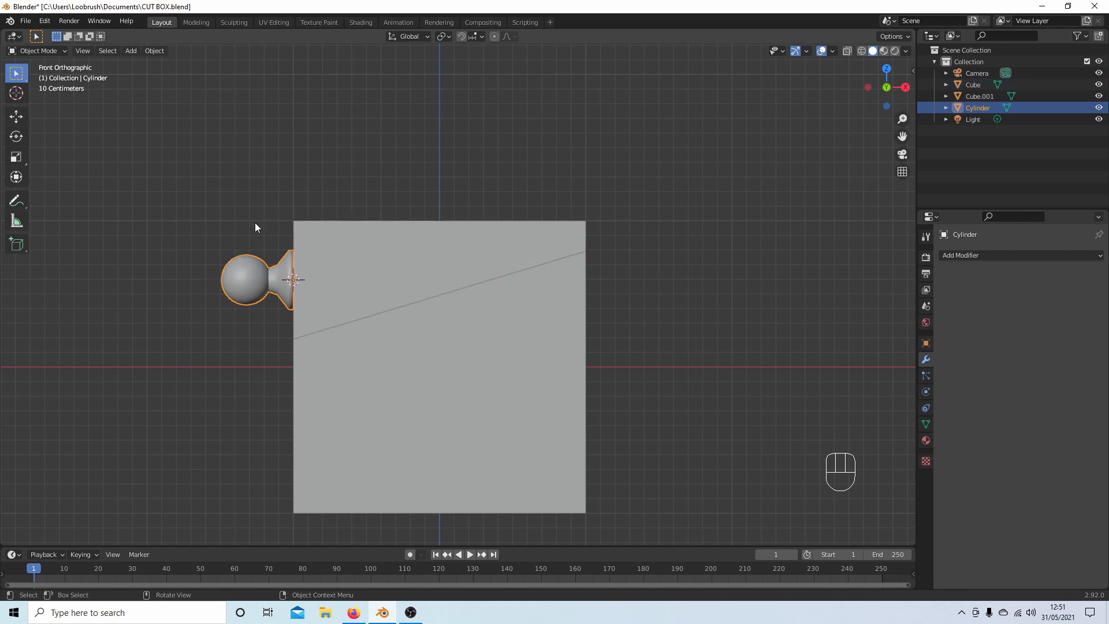
pyautogui.moveTo(256, 279)
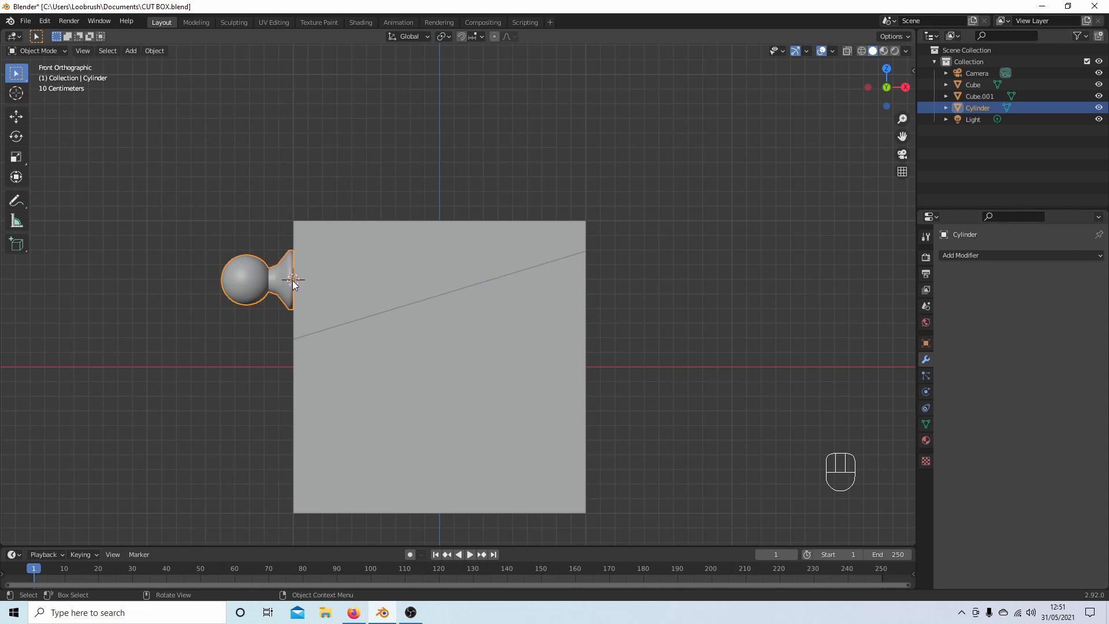
pyautogui.moveTo(344, 251)
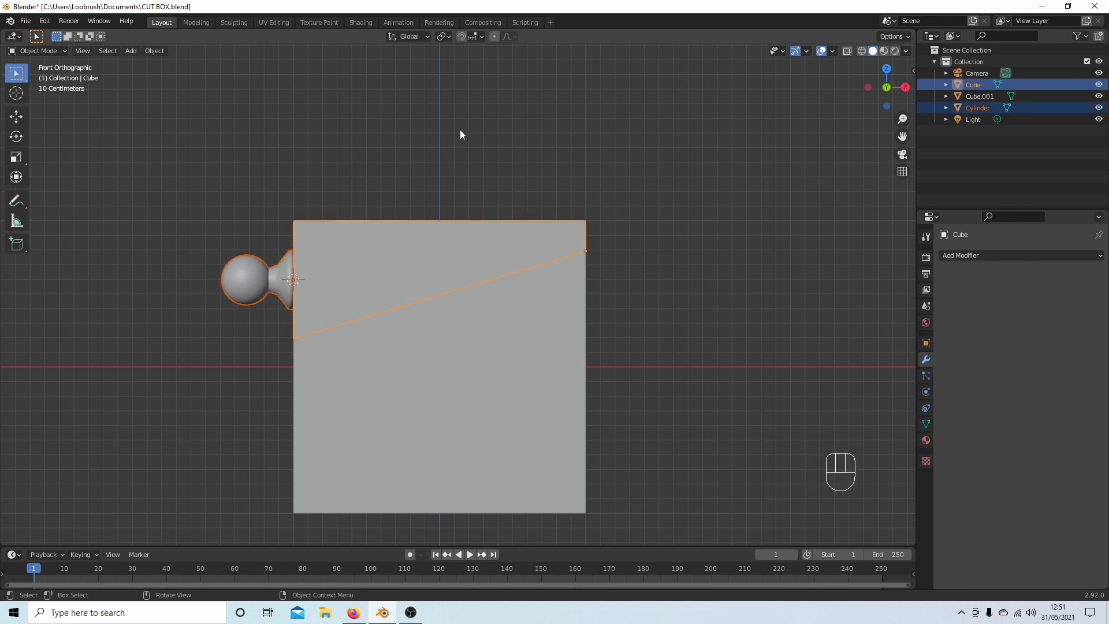
pyautogui.press('ctrl+j')
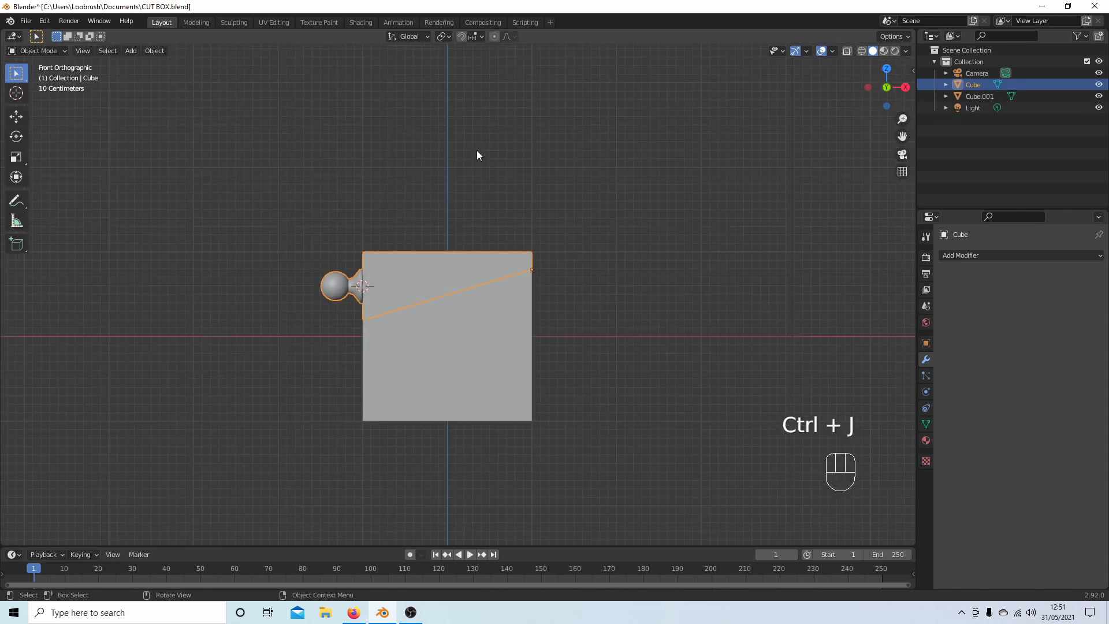
pyautogui.press('r')
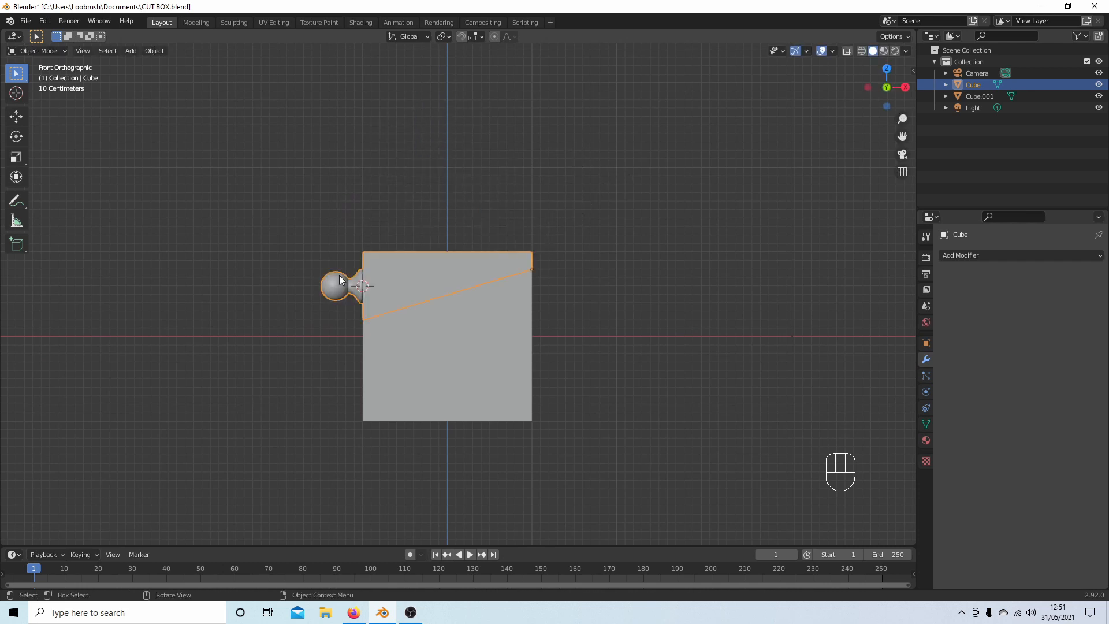
pyautogui.moveTo(478, 197)
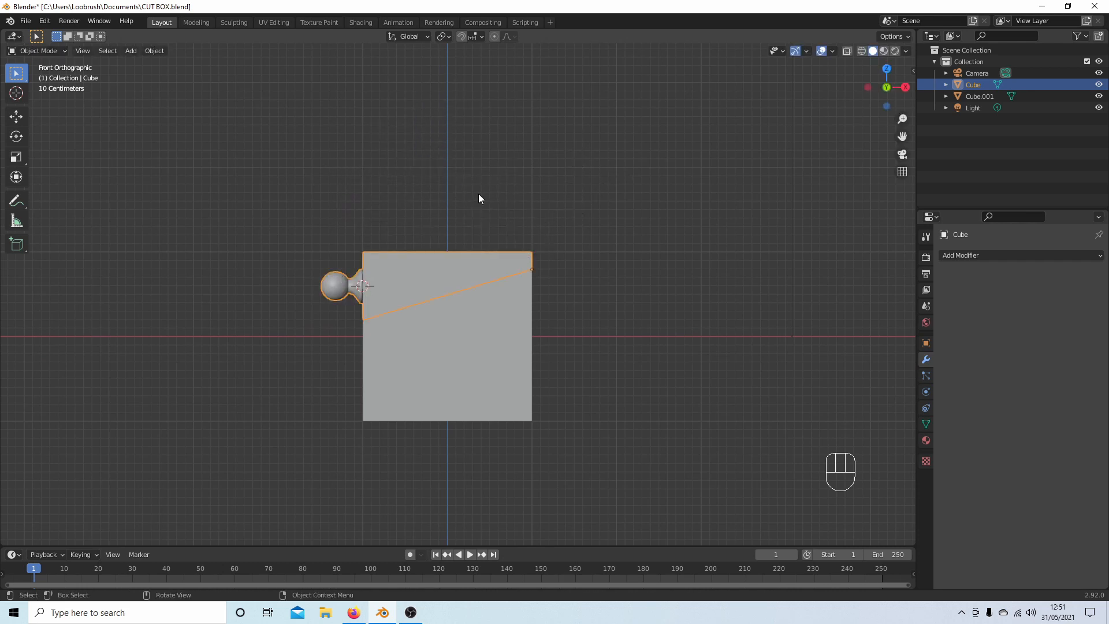
# Snap the 3D cursor to the selected joined lid object at the box's centre.
pyautogui.press('shift+s')
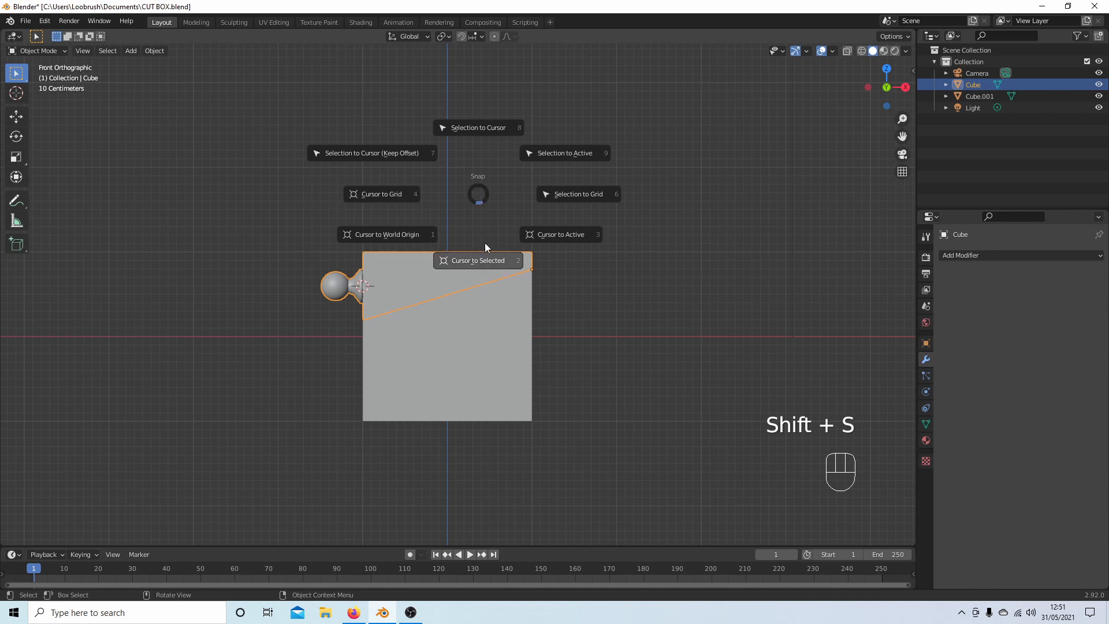
pyautogui.click(478, 260)
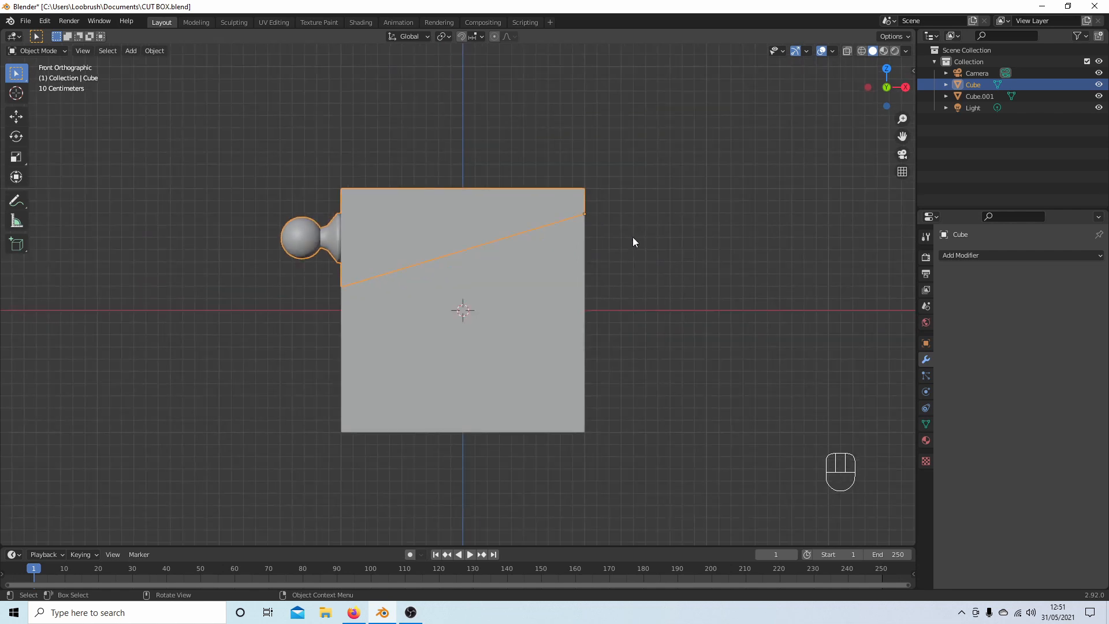
pyautogui.moveTo(448, 310)
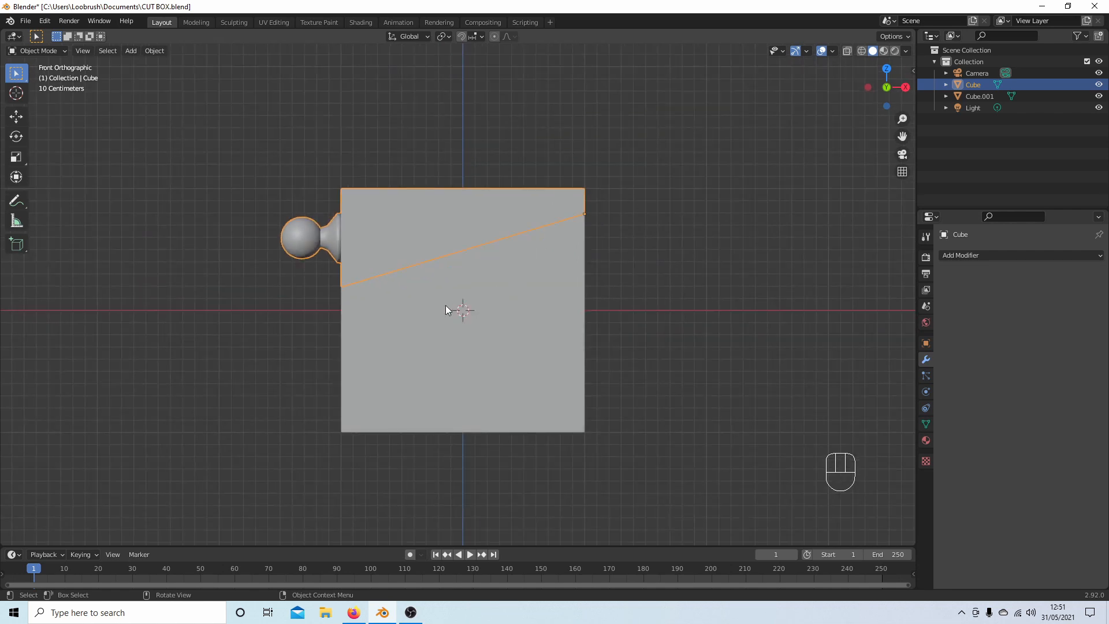
pyautogui.moveTo(610, 301)
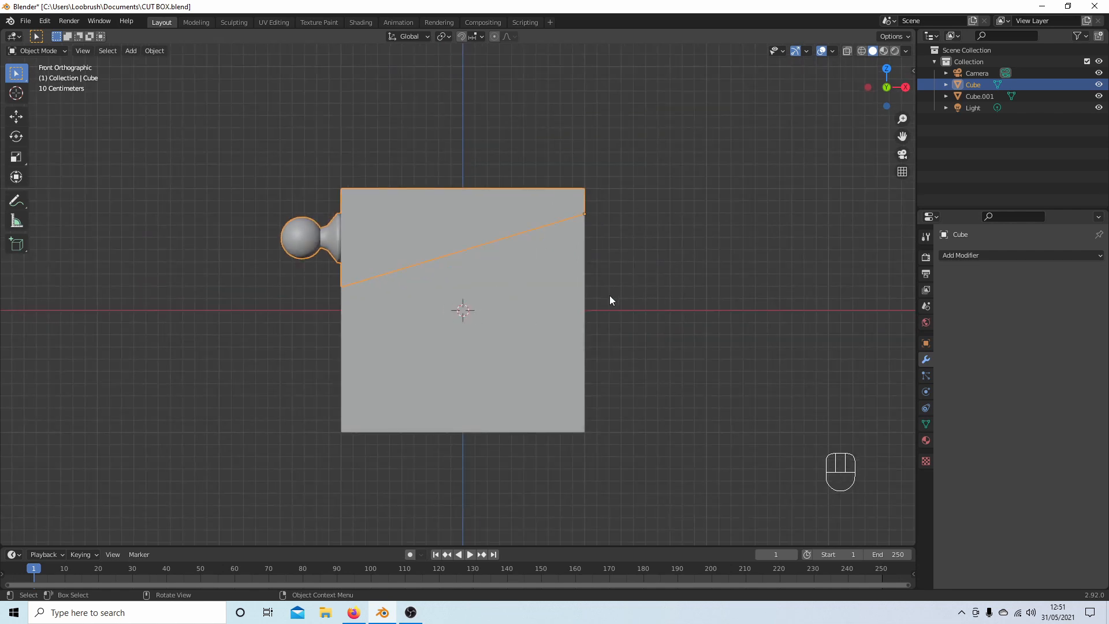
pyautogui.moveTo(387, 399)
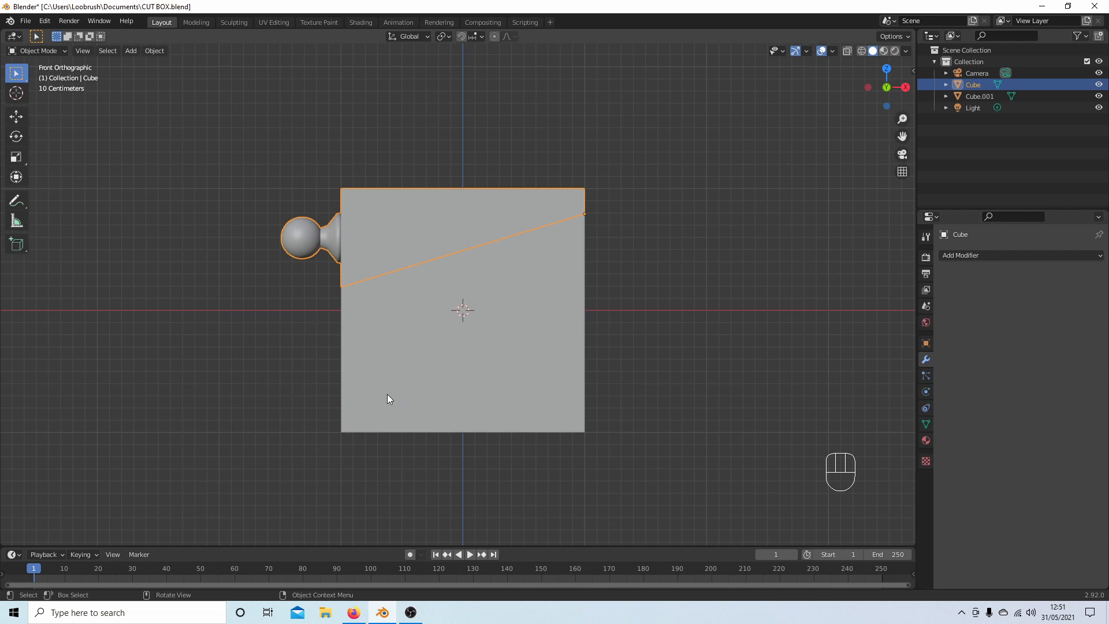
pyautogui.moveTo(498, 393)
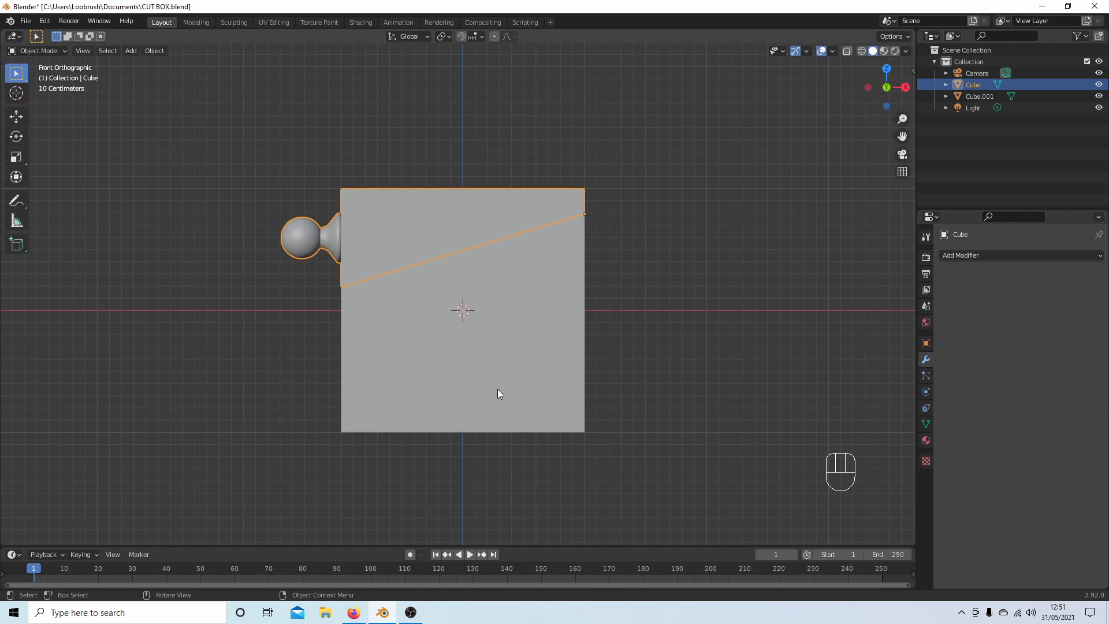
pyautogui.moveTo(292, 167)
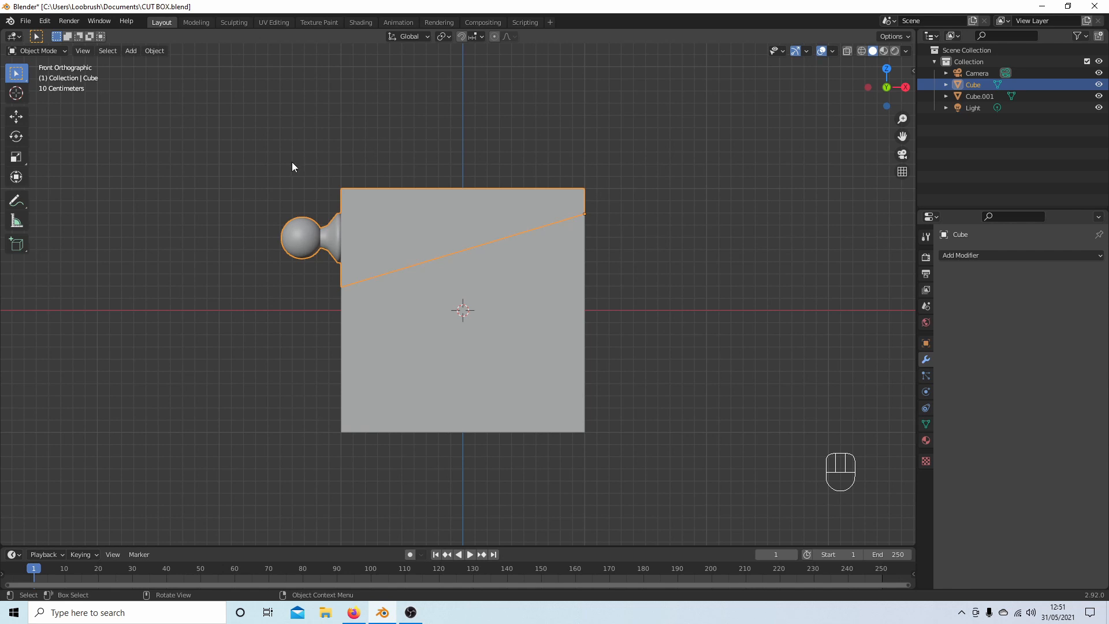
pyautogui.moveTo(599, 177)
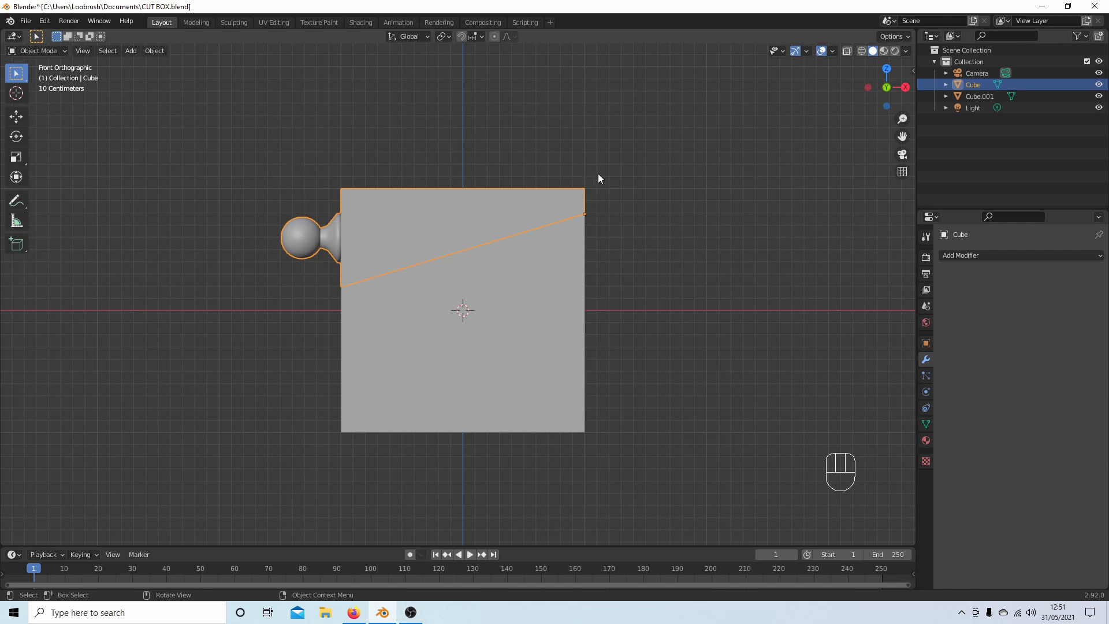
pyautogui.moveTo(436, 241)
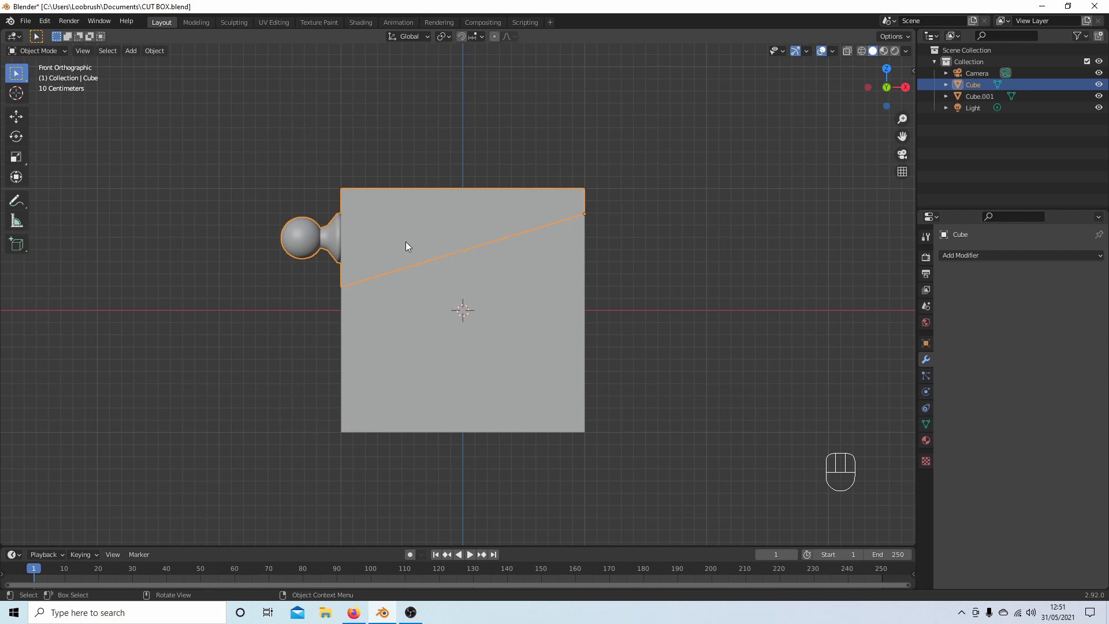
pyautogui.moveTo(429, 134)
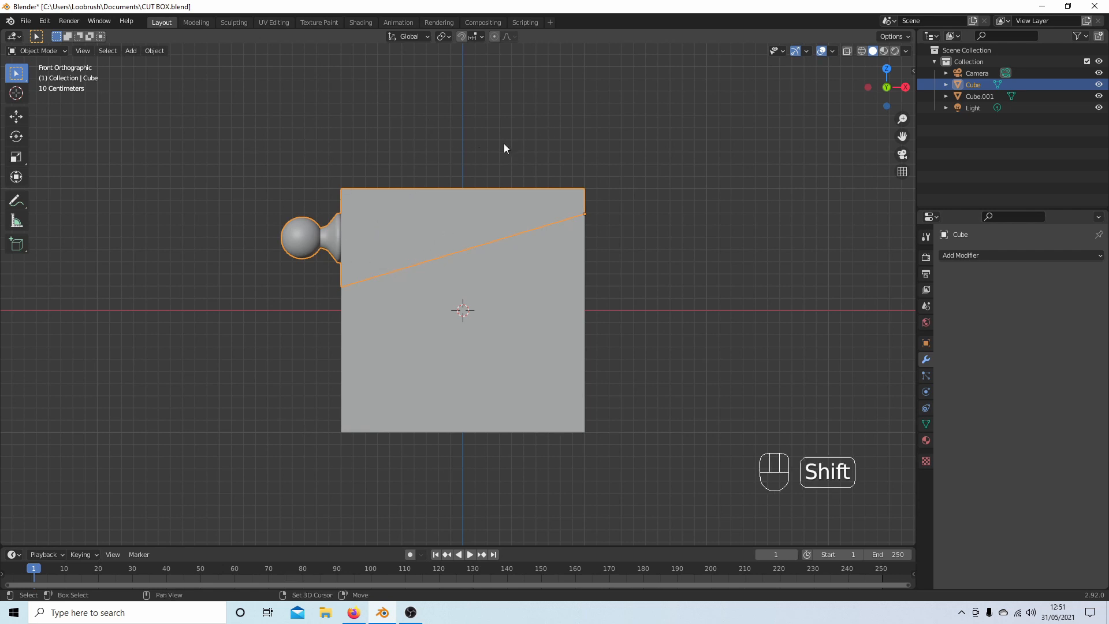
# Add a circle mesh, scale it up and move it low and left of centre on the lower box.
pyautogui.press('shift+a')
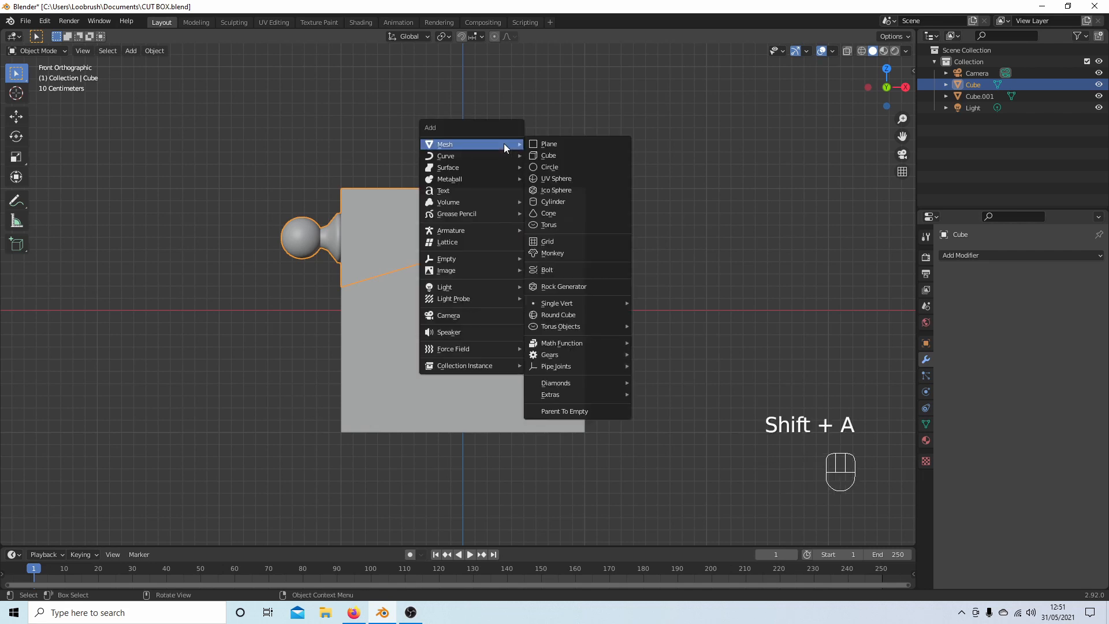
pyautogui.click(549, 167)
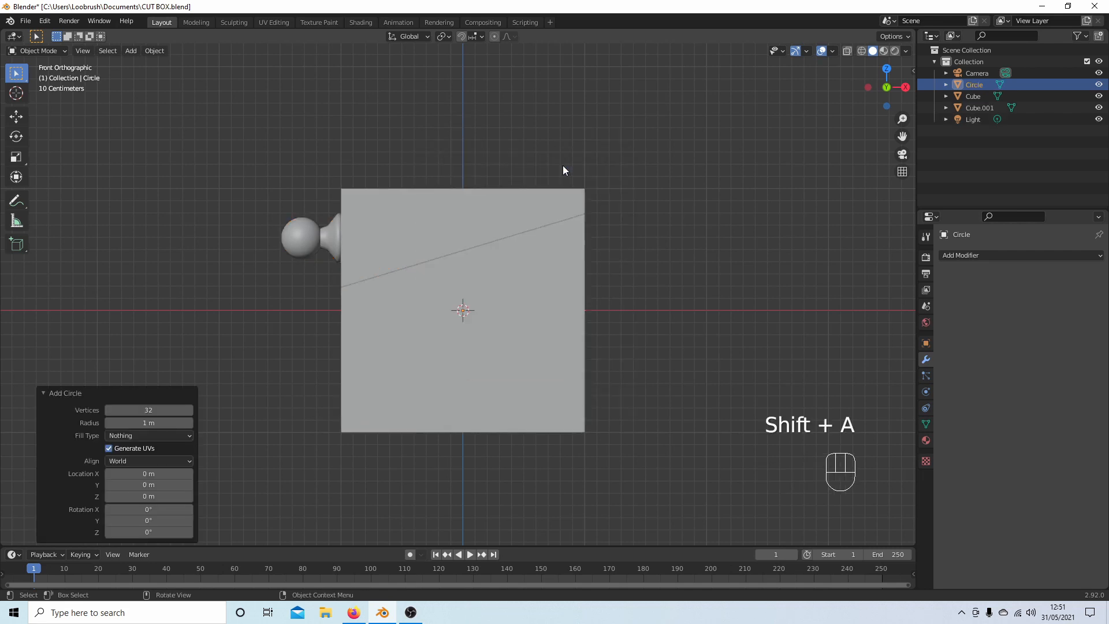
pyautogui.press('s')
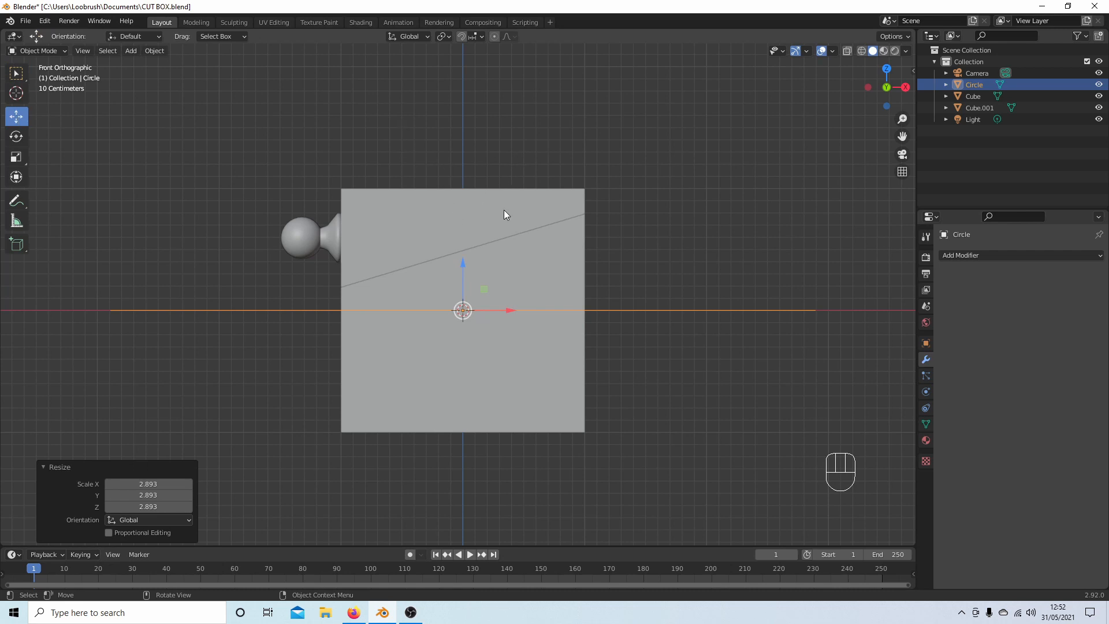
pyautogui.moveTo(464, 268)
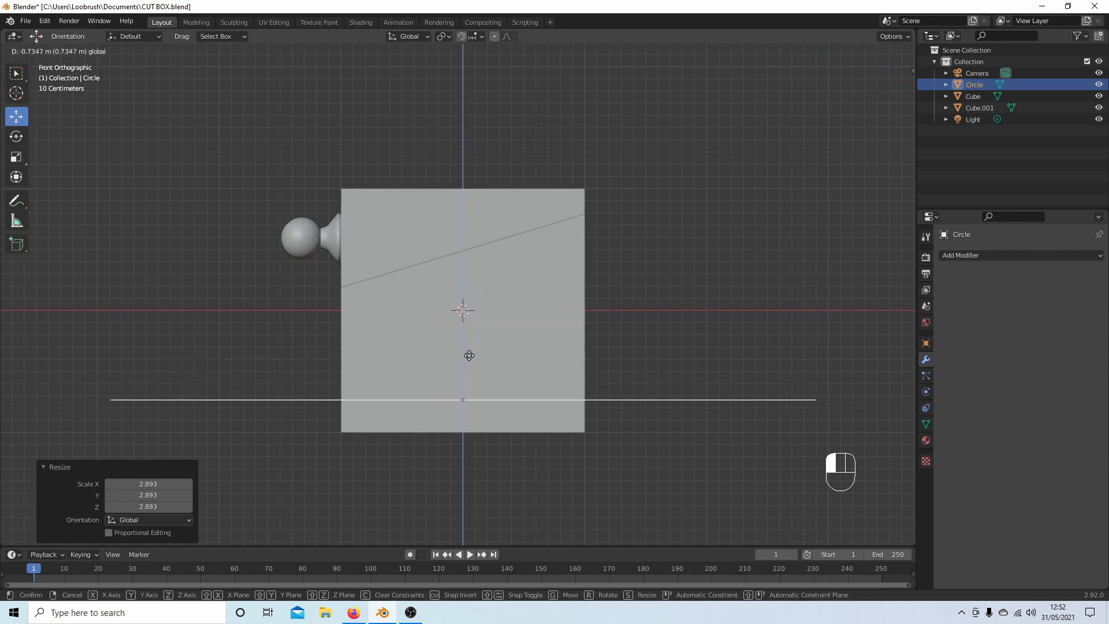
pyautogui.click(462, 401)
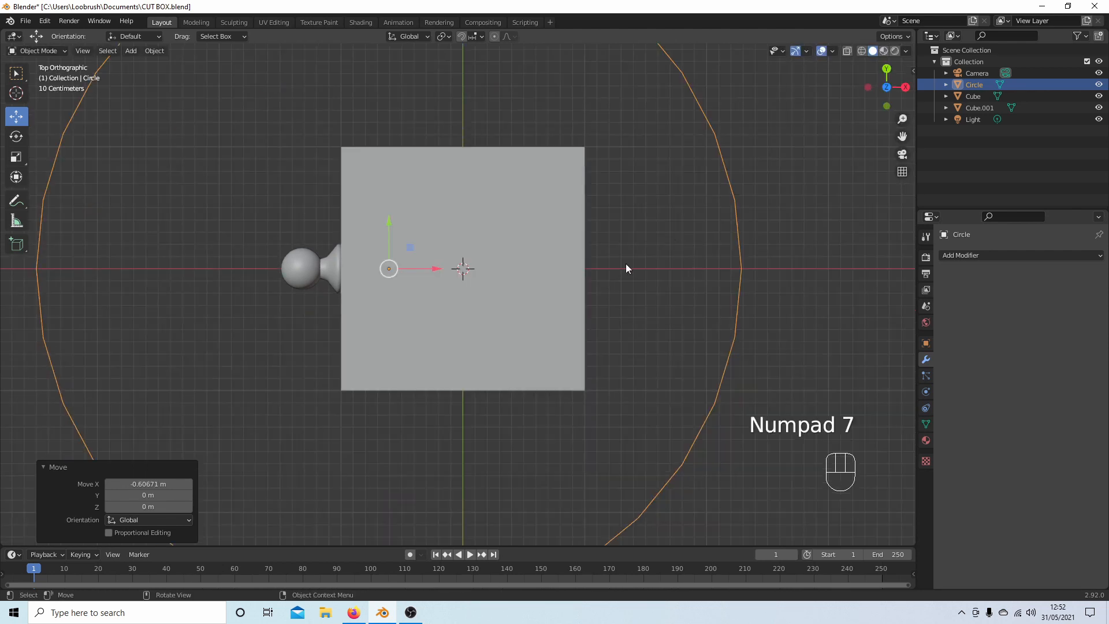
pyautogui.moveTo(704, 278)
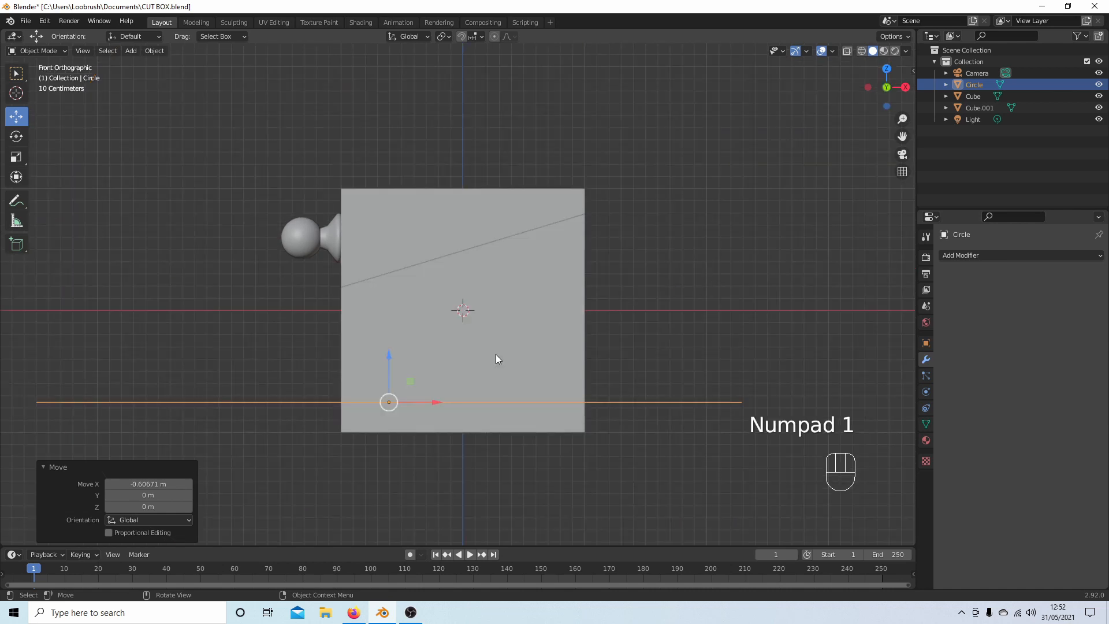
pyautogui.moveTo(389, 366)
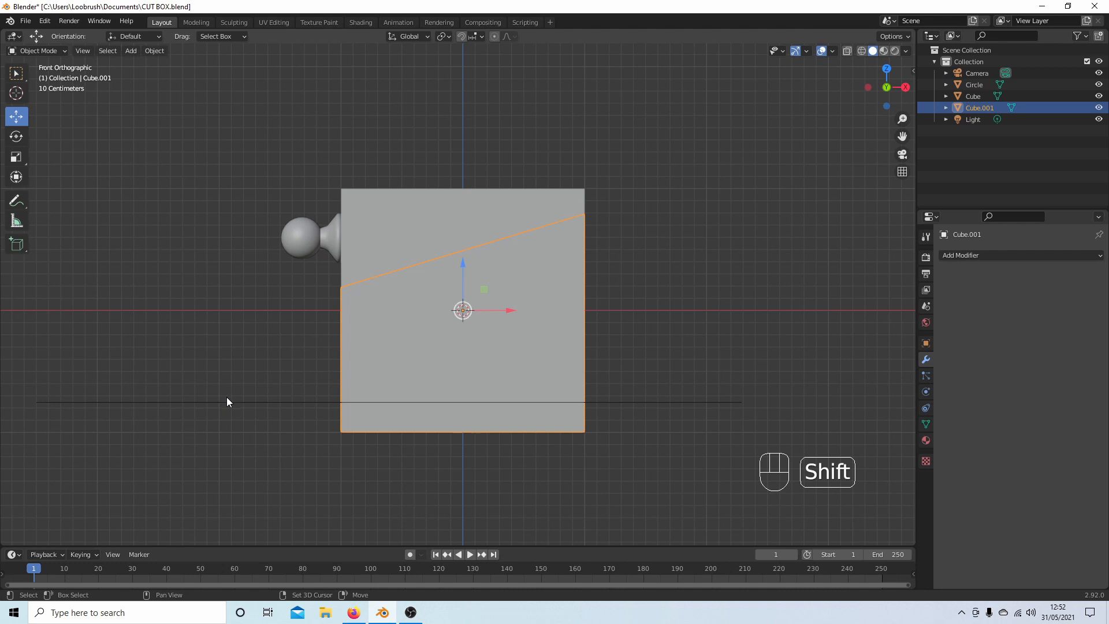
pyautogui.click(974, 85)
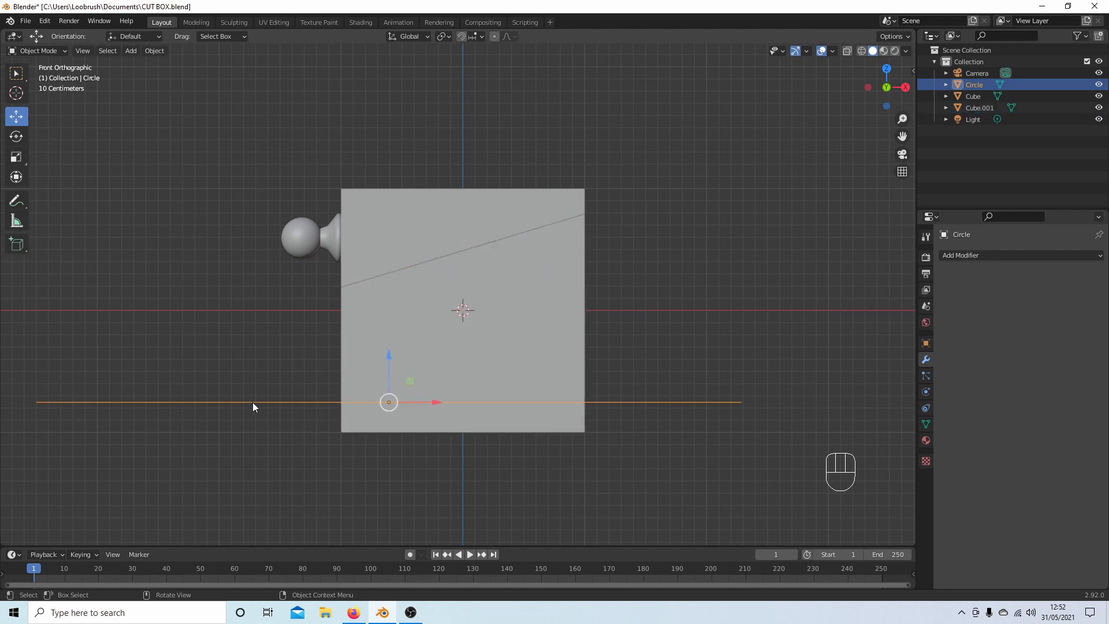
pyautogui.moveTo(484, 146)
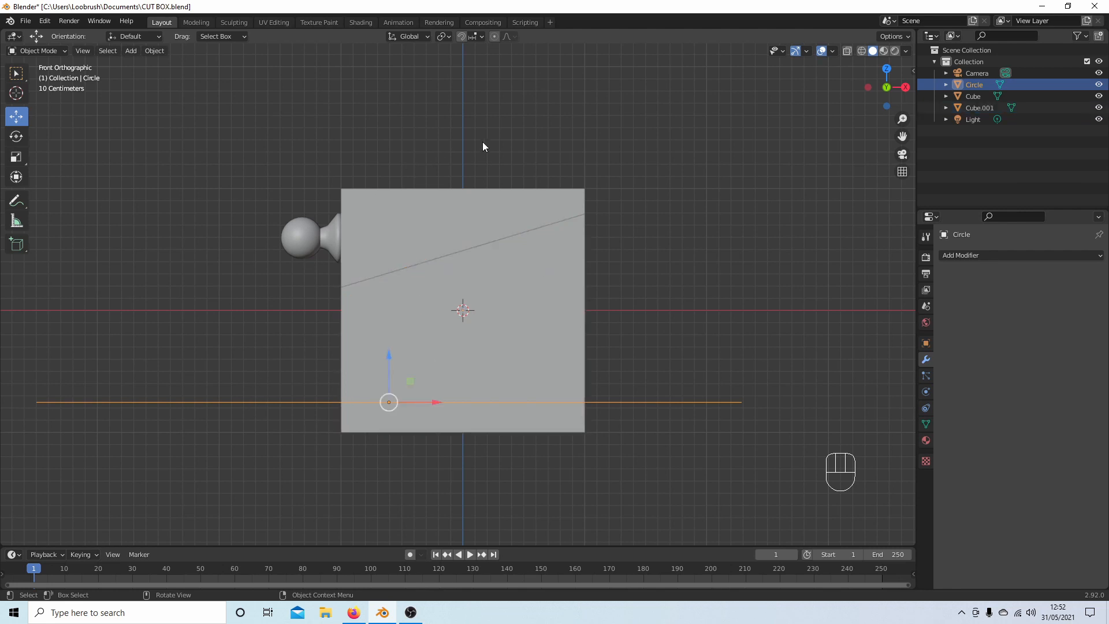
# Snap the cursor to the circle's centre and set Cube.001's origin to the 3D cursor.
pyautogui.press('shift+s')
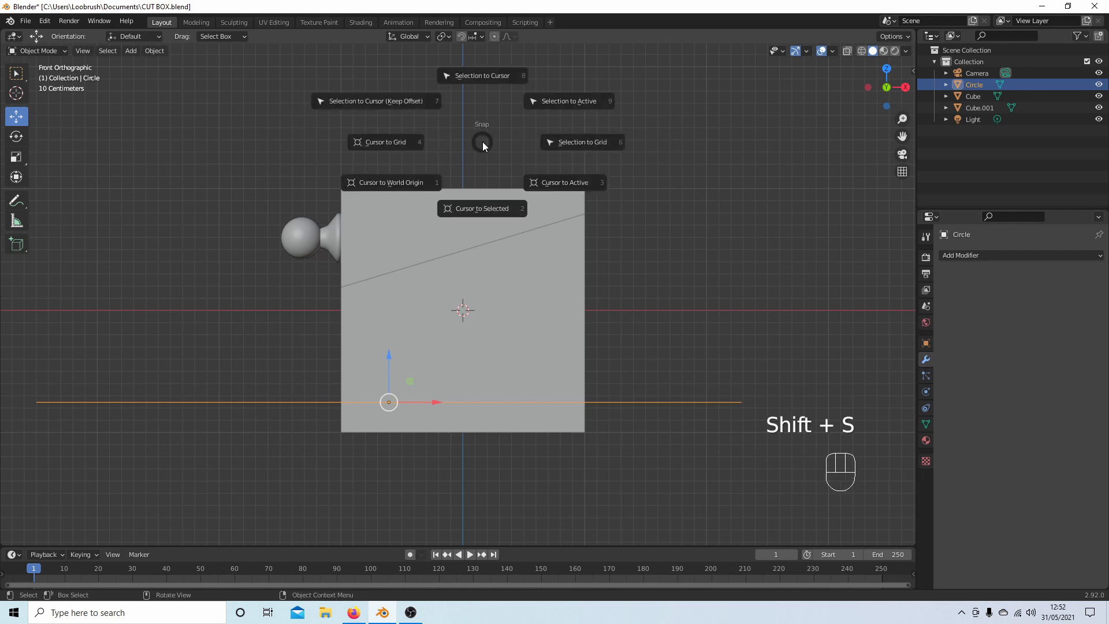
pyautogui.moveTo(481, 208)
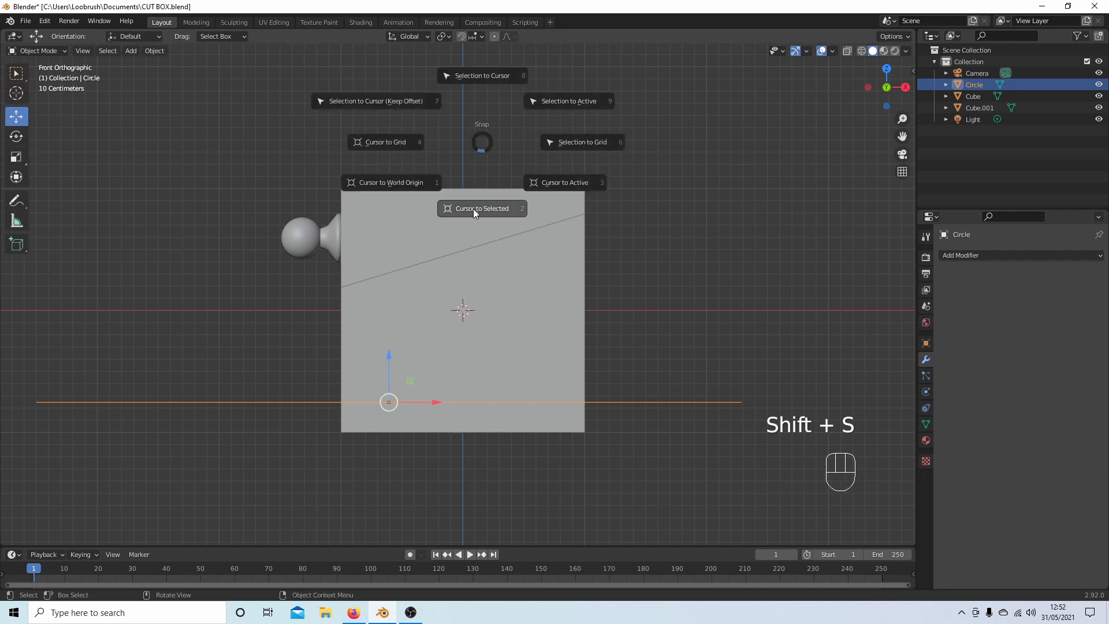
pyautogui.click(482, 208)
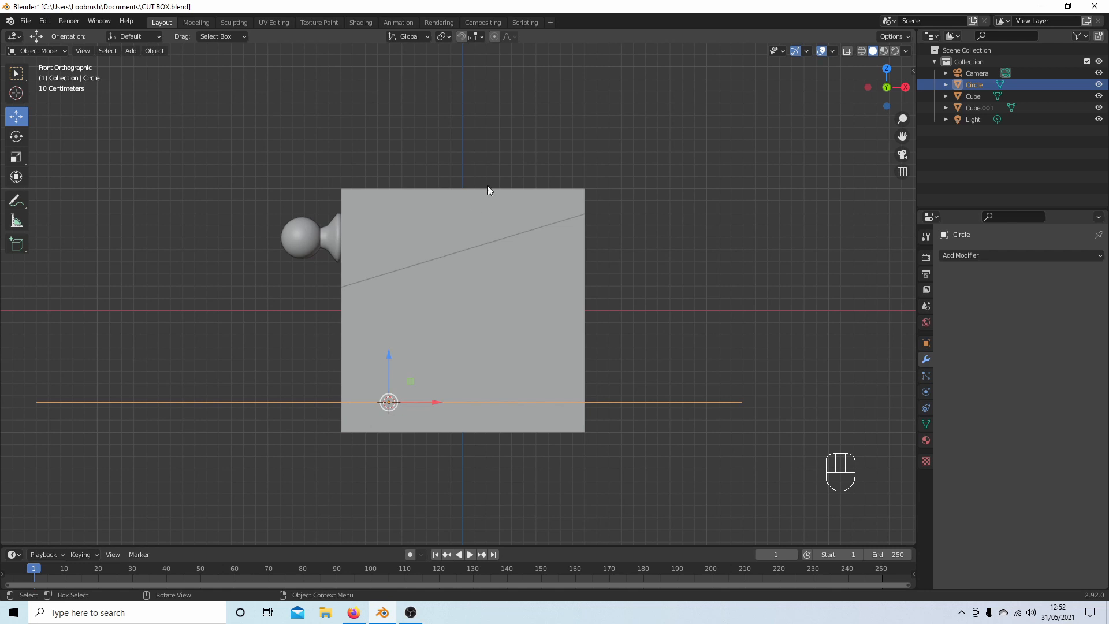
pyautogui.click(980, 107)
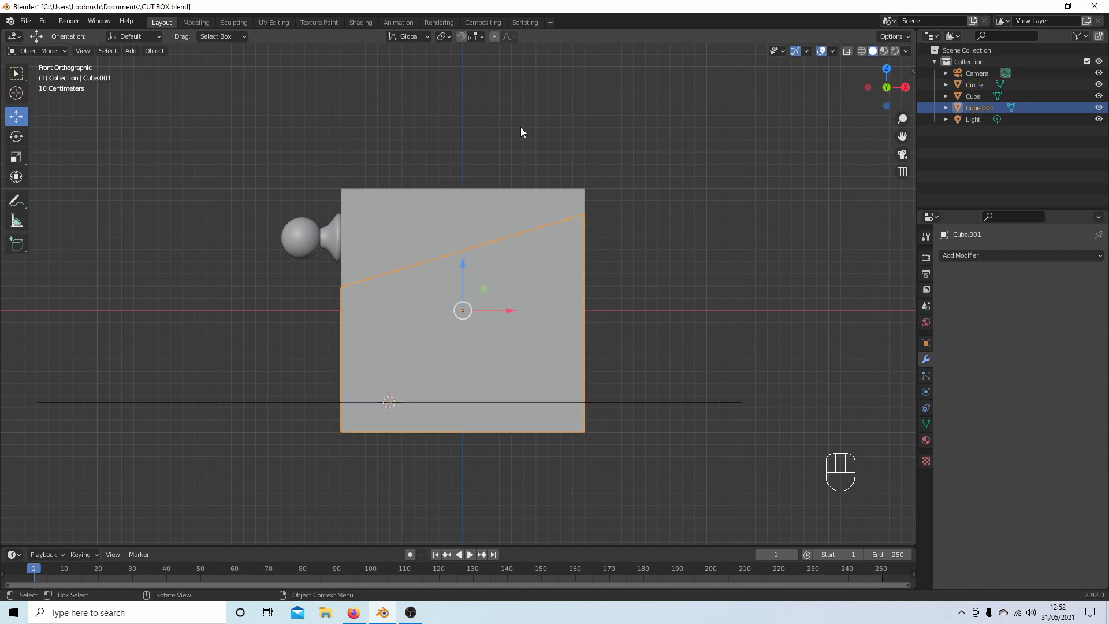
pyautogui.moveTo(234, 22)
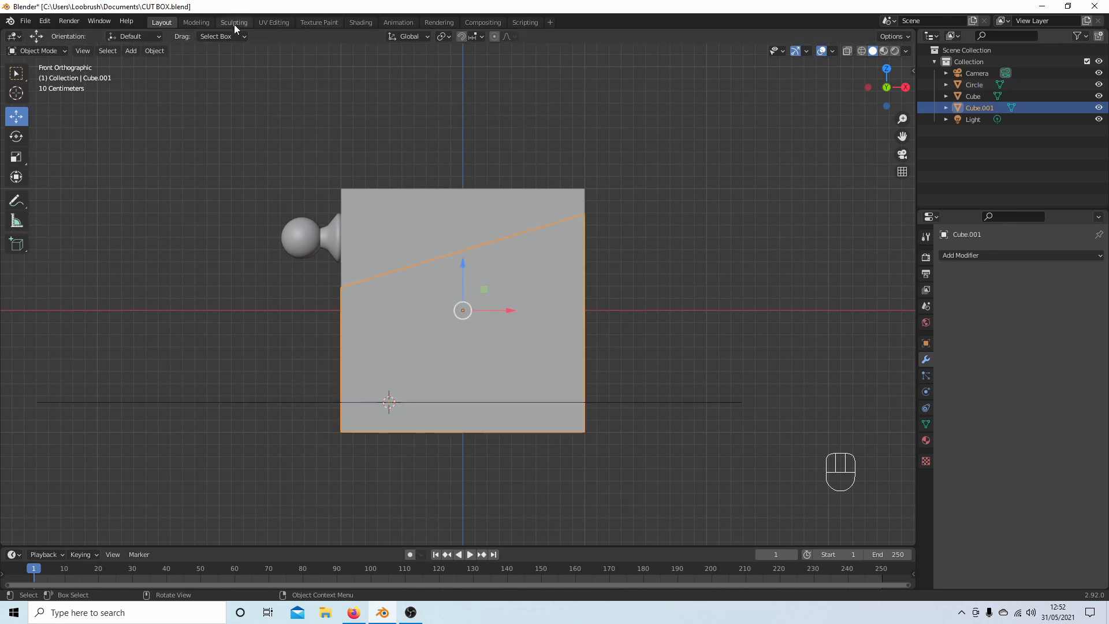
pyautogui.click(153, 50)
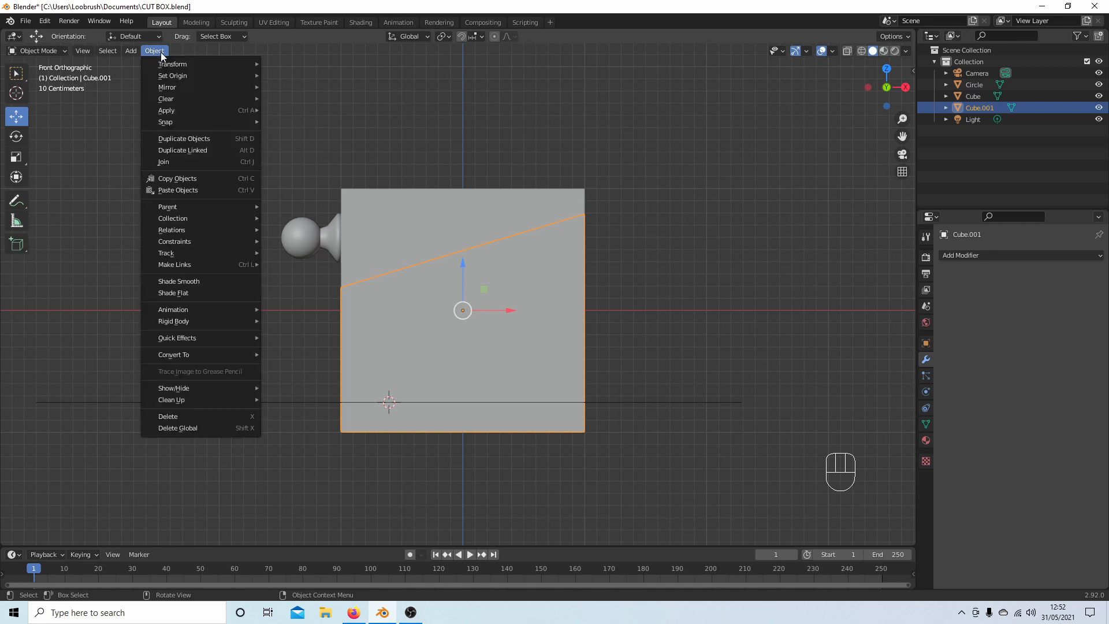
pyautogui.moveTo(172, 76)
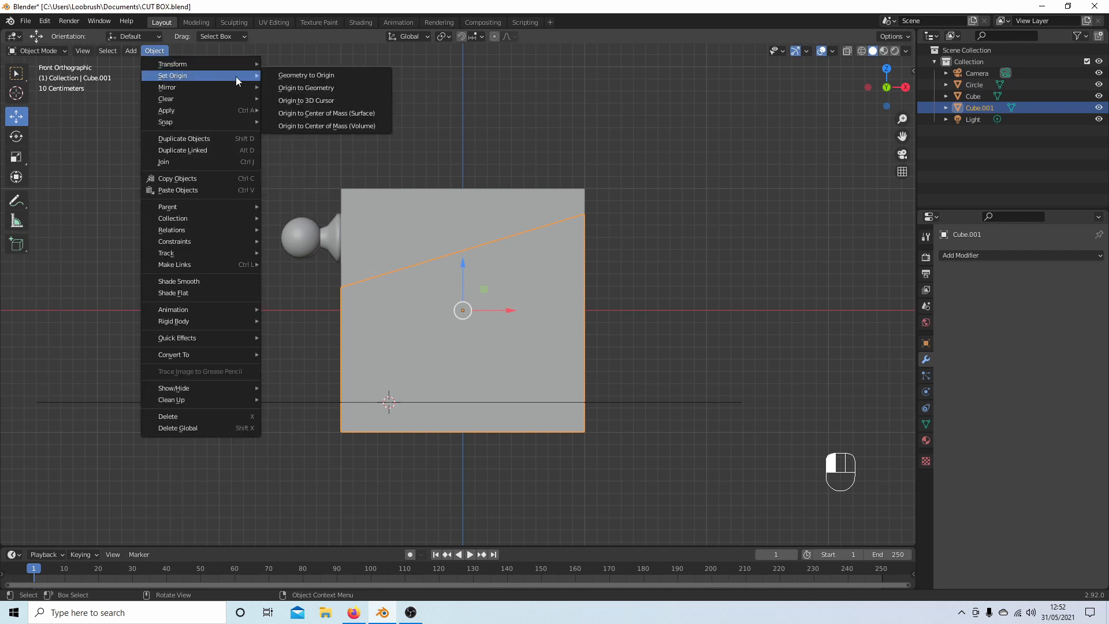
pyautogui.moveTo(306, 100)
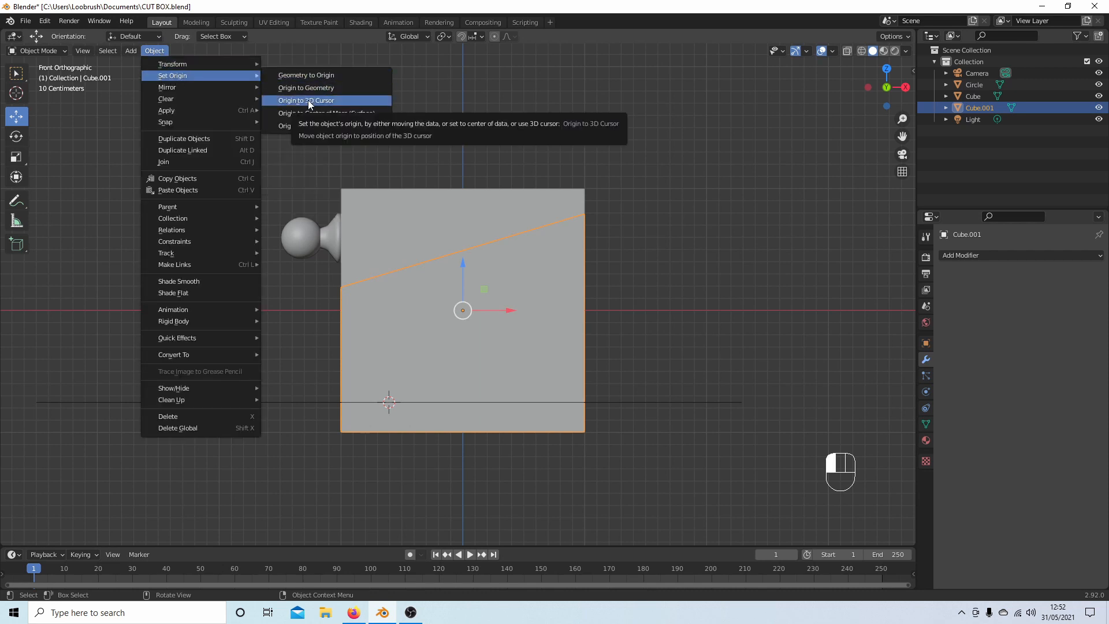
pyautogui.click(305, 99)
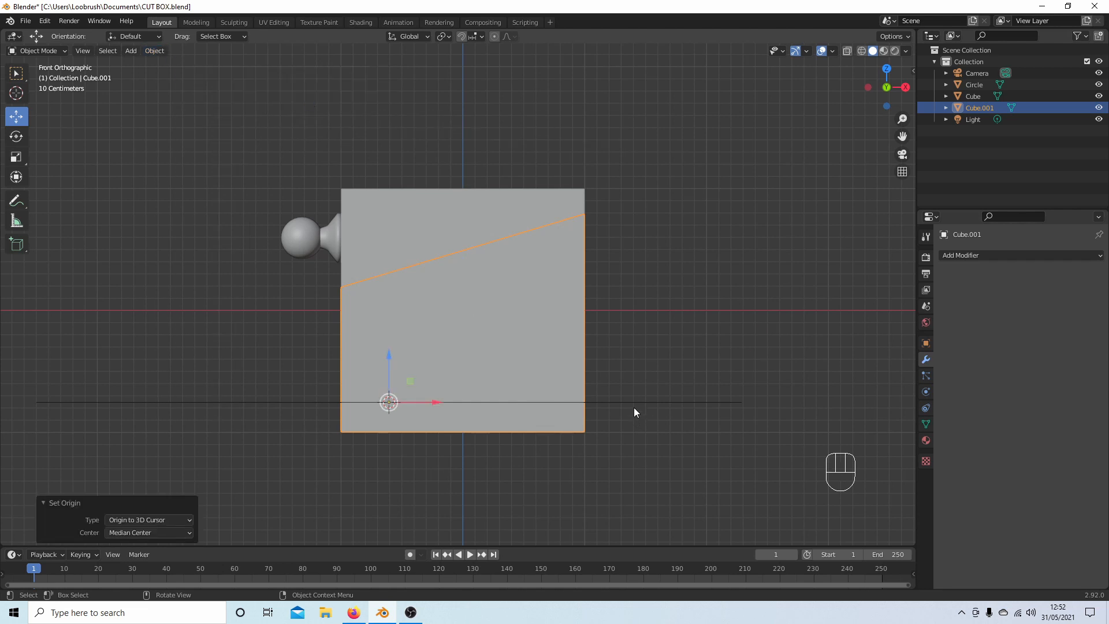
pyautogui.click(974, 85)
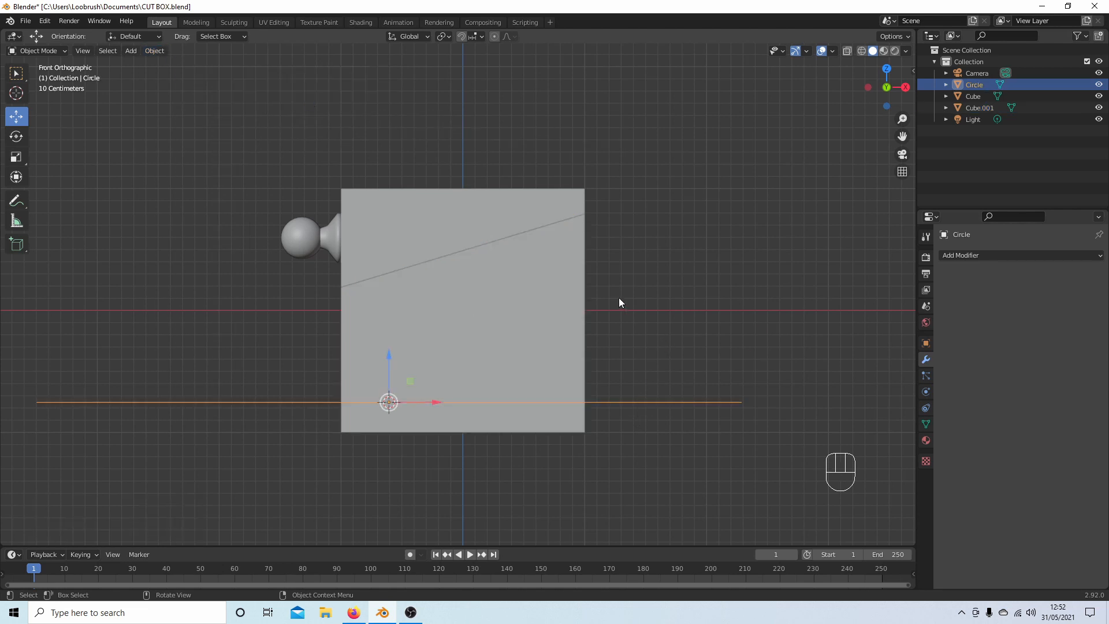
# Delete the marker circle, orbit around the box and begin rotating the lid about its hinge.
pyautogui.press('Delete')
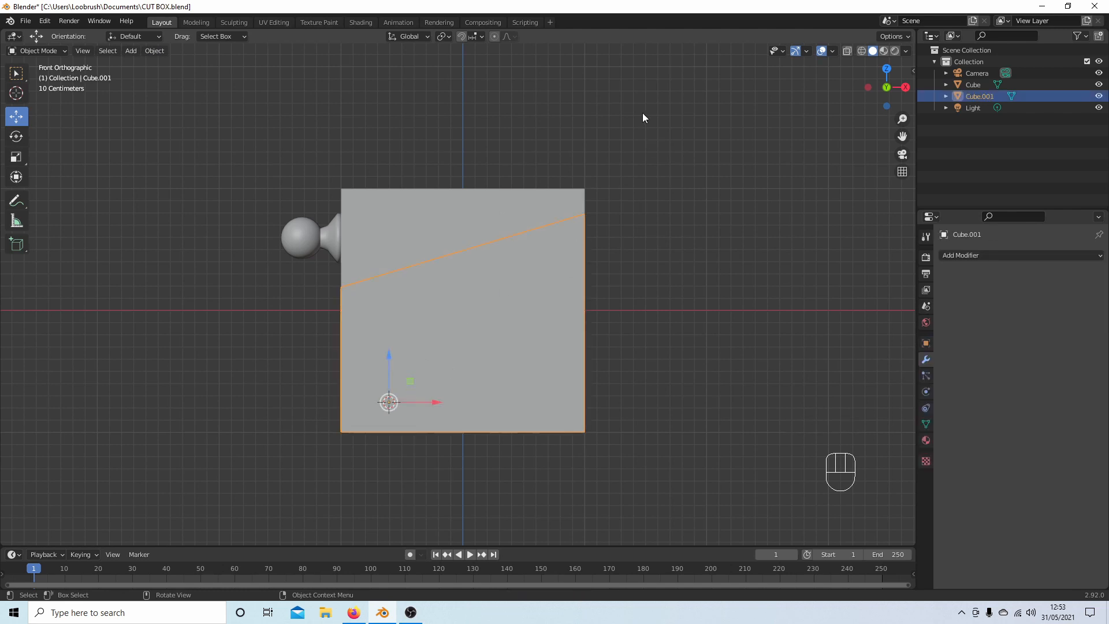
pyautogui.press('r')
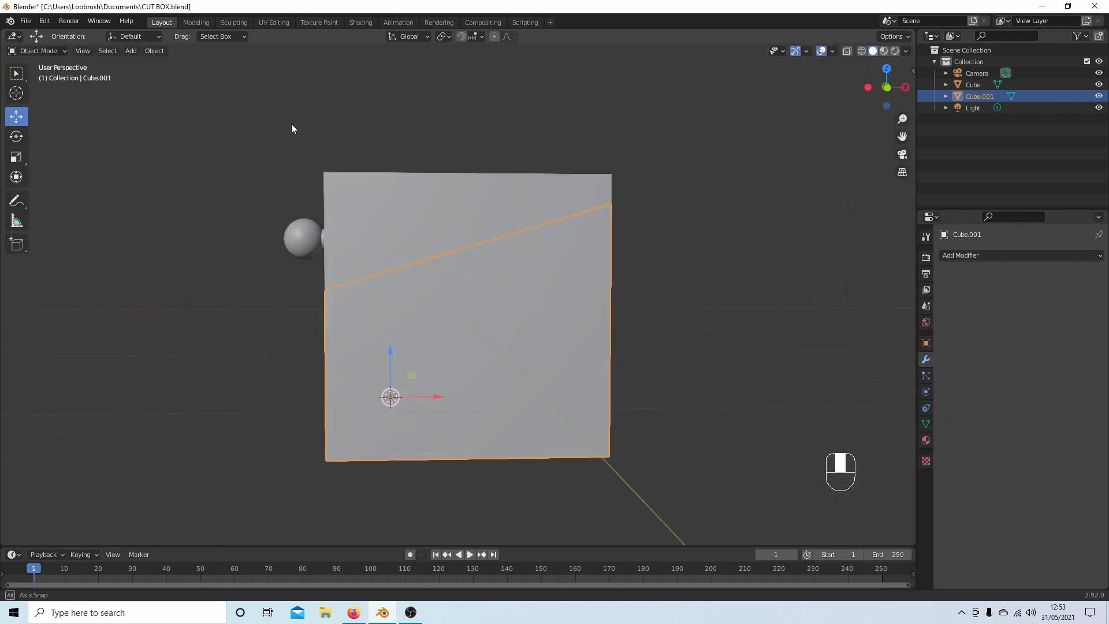
pyautogui.moveTo(293, 129); pyautogui.dragTo(658, 290)
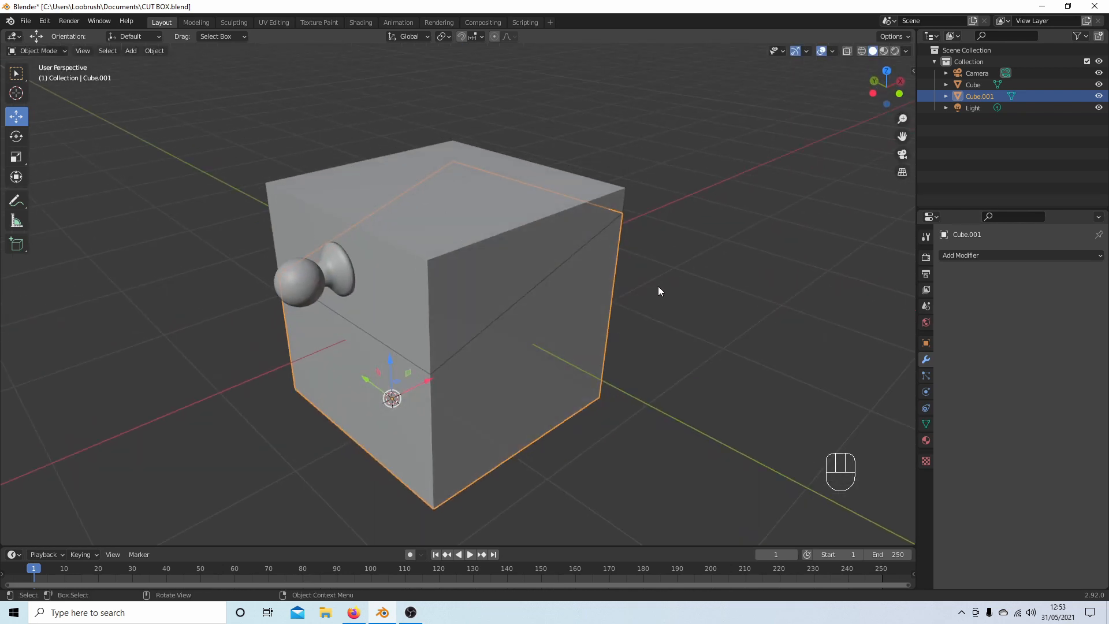
pyautogui.moveTo(657, 290); pyautogui.dragTo(643, 265)
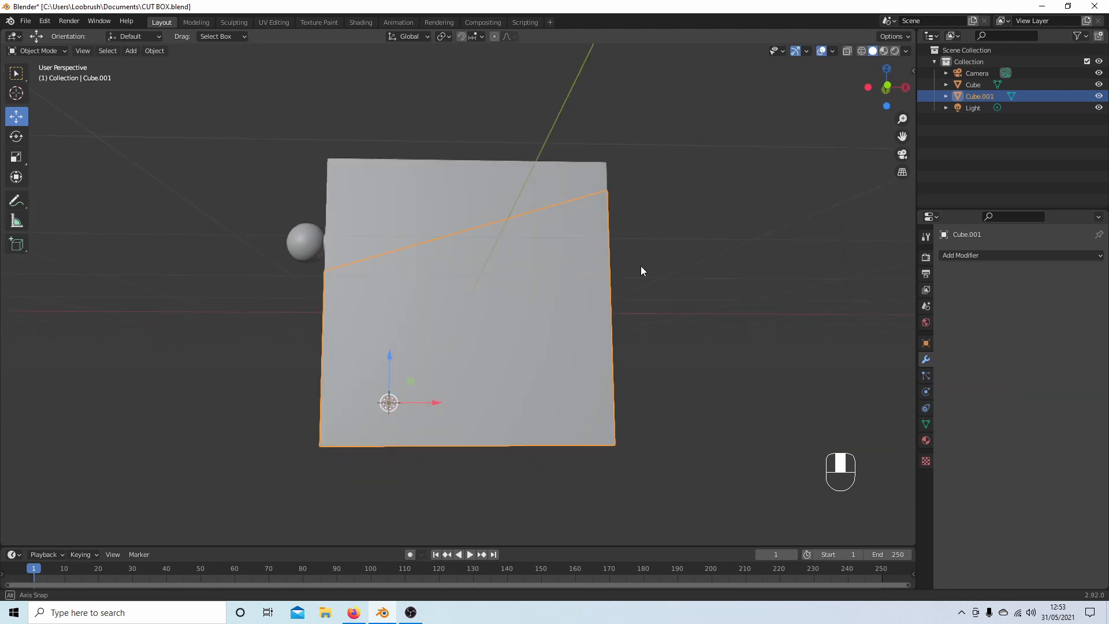
pyautogui.moveTo(642, 270); pyautogui.dragTo(604, 313)
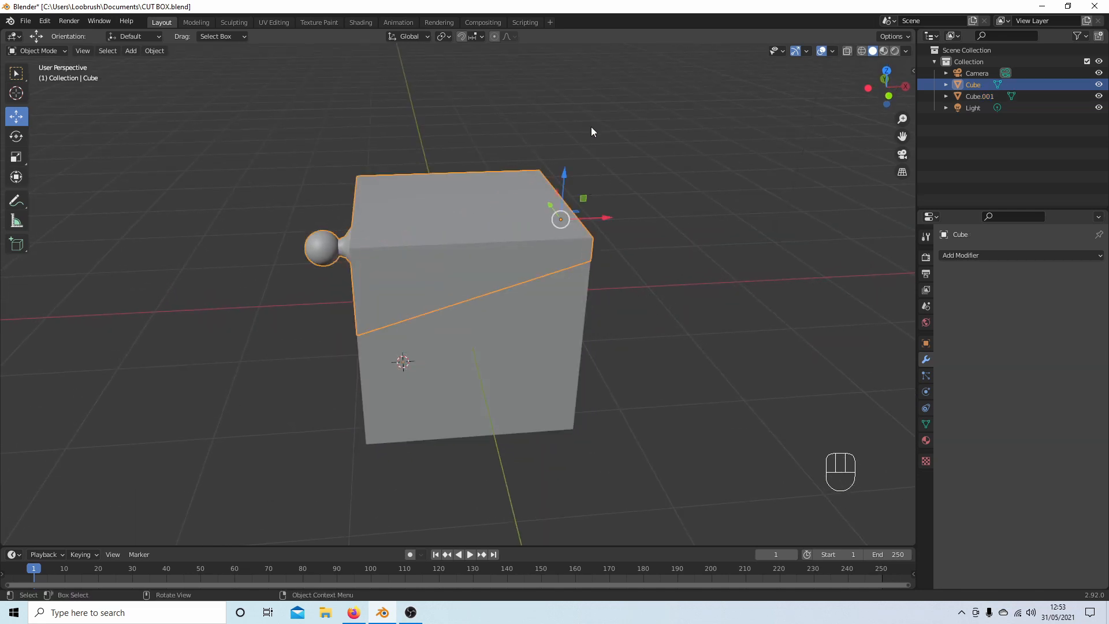
pyautogui.press('r')
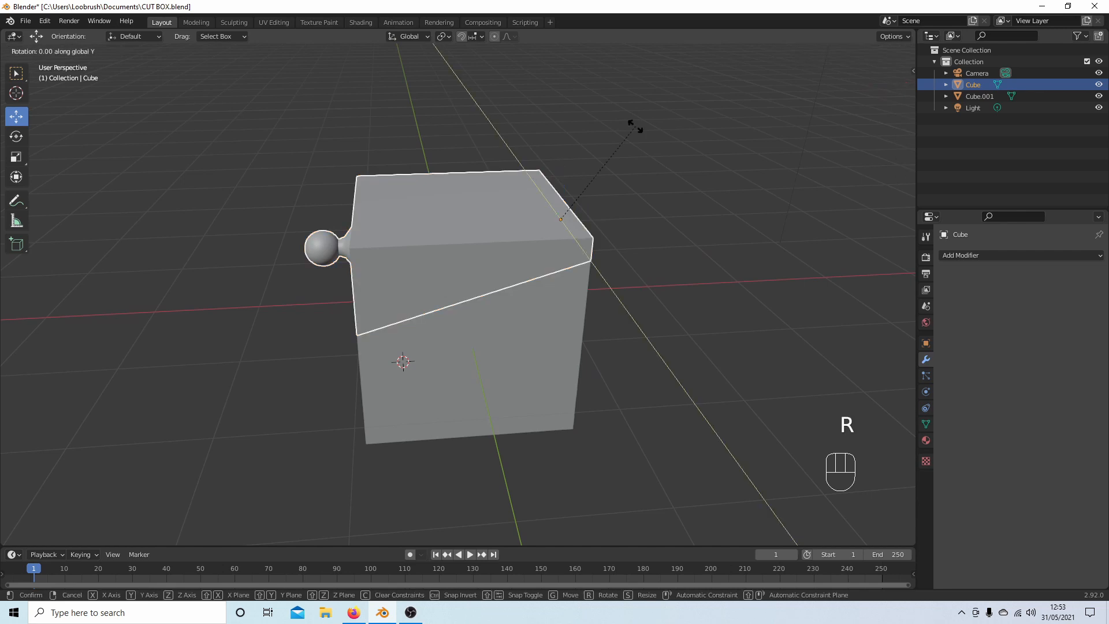